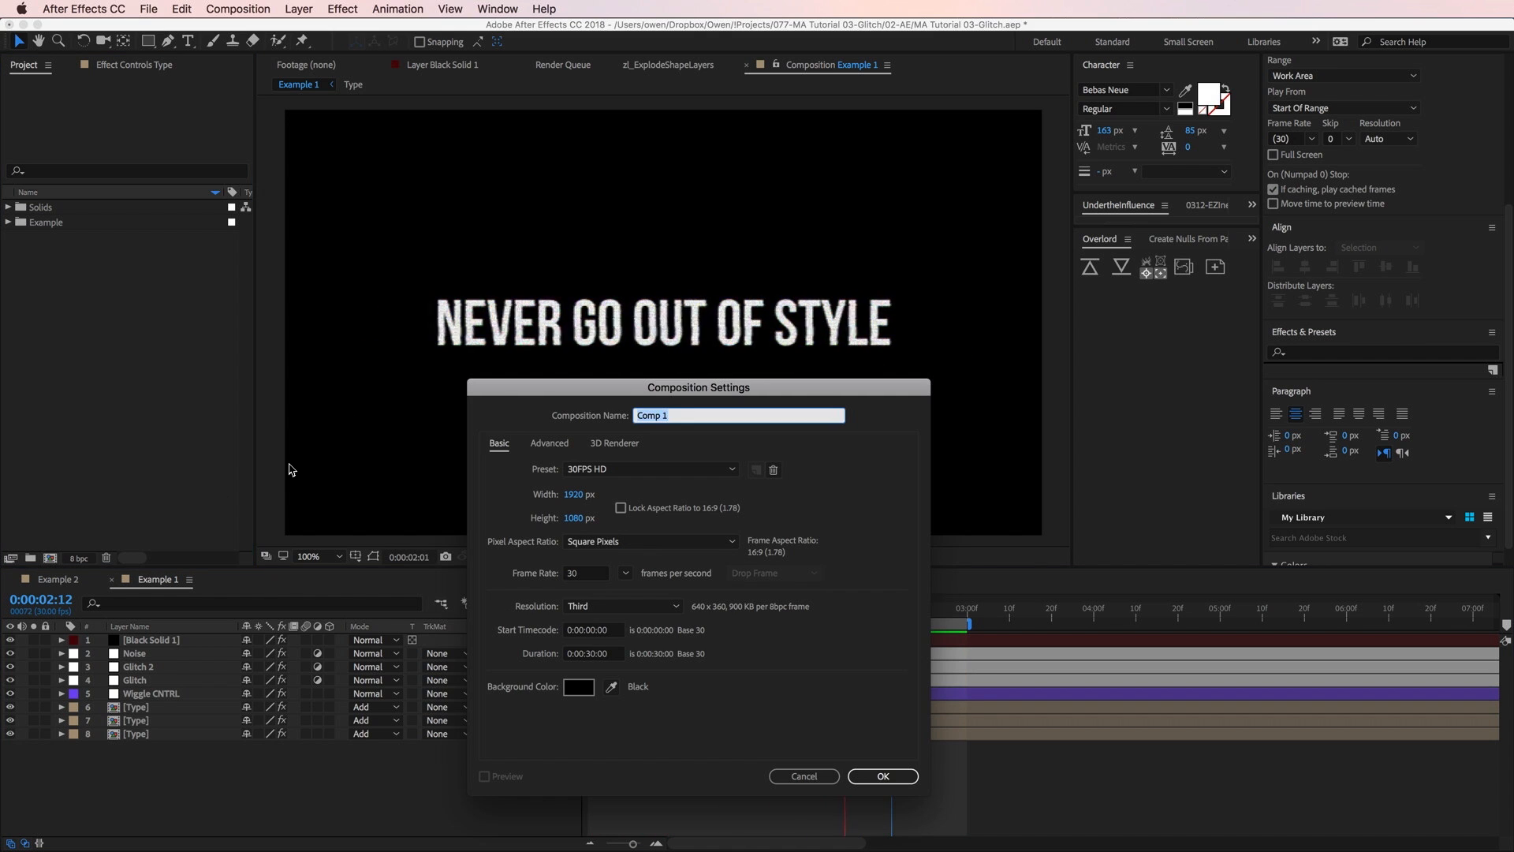
Create the 'Glitch Effect' composition, add the text GLITCH and centre it horizontally
type("Glitch Effect")
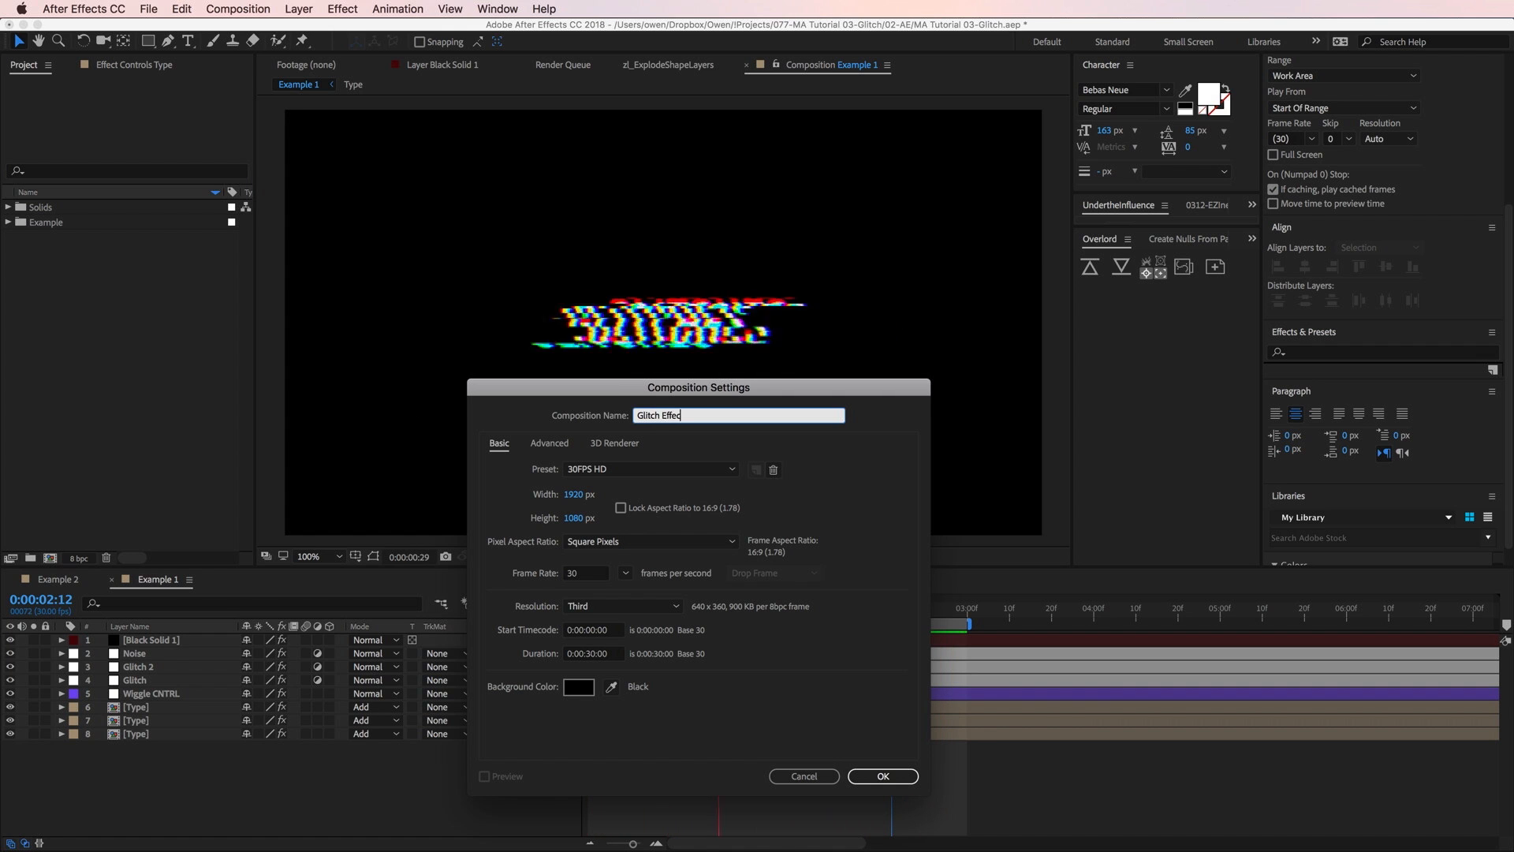
left_click(880, 776)
type("G")
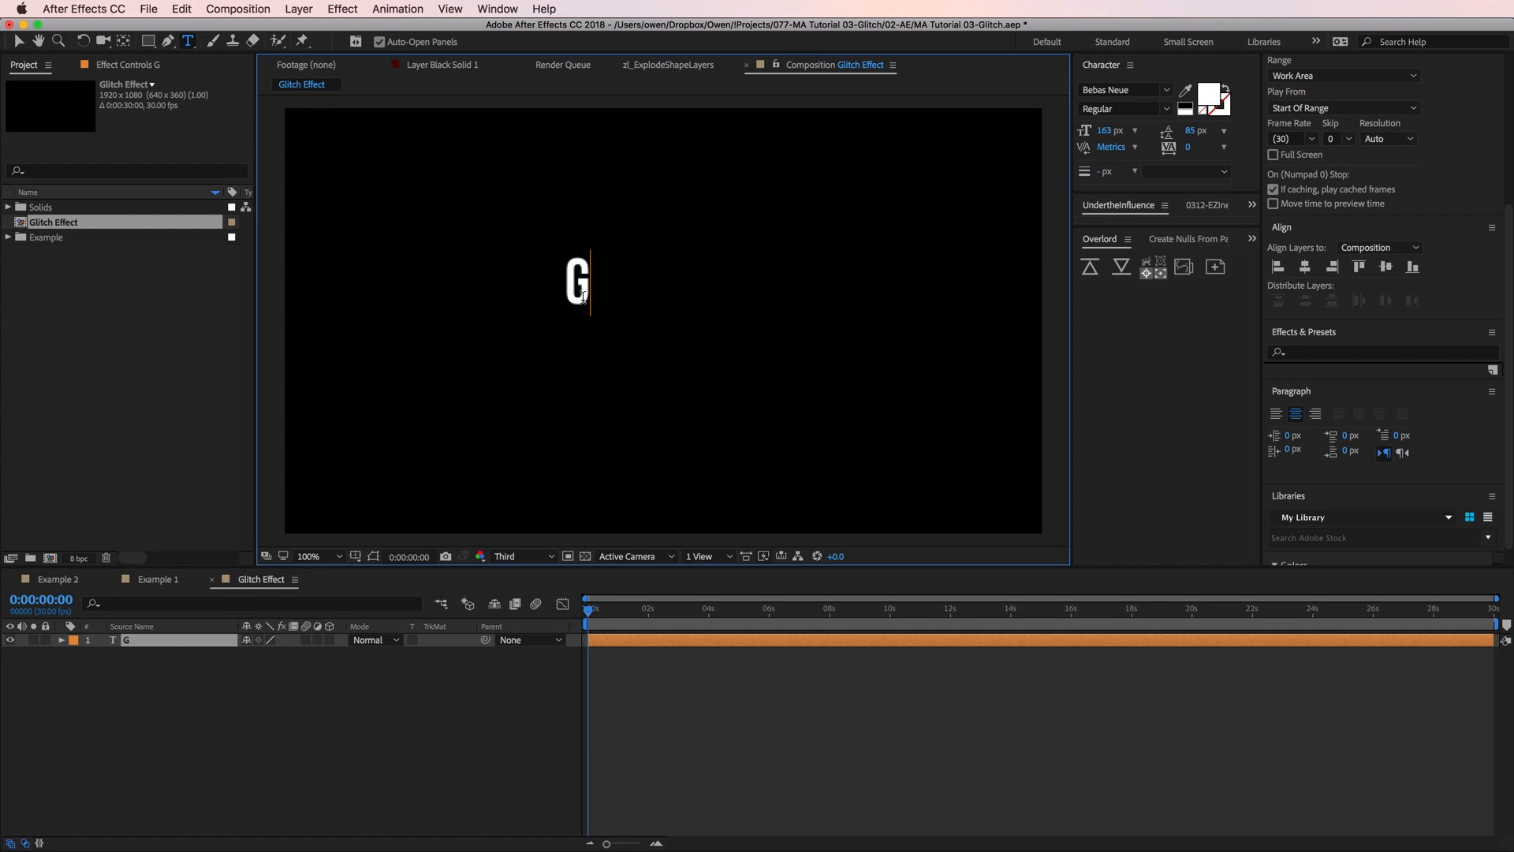
type("LITCH")
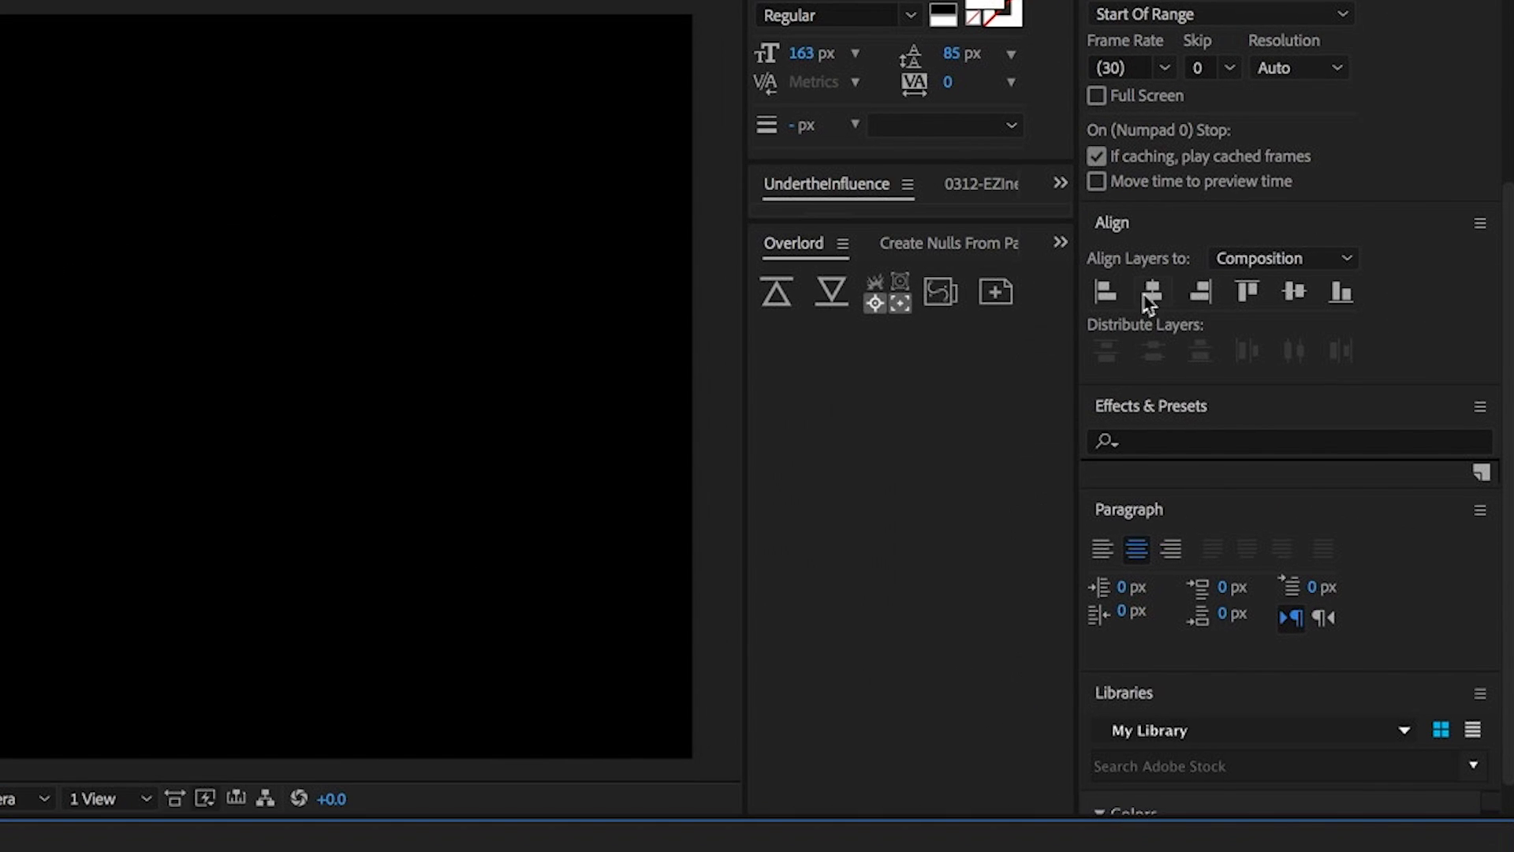
left_click(1150, 292)
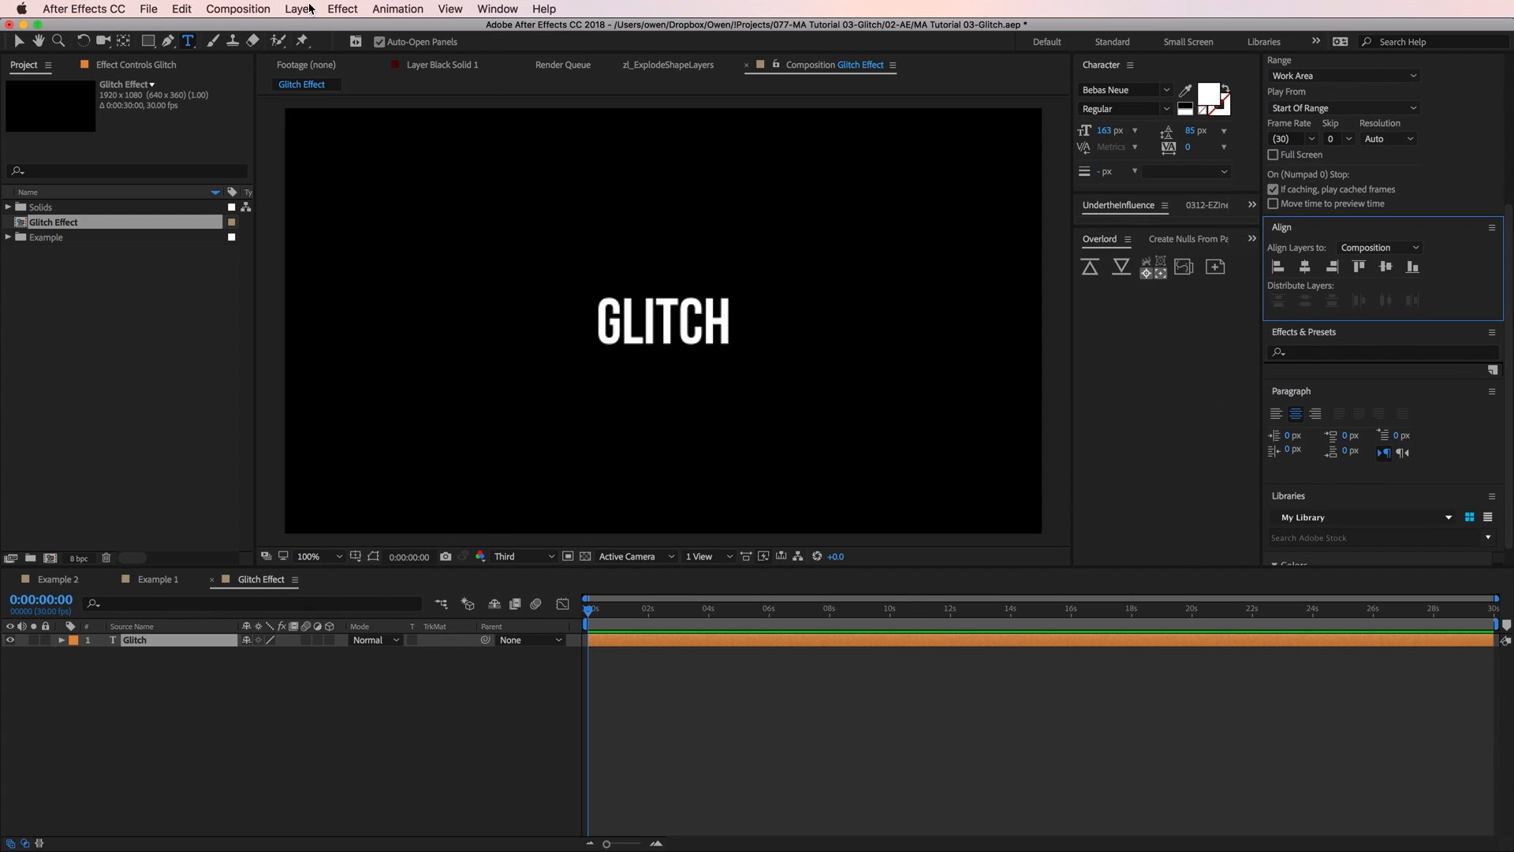
Pre-compose the GLITCH text layer into a precomposition named Type
left_click(298, 10)
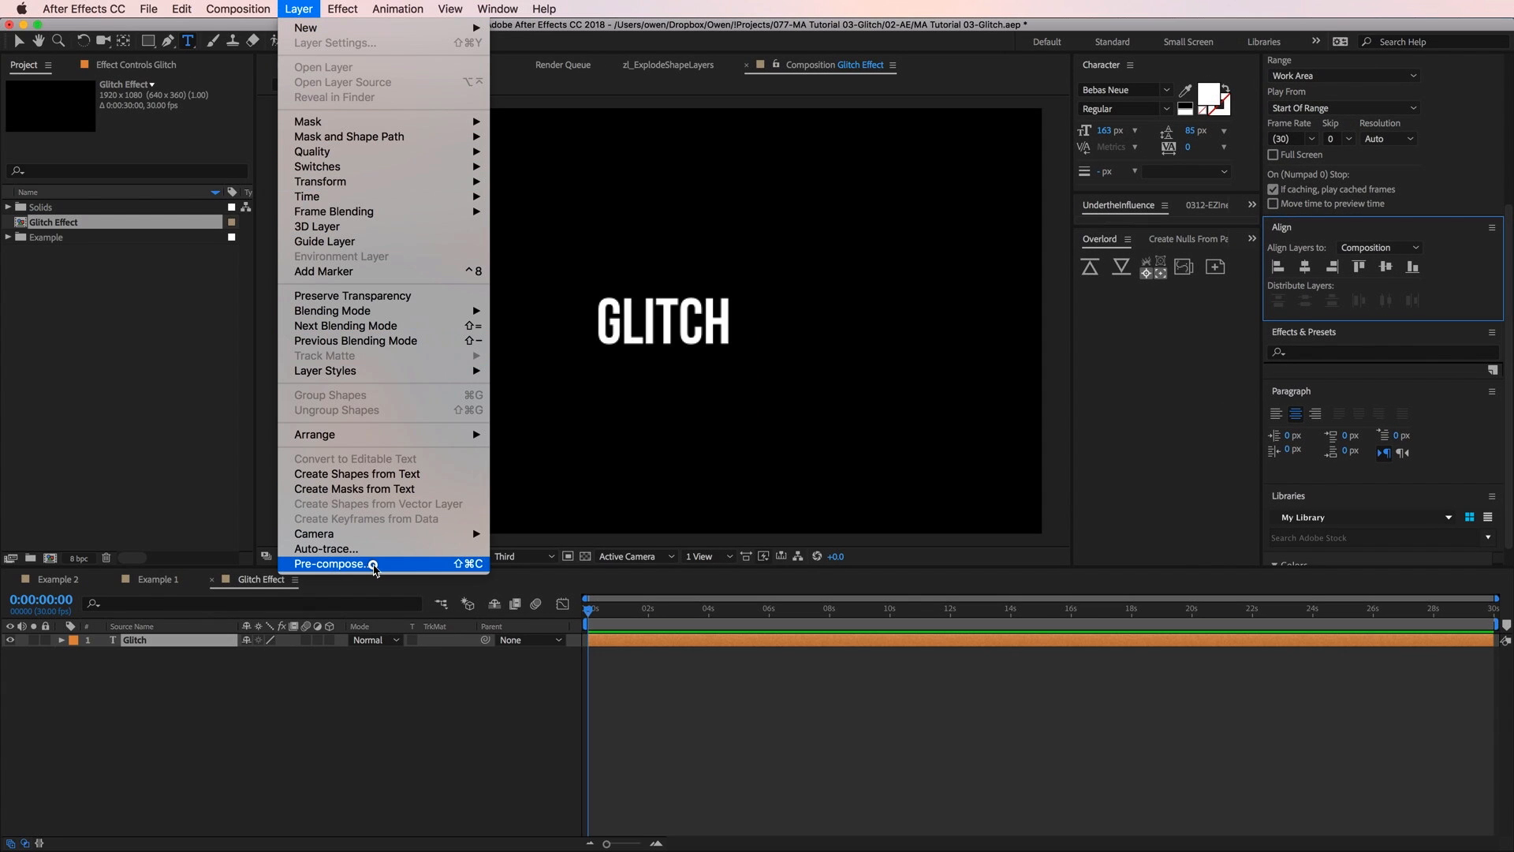
mouse_move(400, 565)
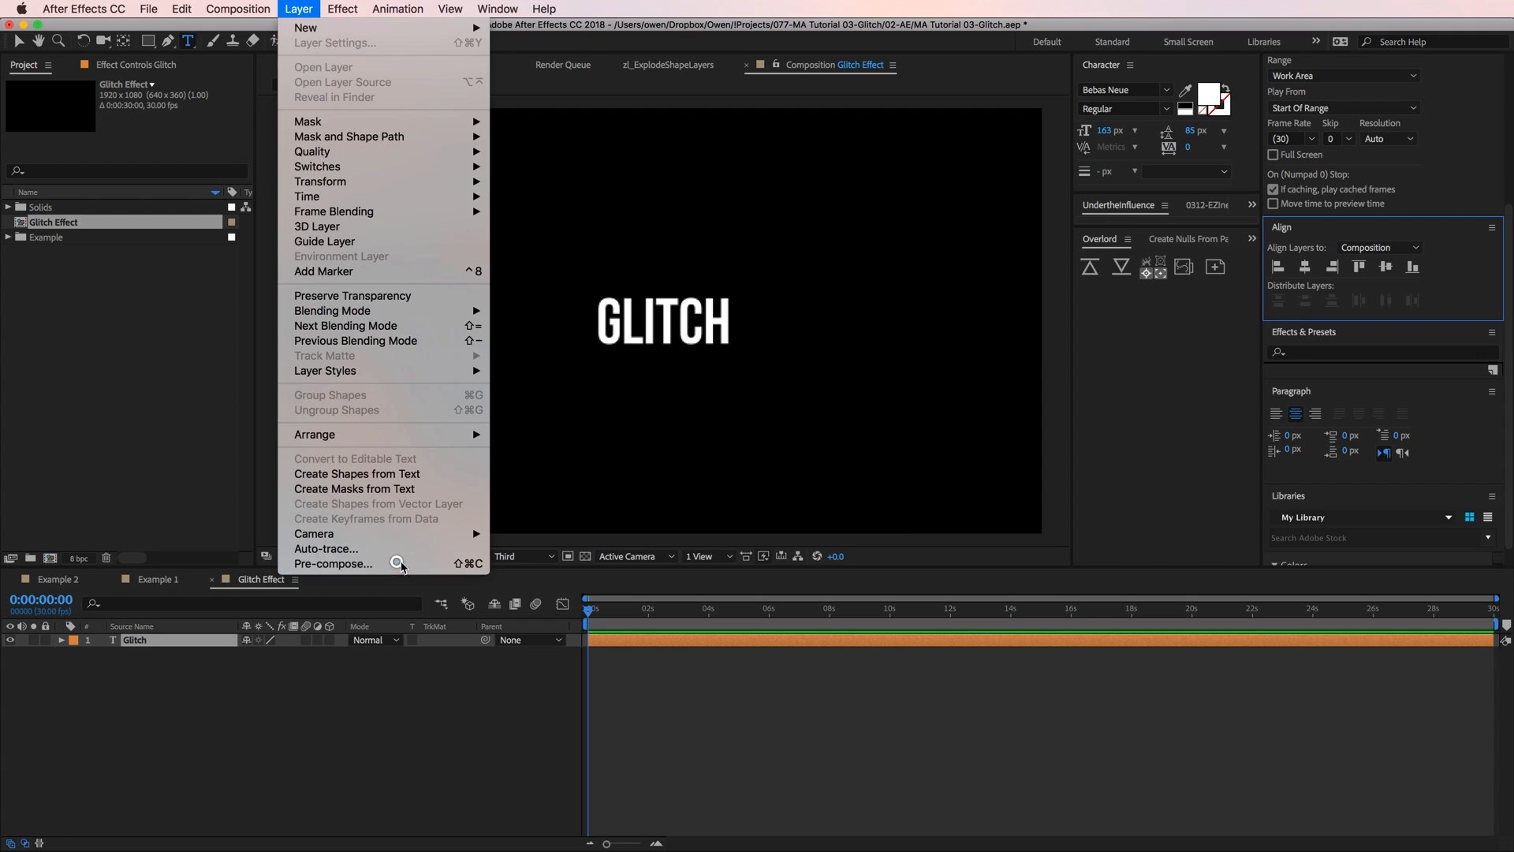
left_click(333, 563)
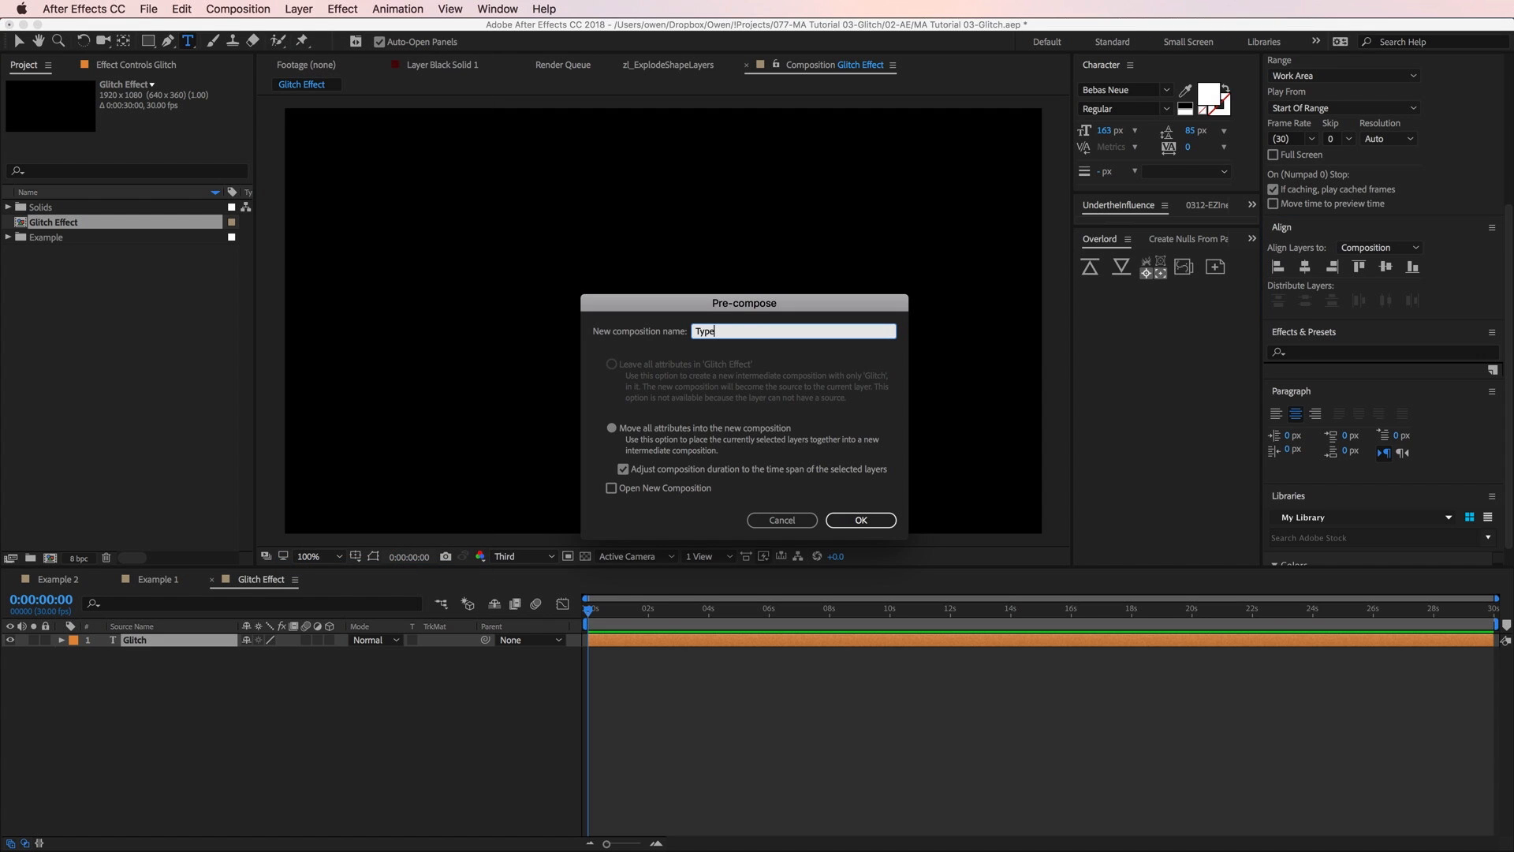
left_click(858, 519)
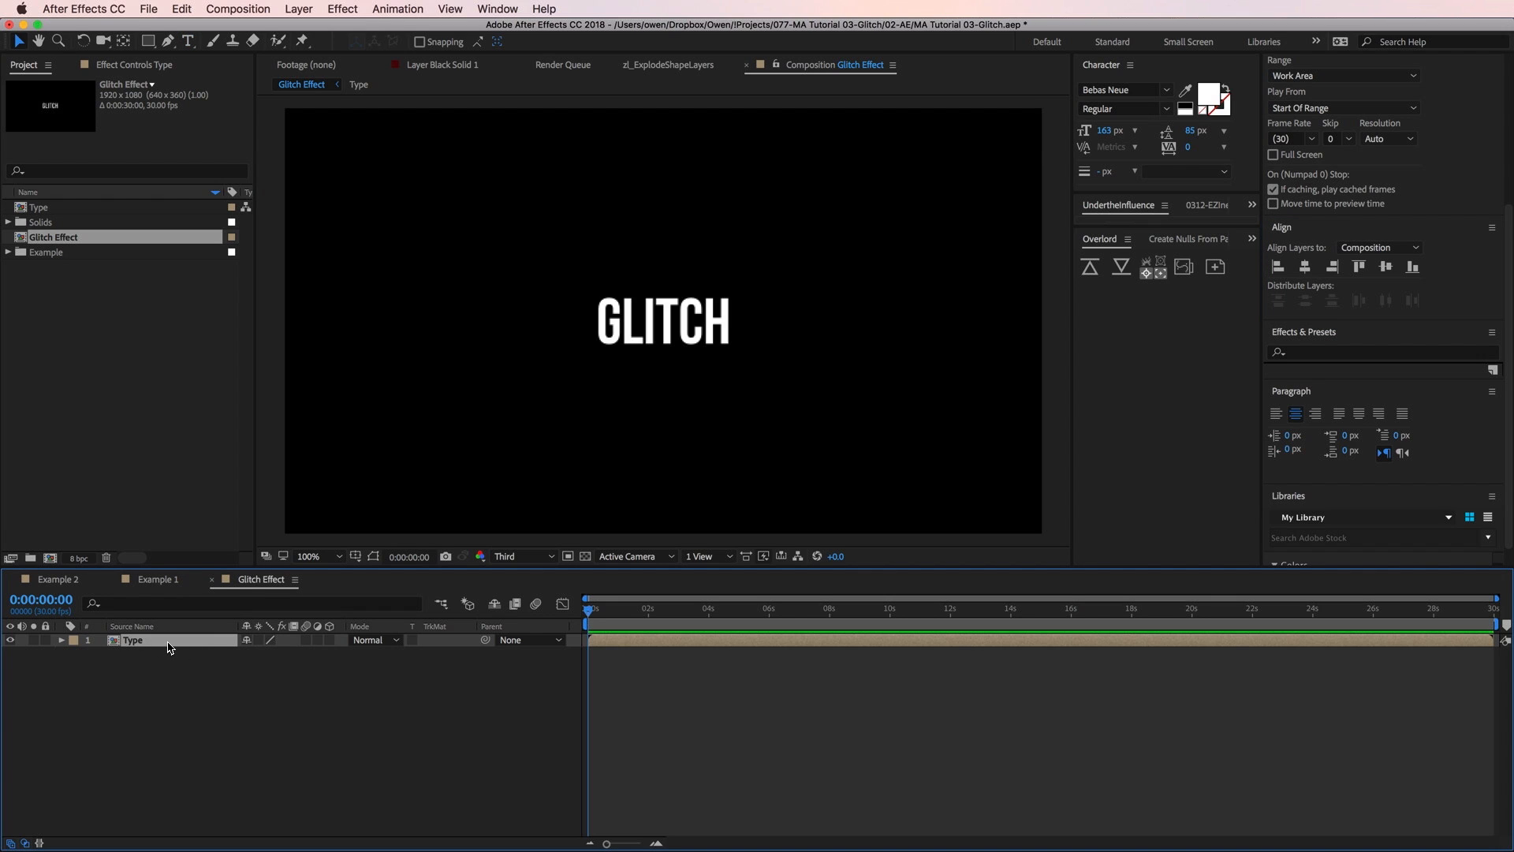
mouse_move(333, 318)
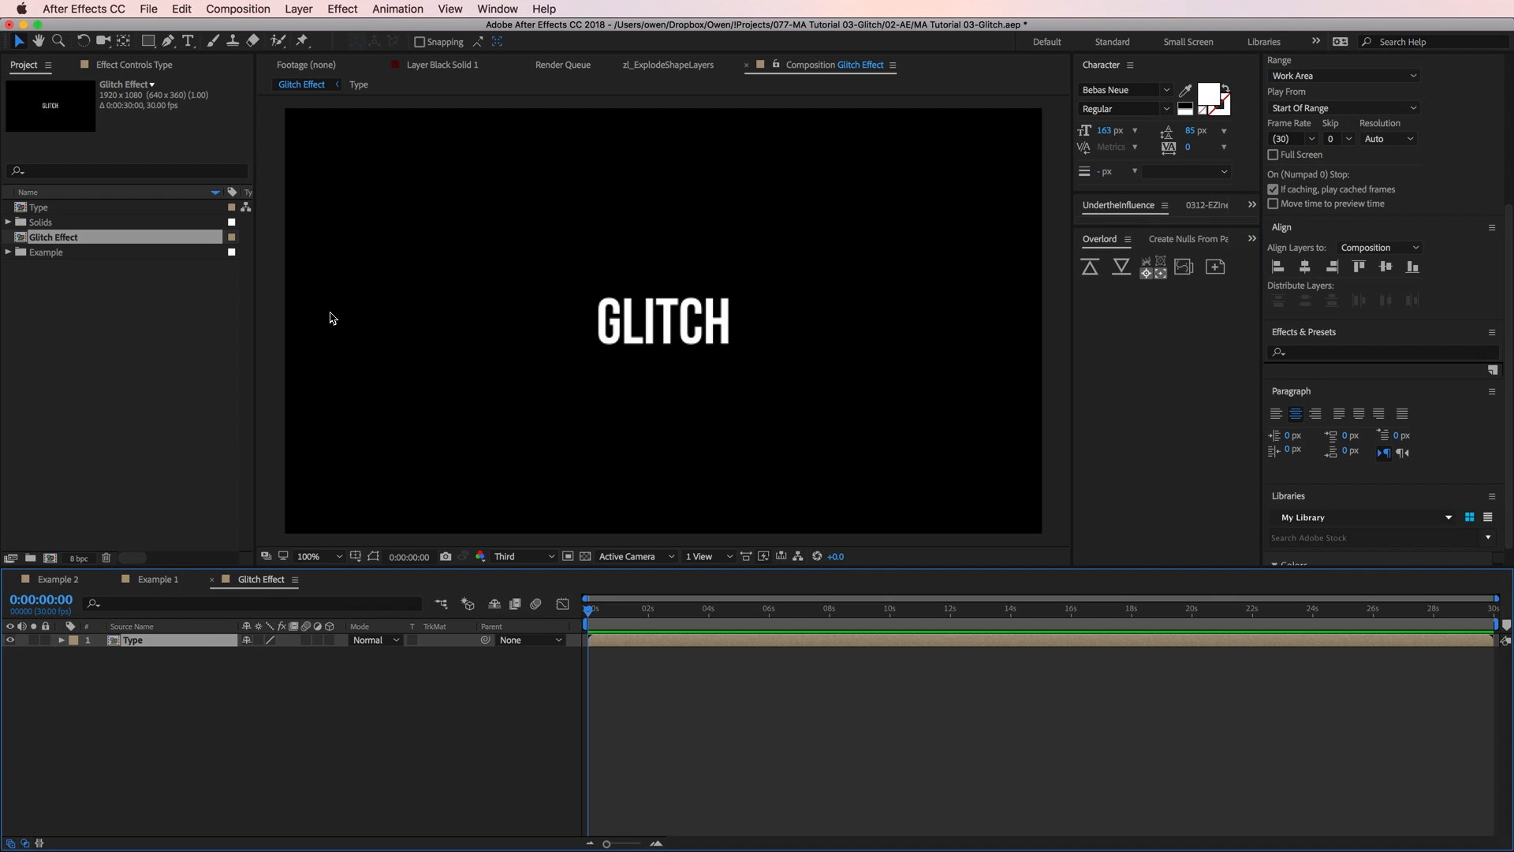
Apply Shift Channels to the Type layer and duplicate it into three copies
left_click(343, 9)
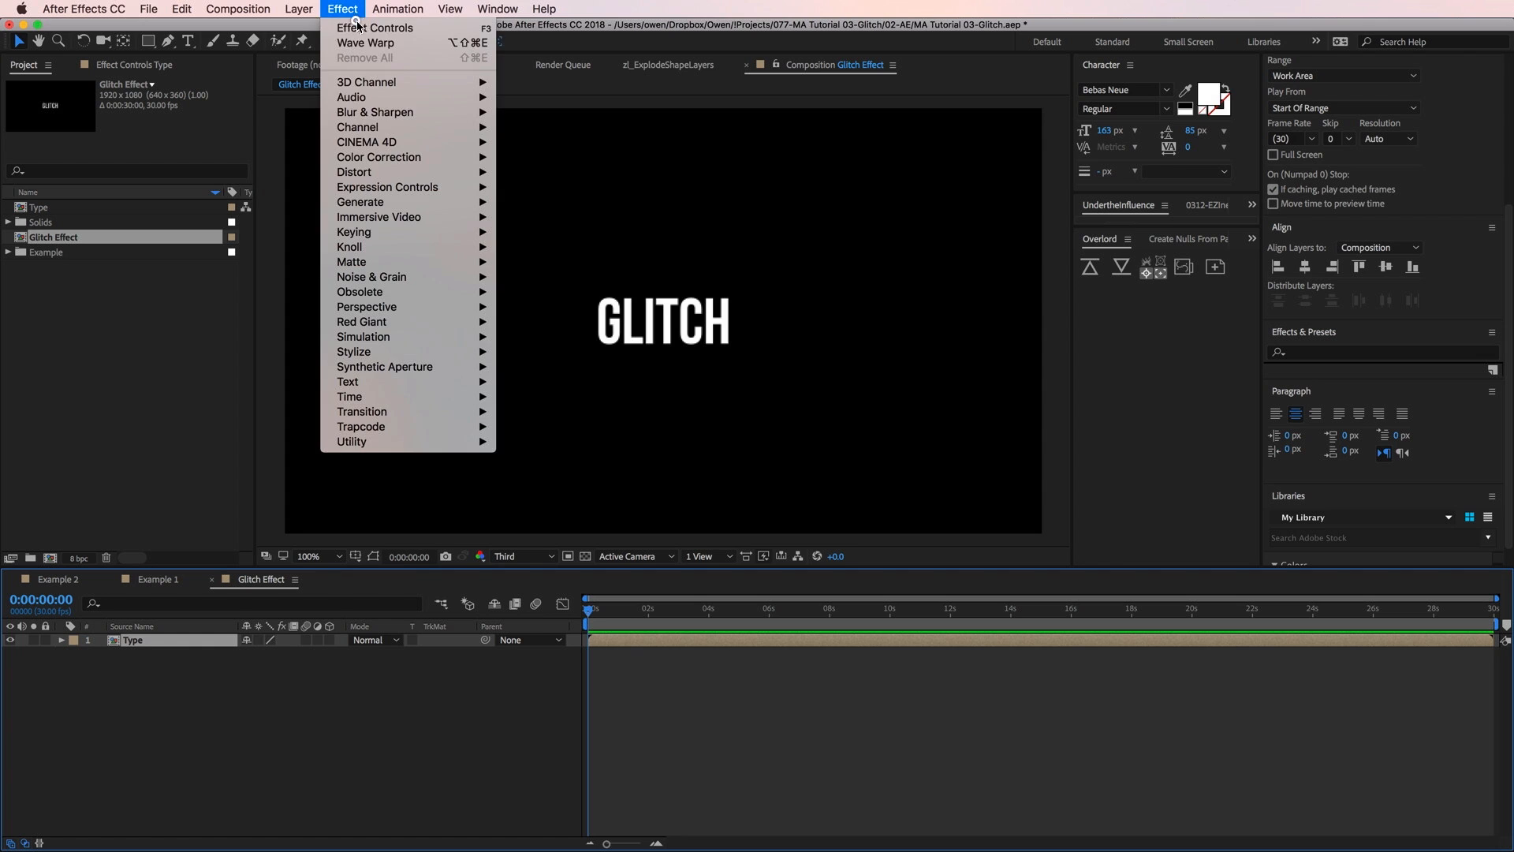
mouse_move(356, 126)
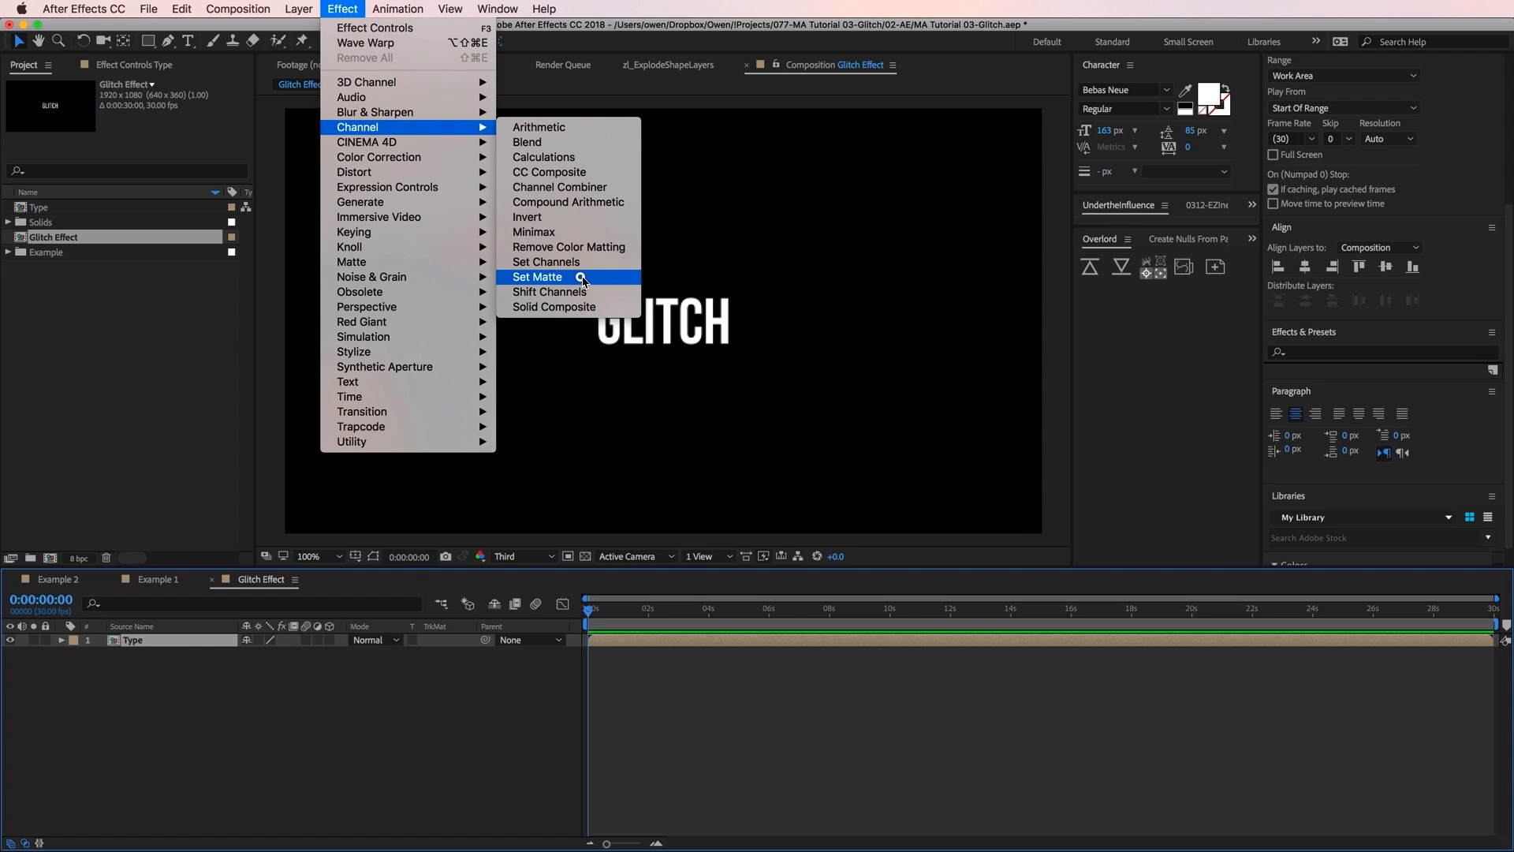
left_click(549, 291)
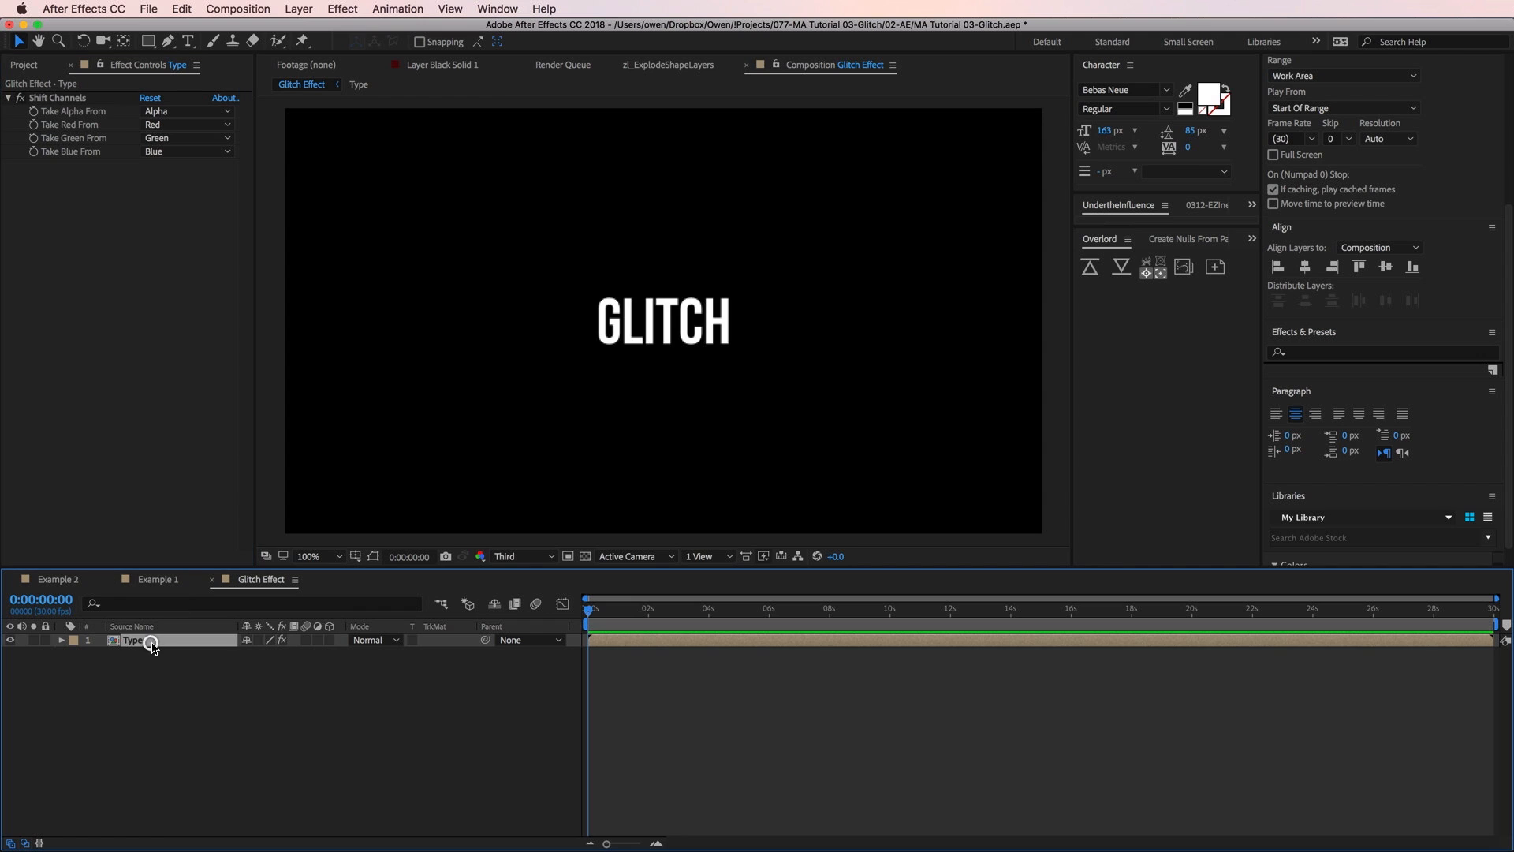
key("cmd+d")
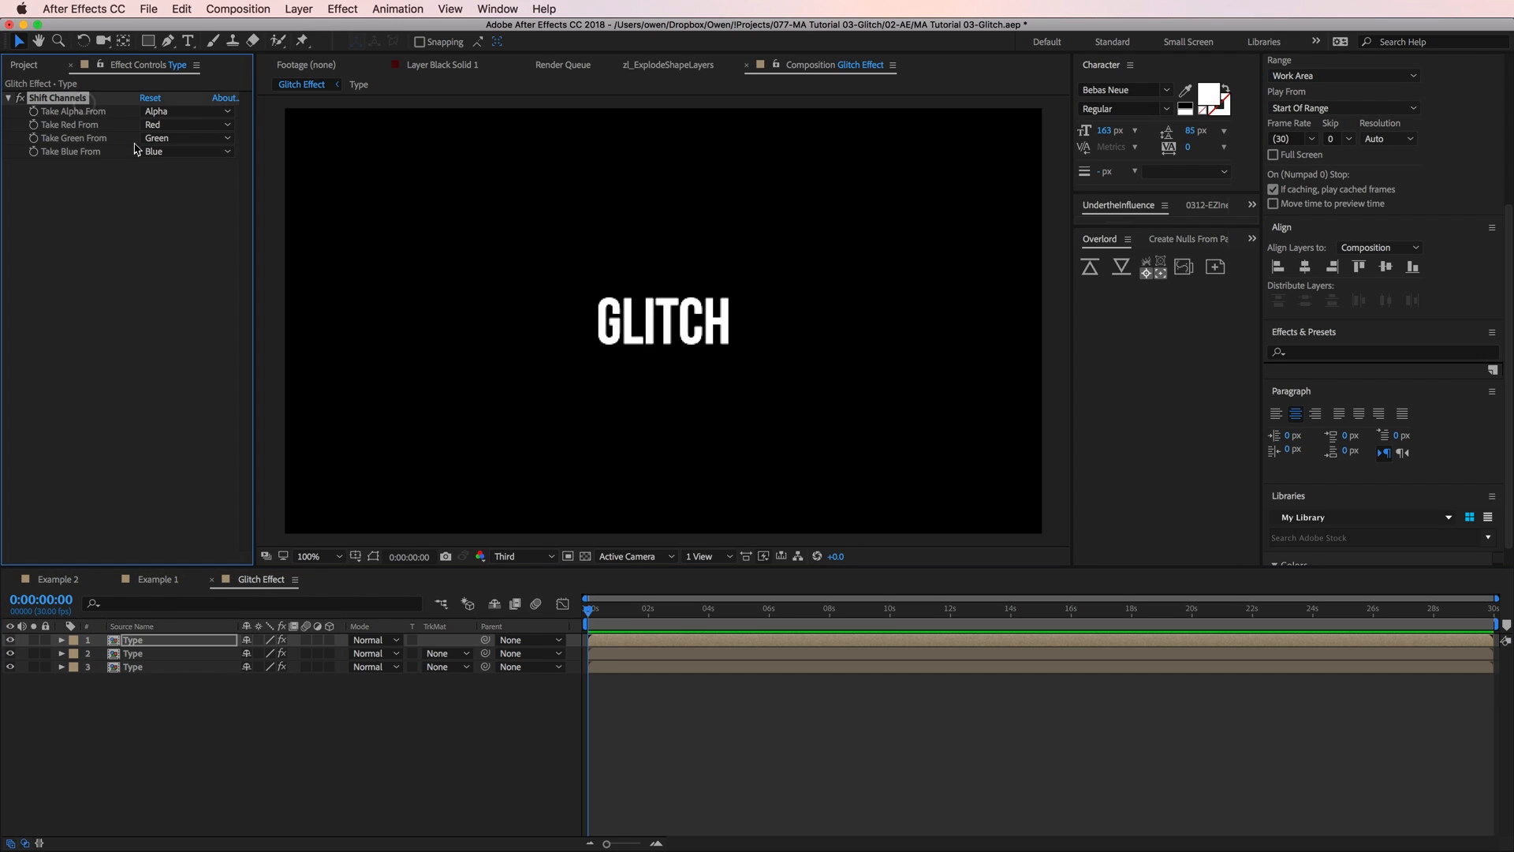
mouse_move(105, 136)
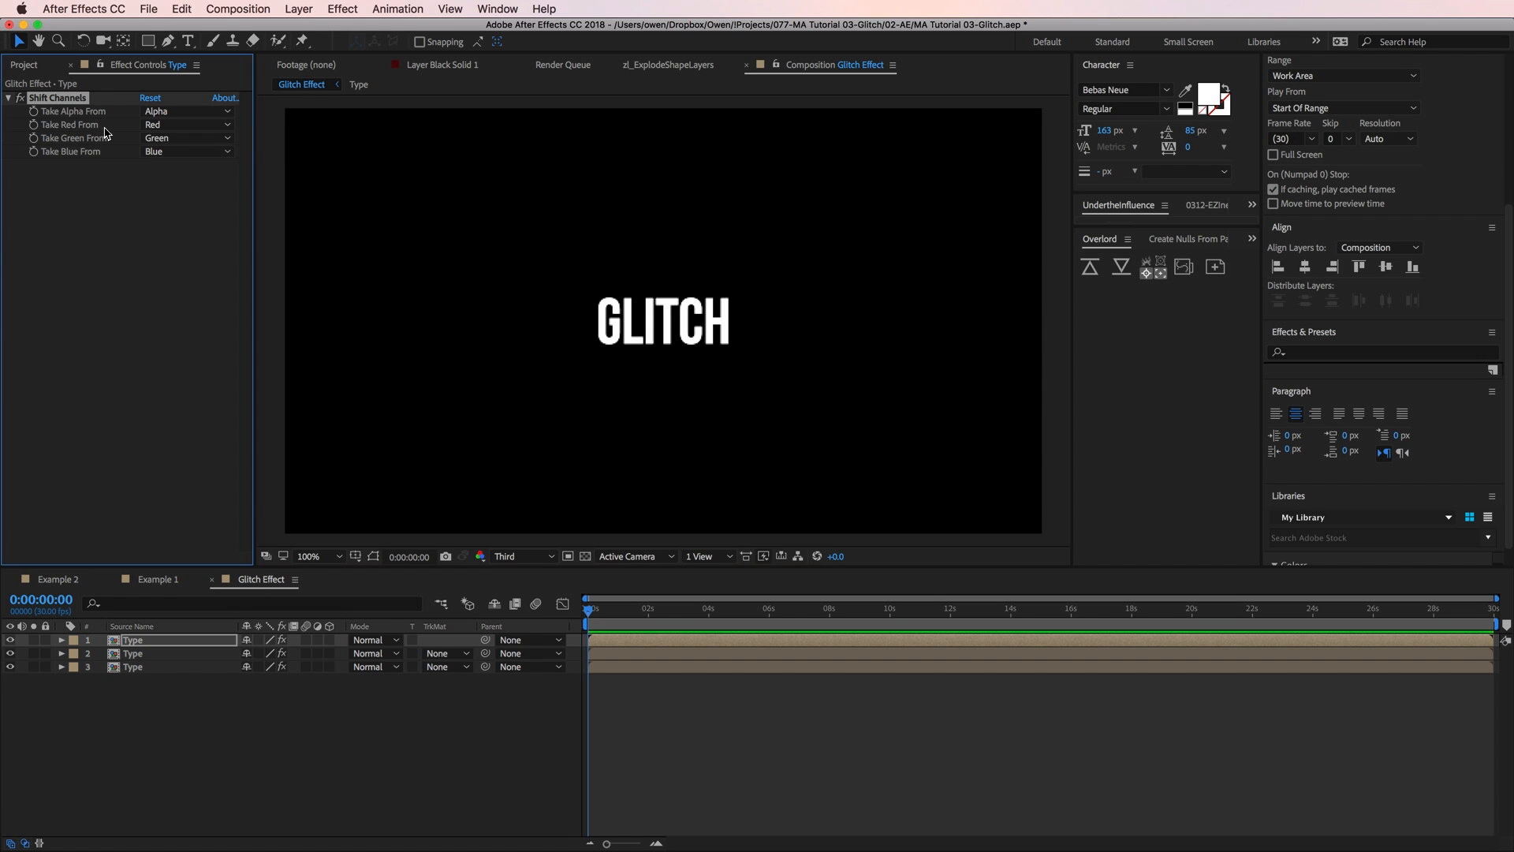
mouse_move(96, 145)
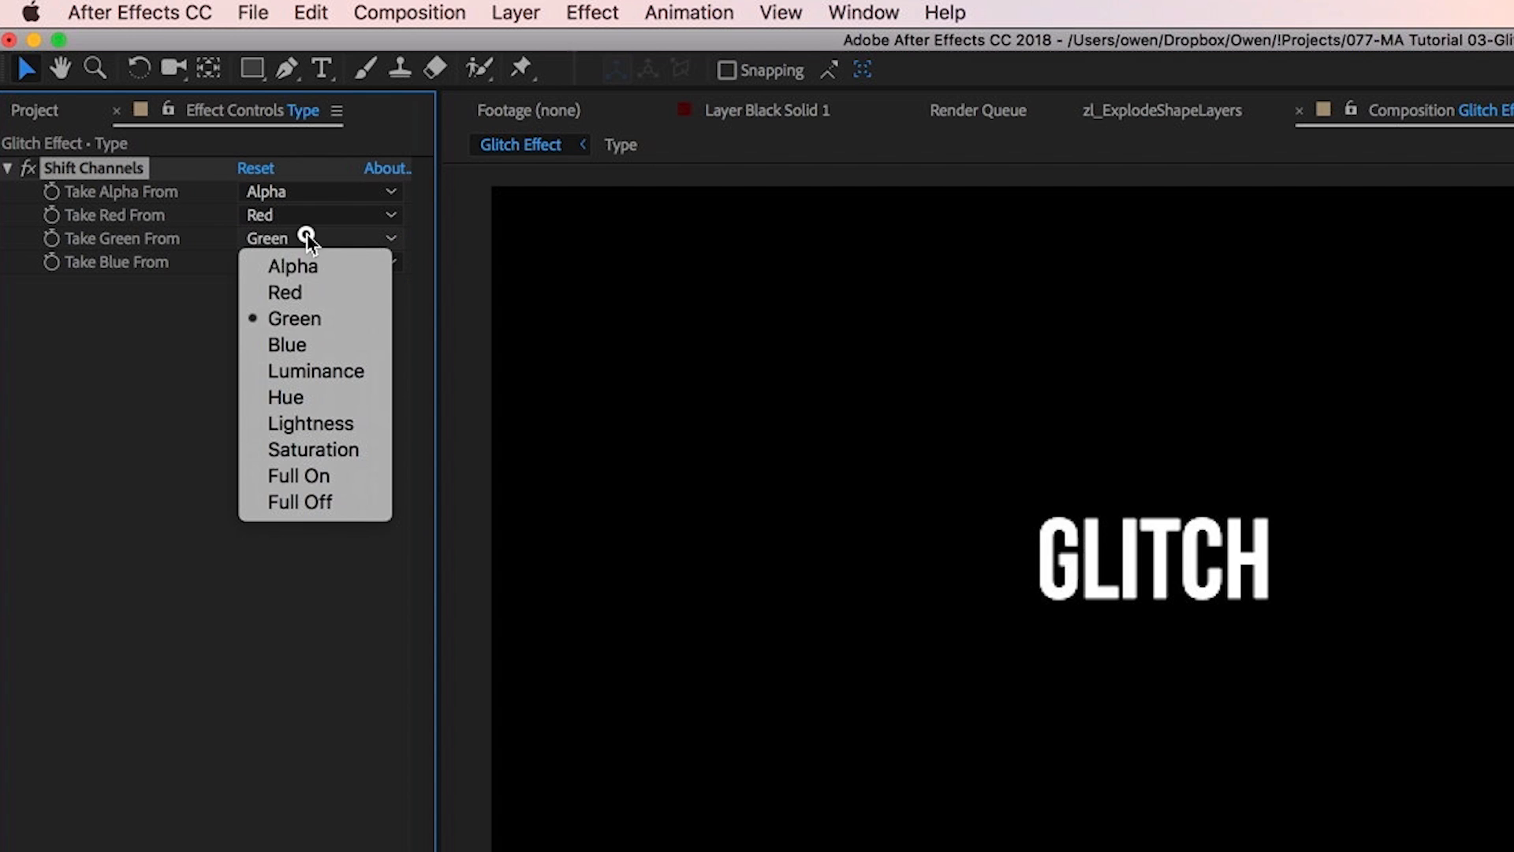
Set Take Green From to Full Off on one copy, and red and green to Full Off on the bottom copy
left_click(300, 502)
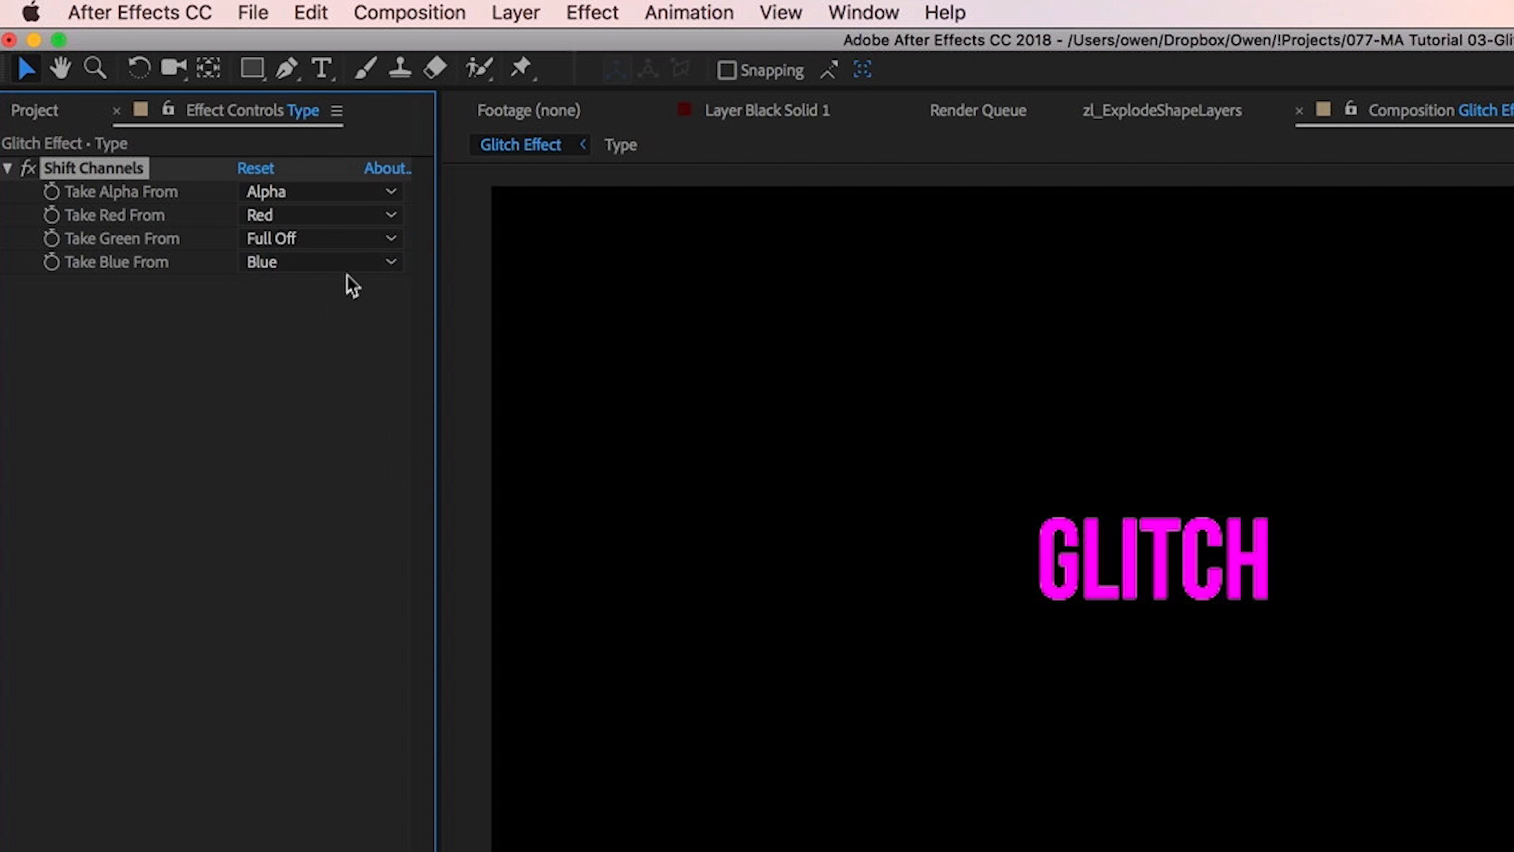
left_click(320, 262)
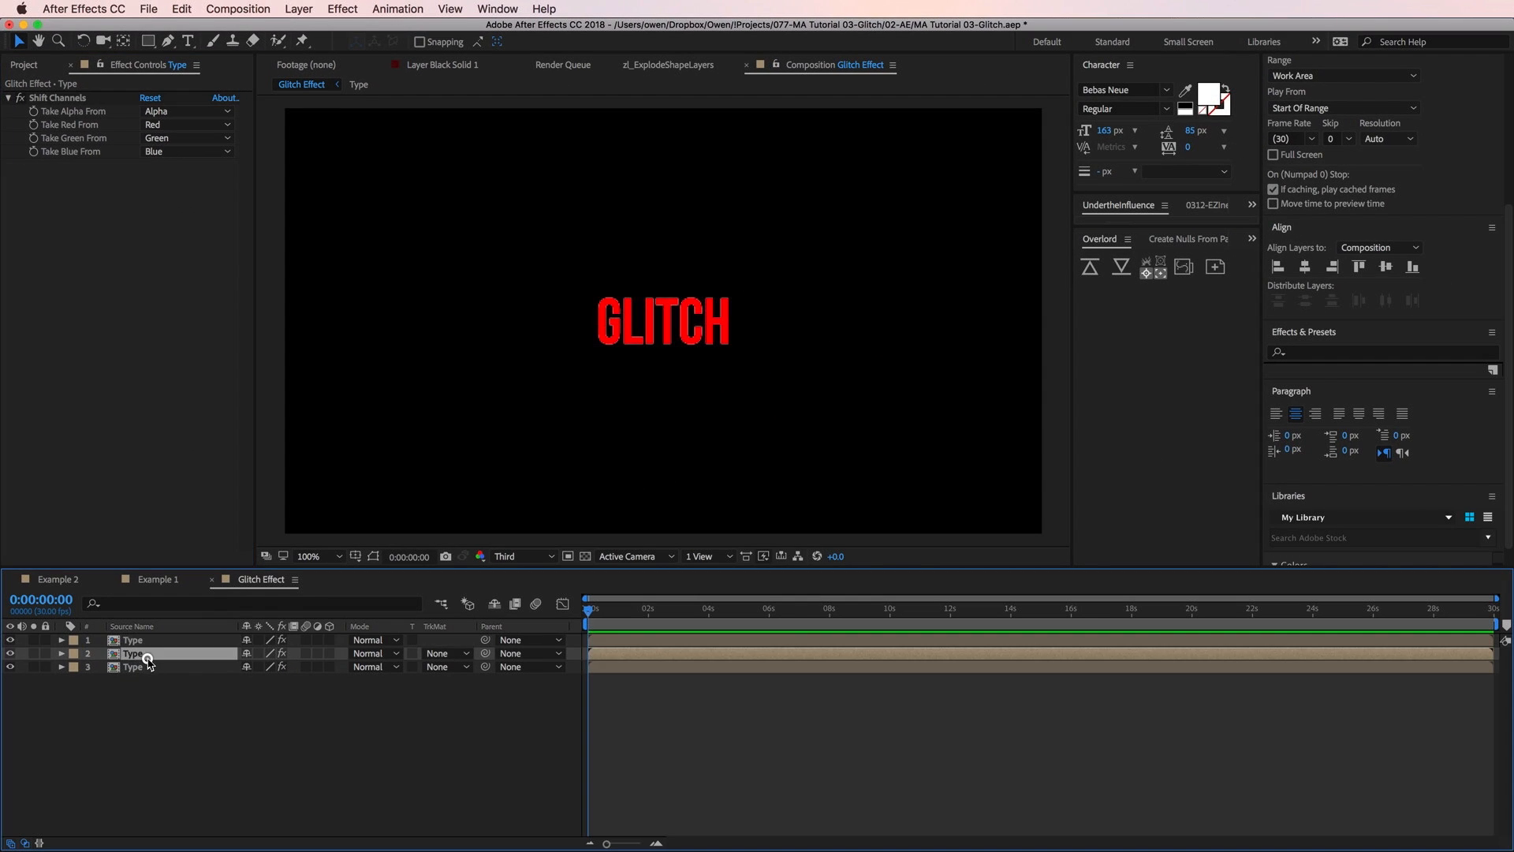
left_click(183, 123)
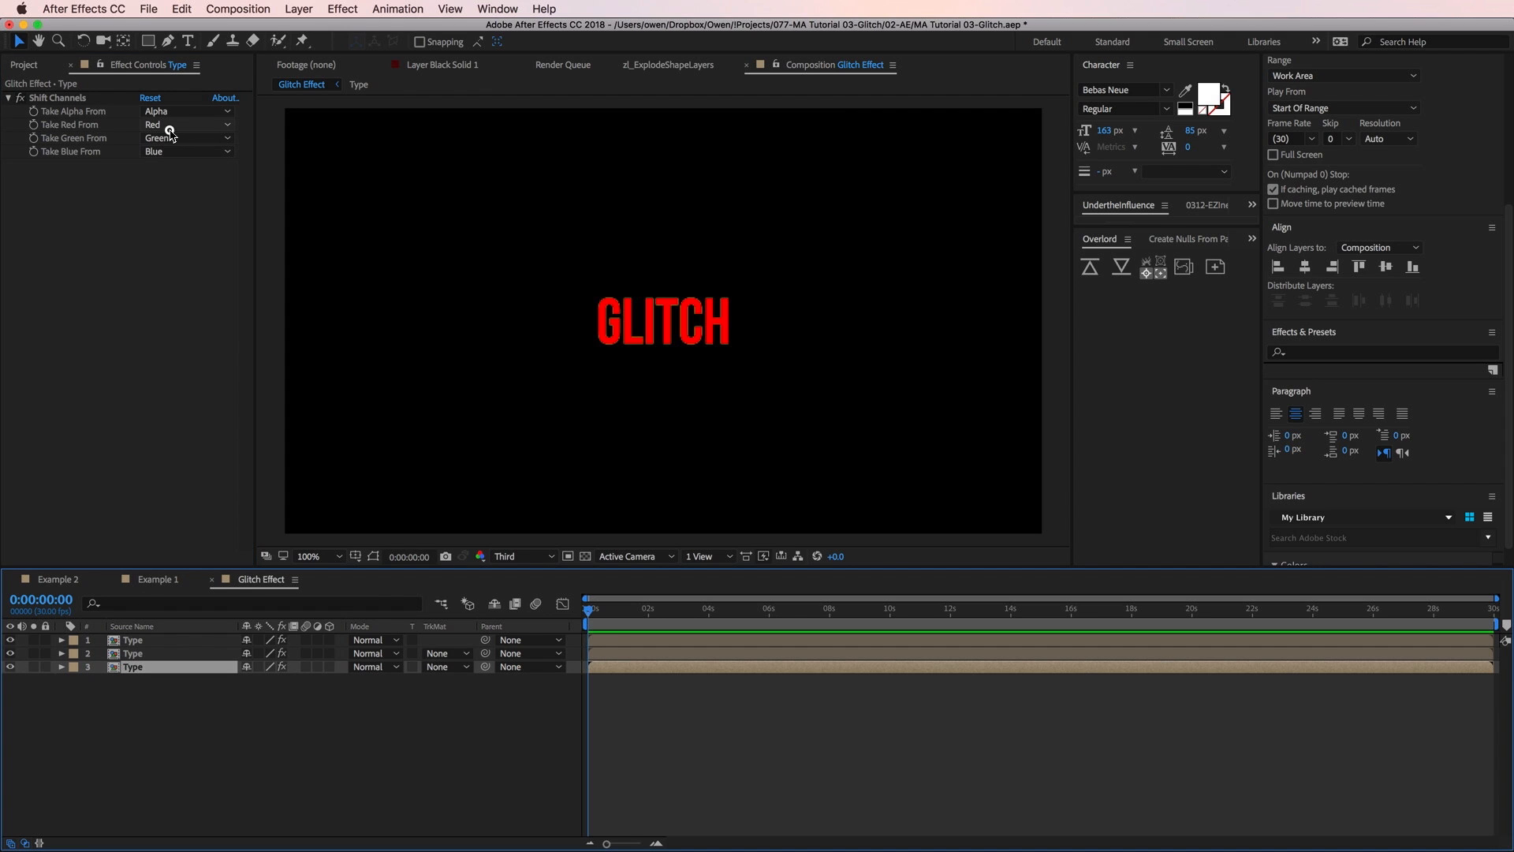
left_click(186, 123)
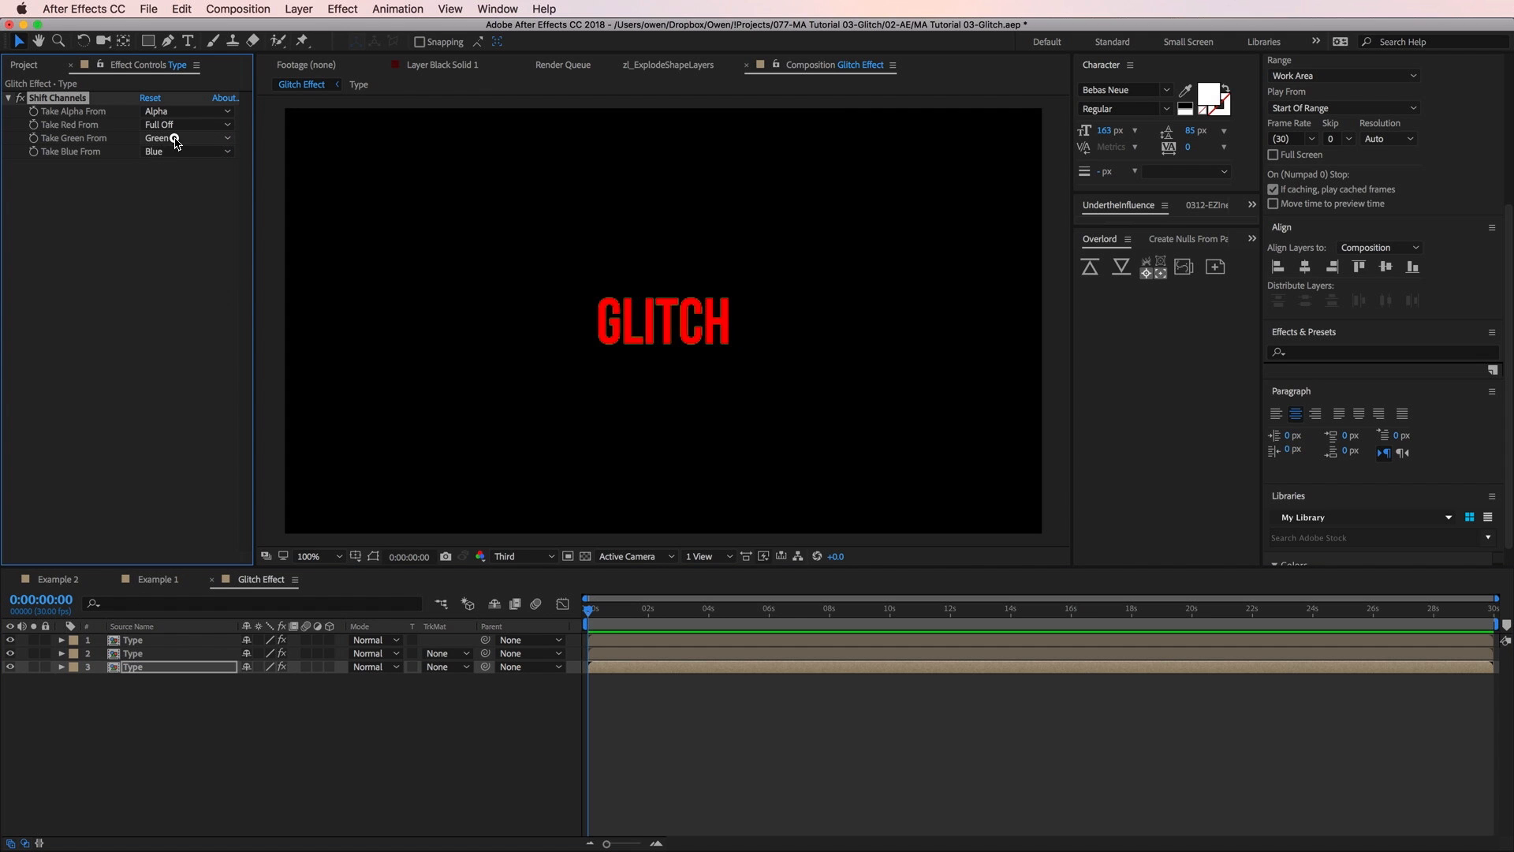
left_click(187, 137)
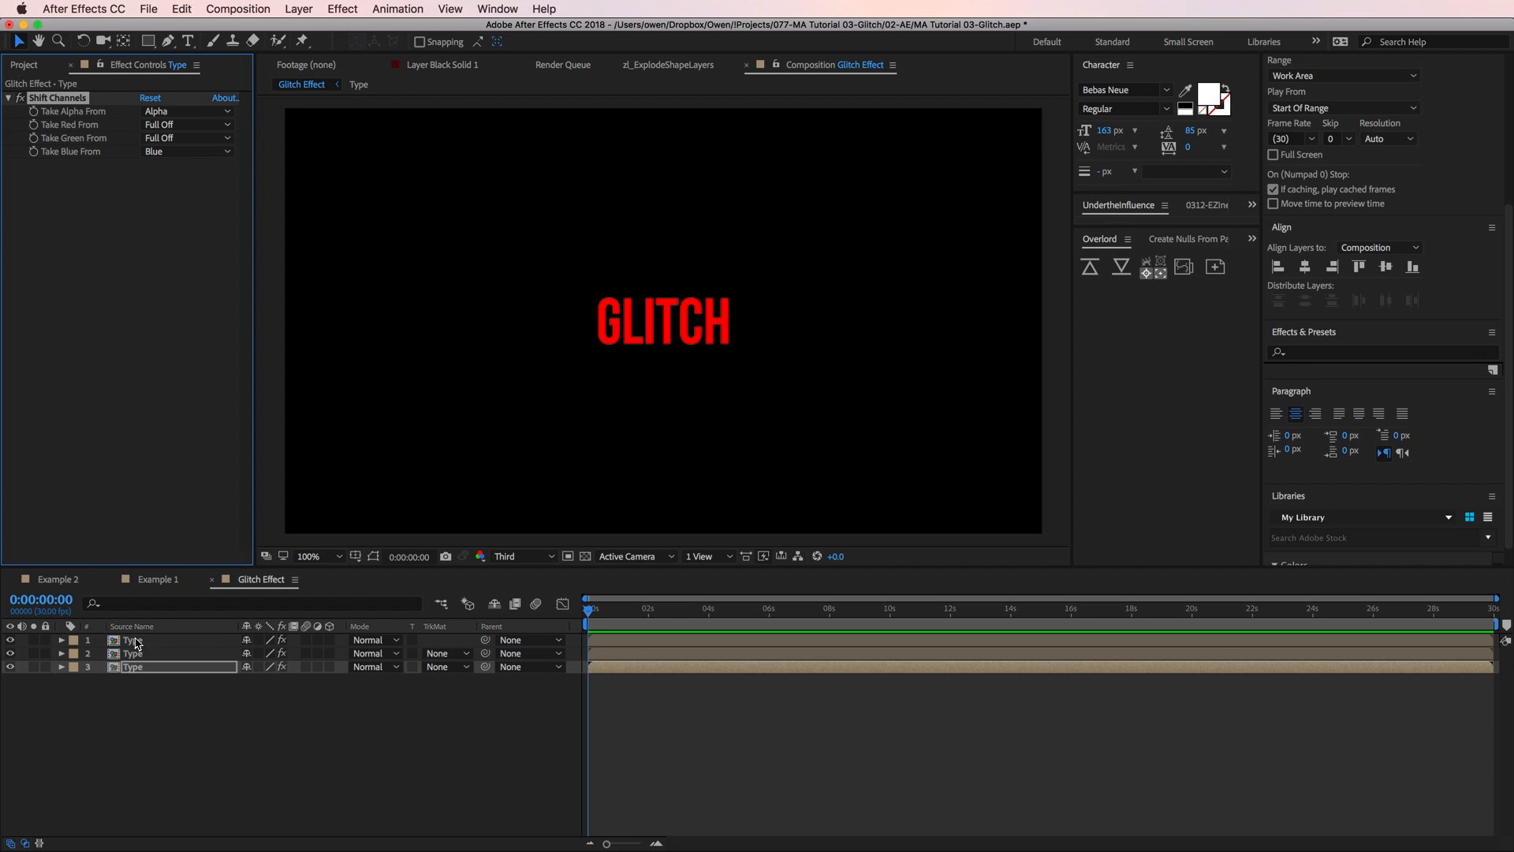
Set all three Type layers' blend mode to Add so GLITCH reads white again
left_click(372, 638)
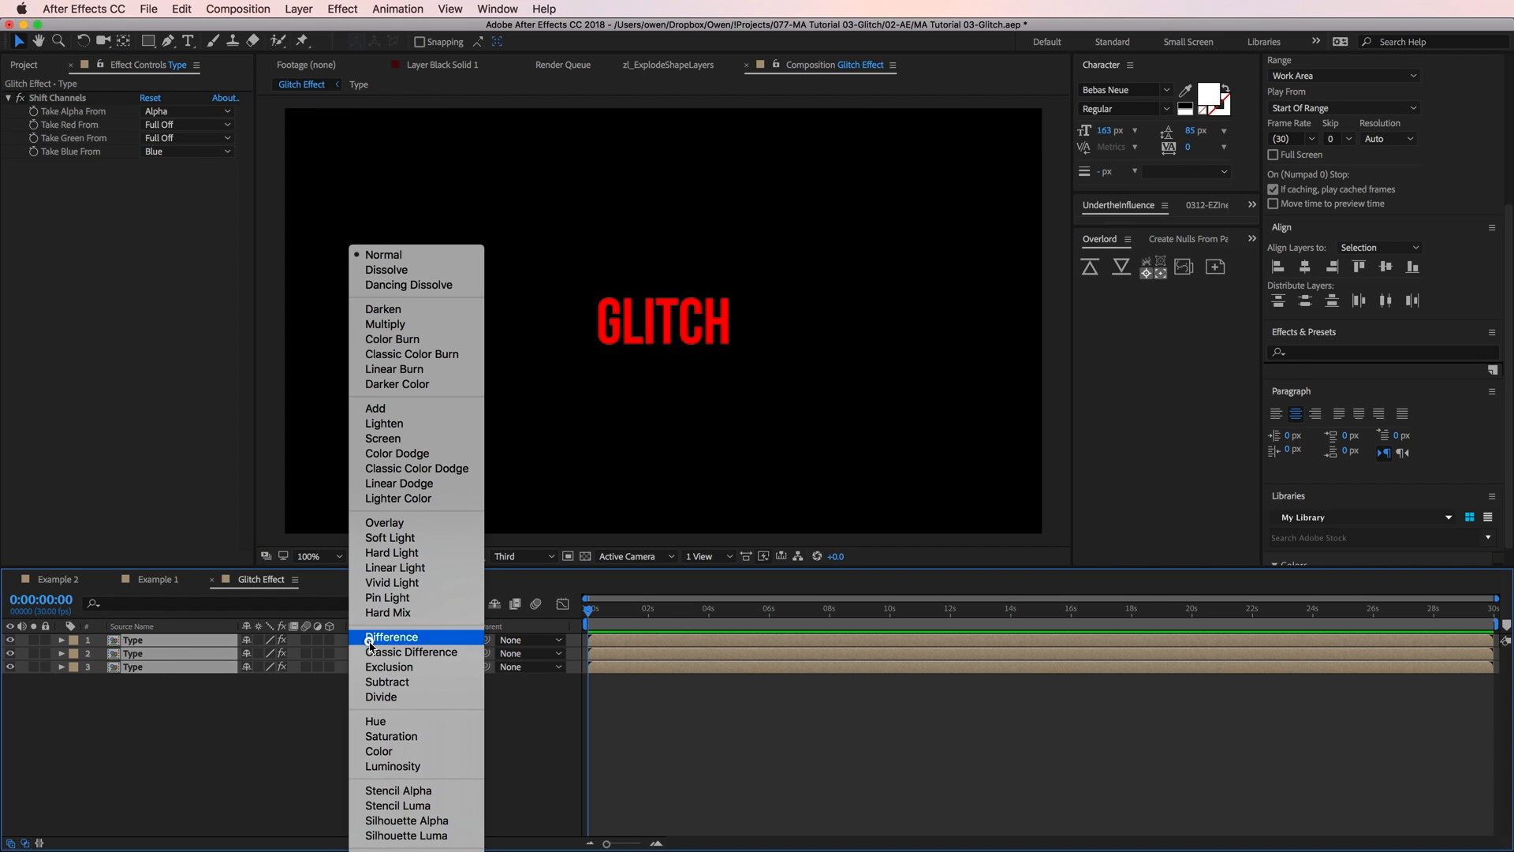
left_click(381, 407)
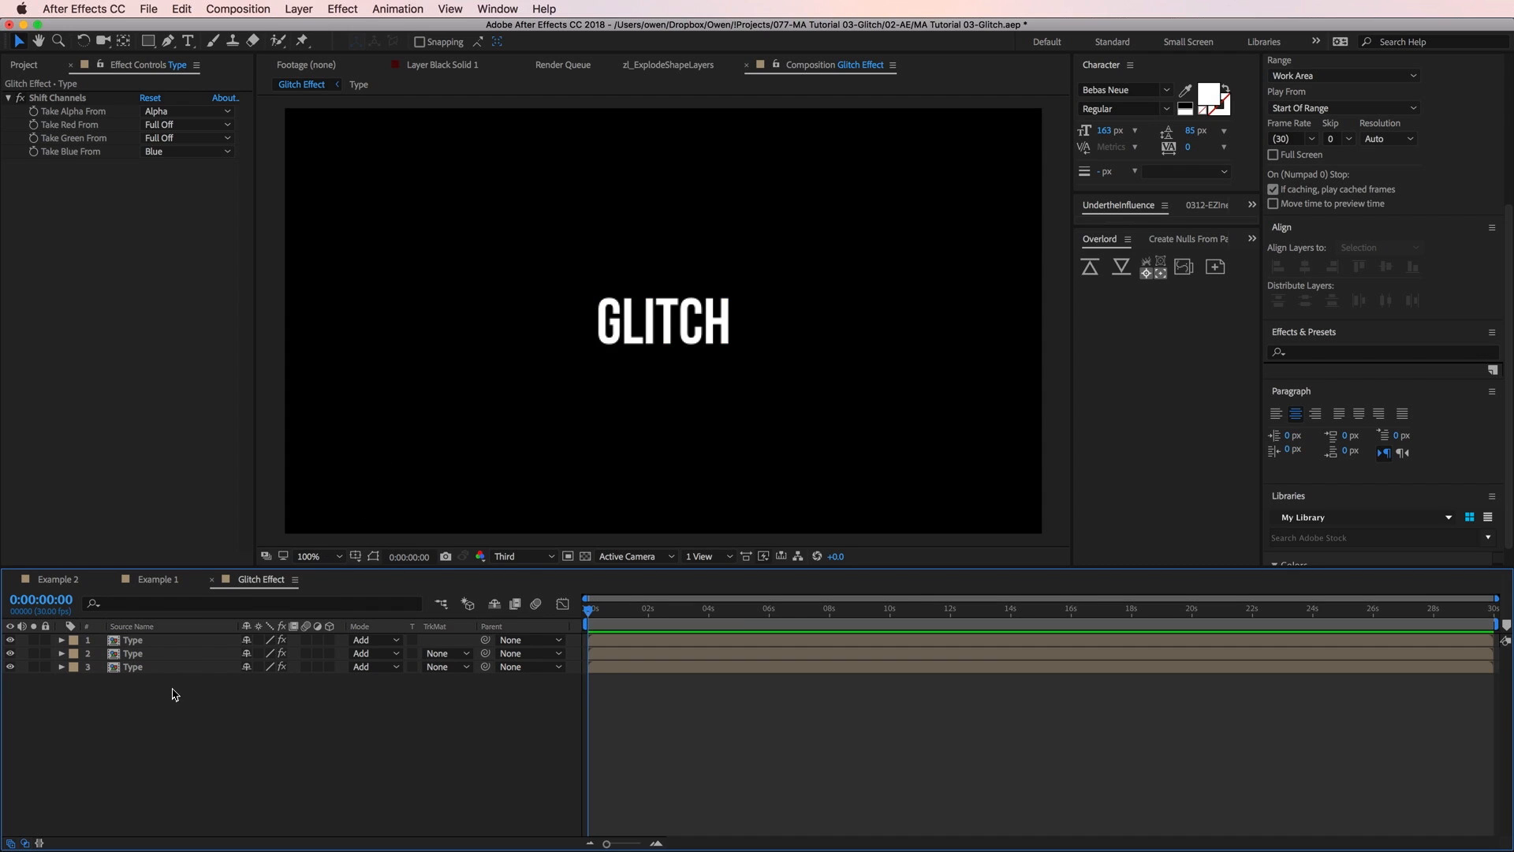
mouse_move(174, 691)
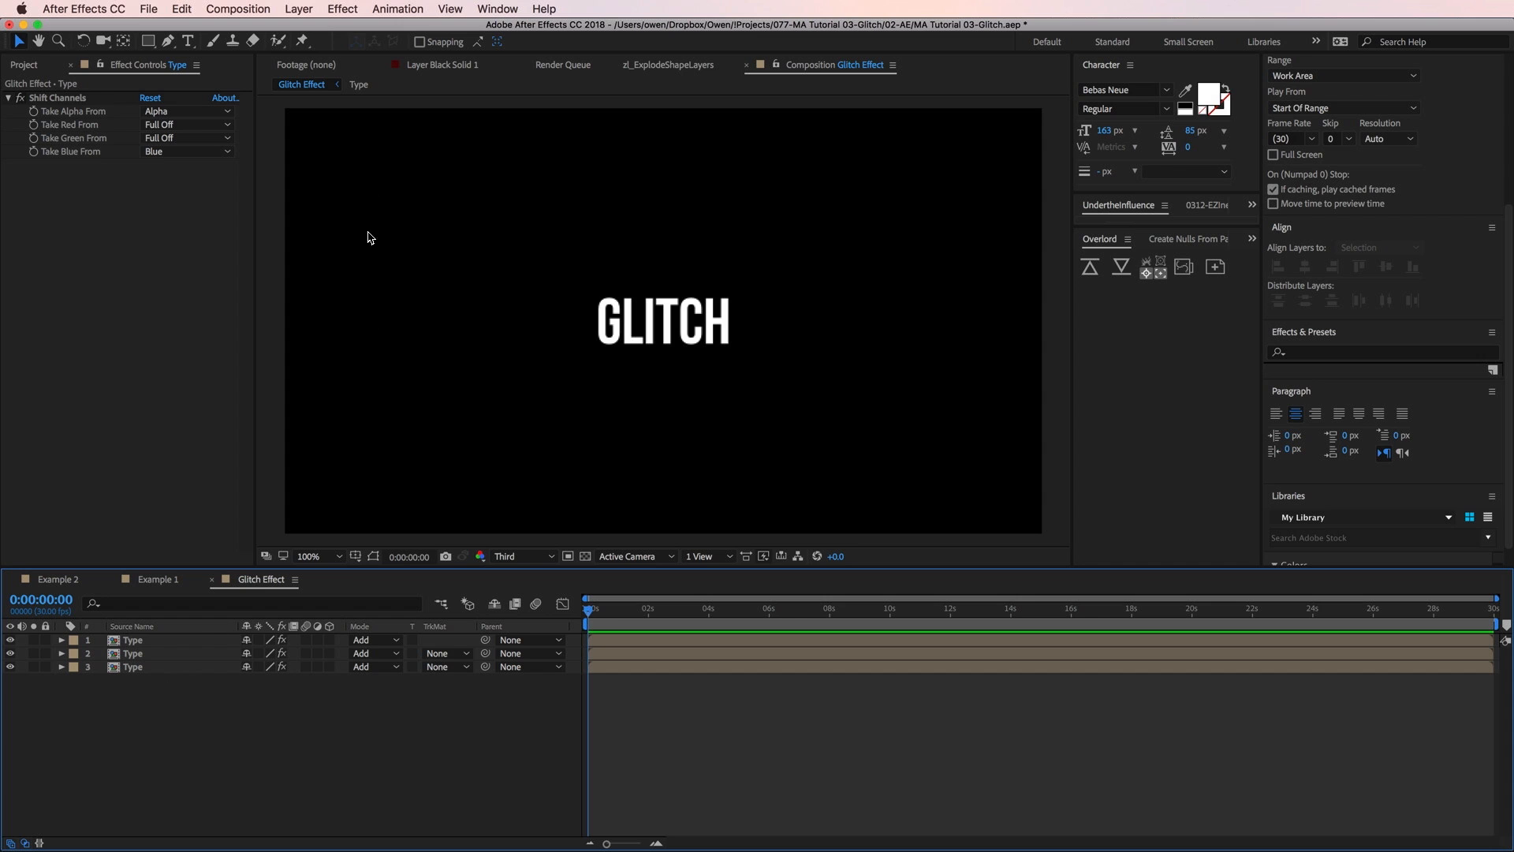
Create a null layer named Wiggle CNTRL and give it a Slider Control effect
left_click(298, 9)
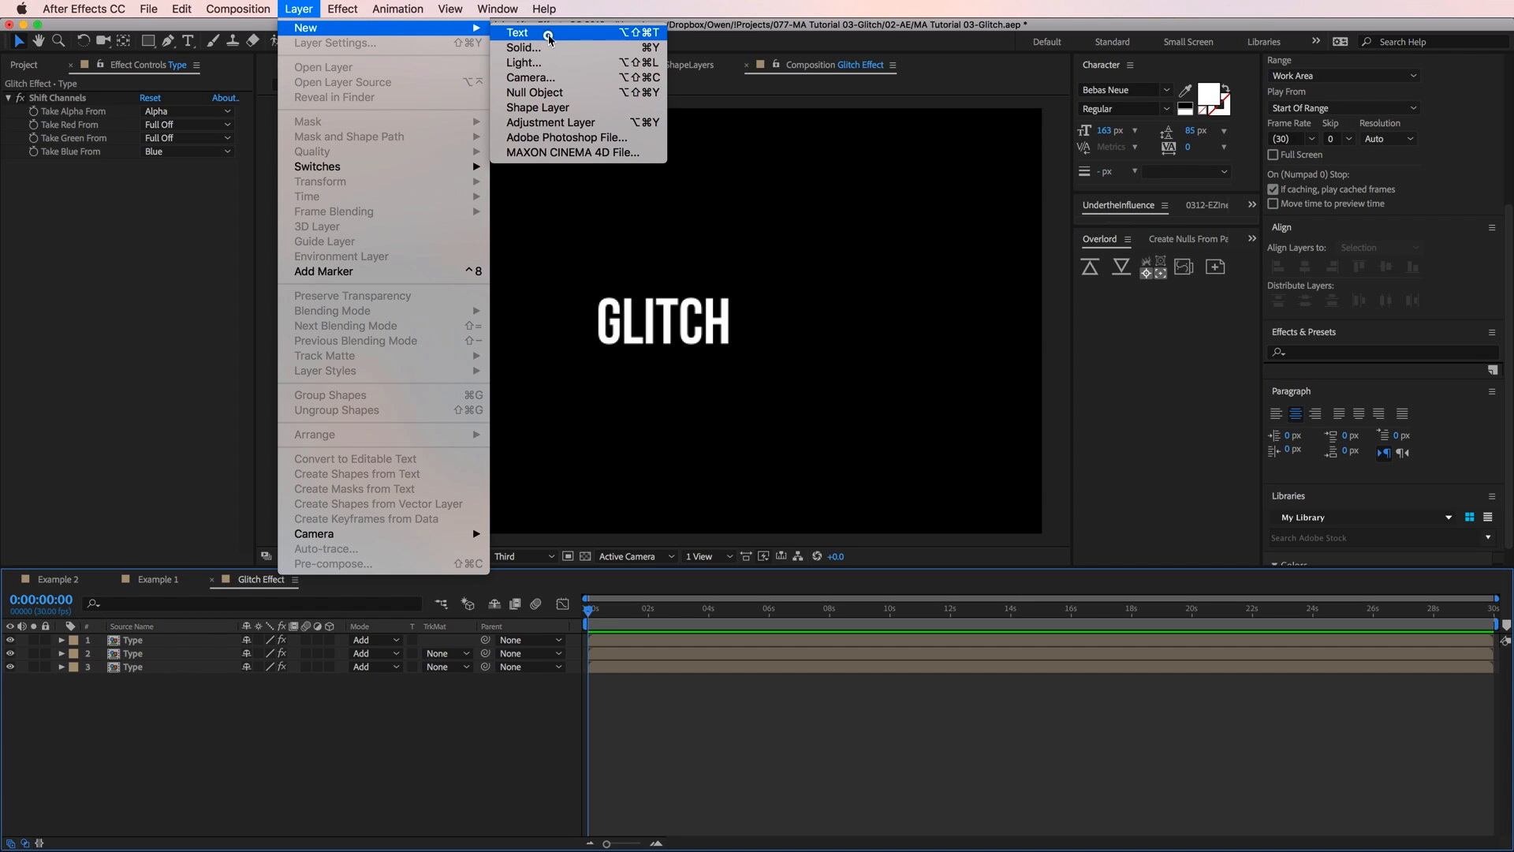
mouse_move(534, 91)
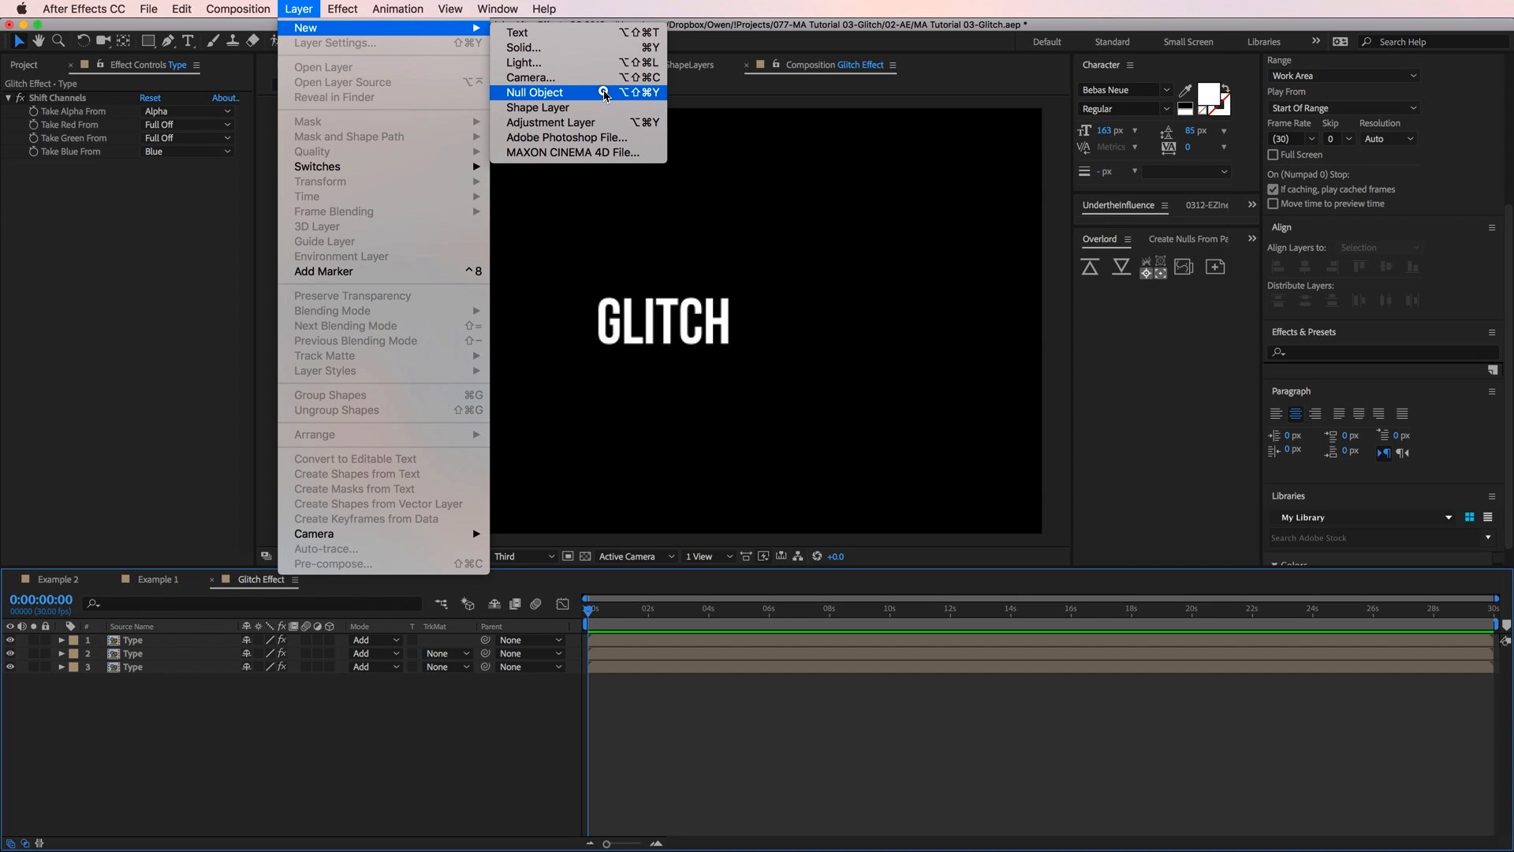
left_click(535, 93)
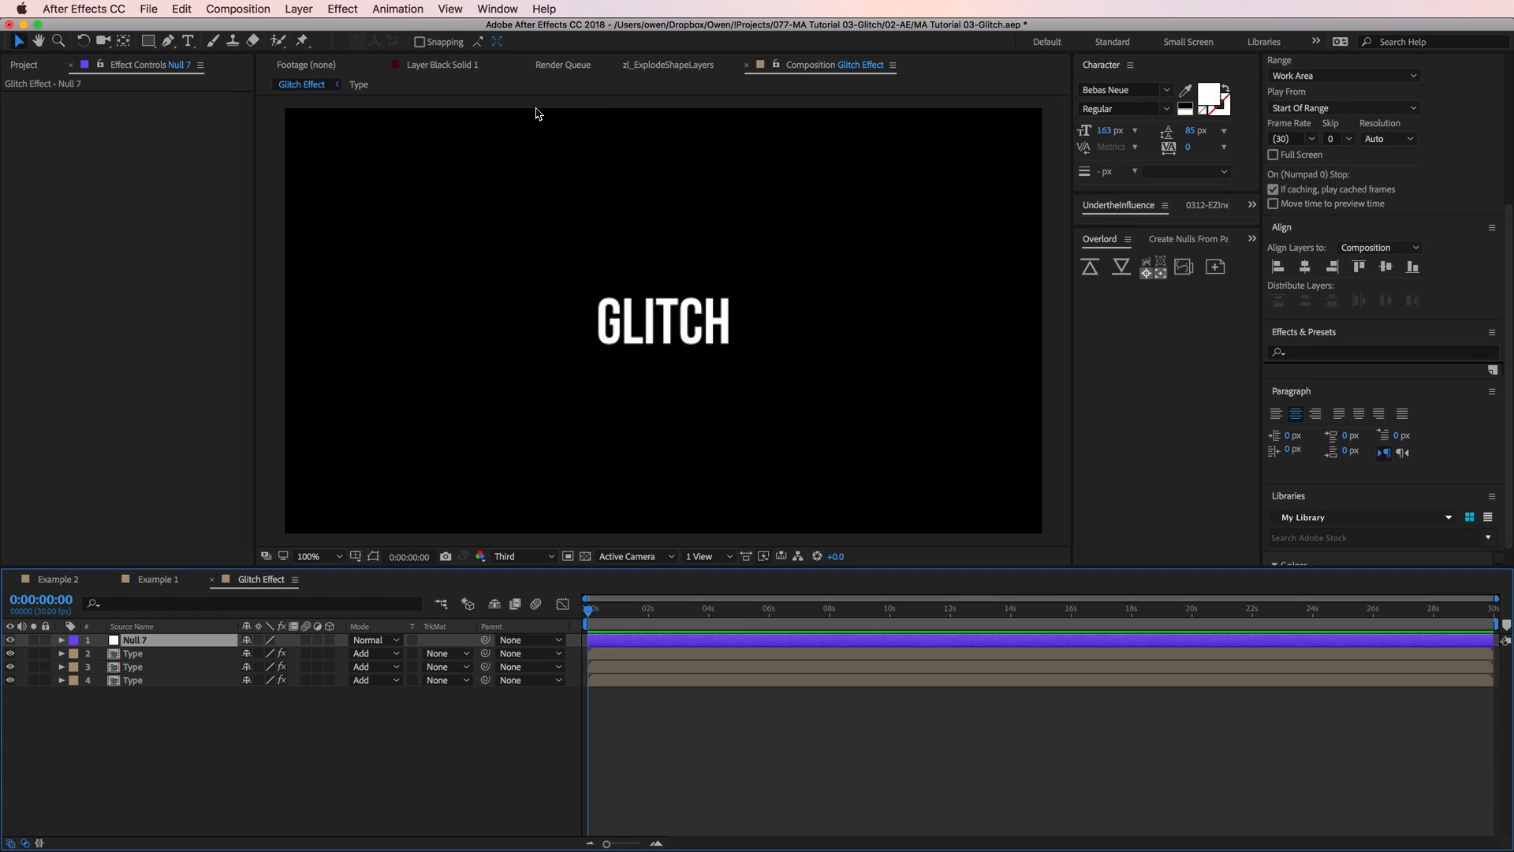
type("Wiggle CNTRL")
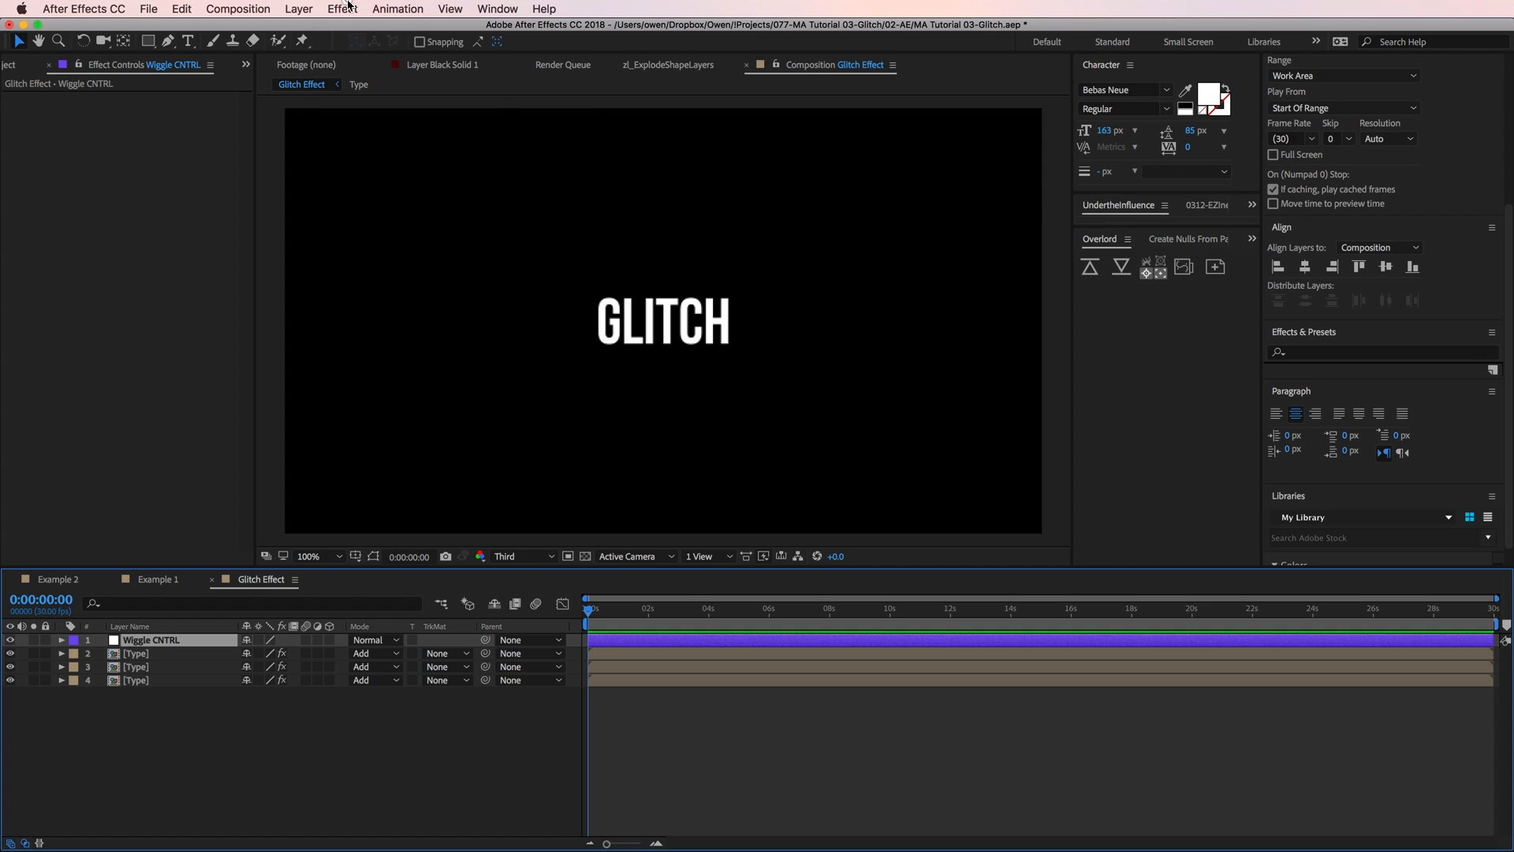
left_click(342, 9)
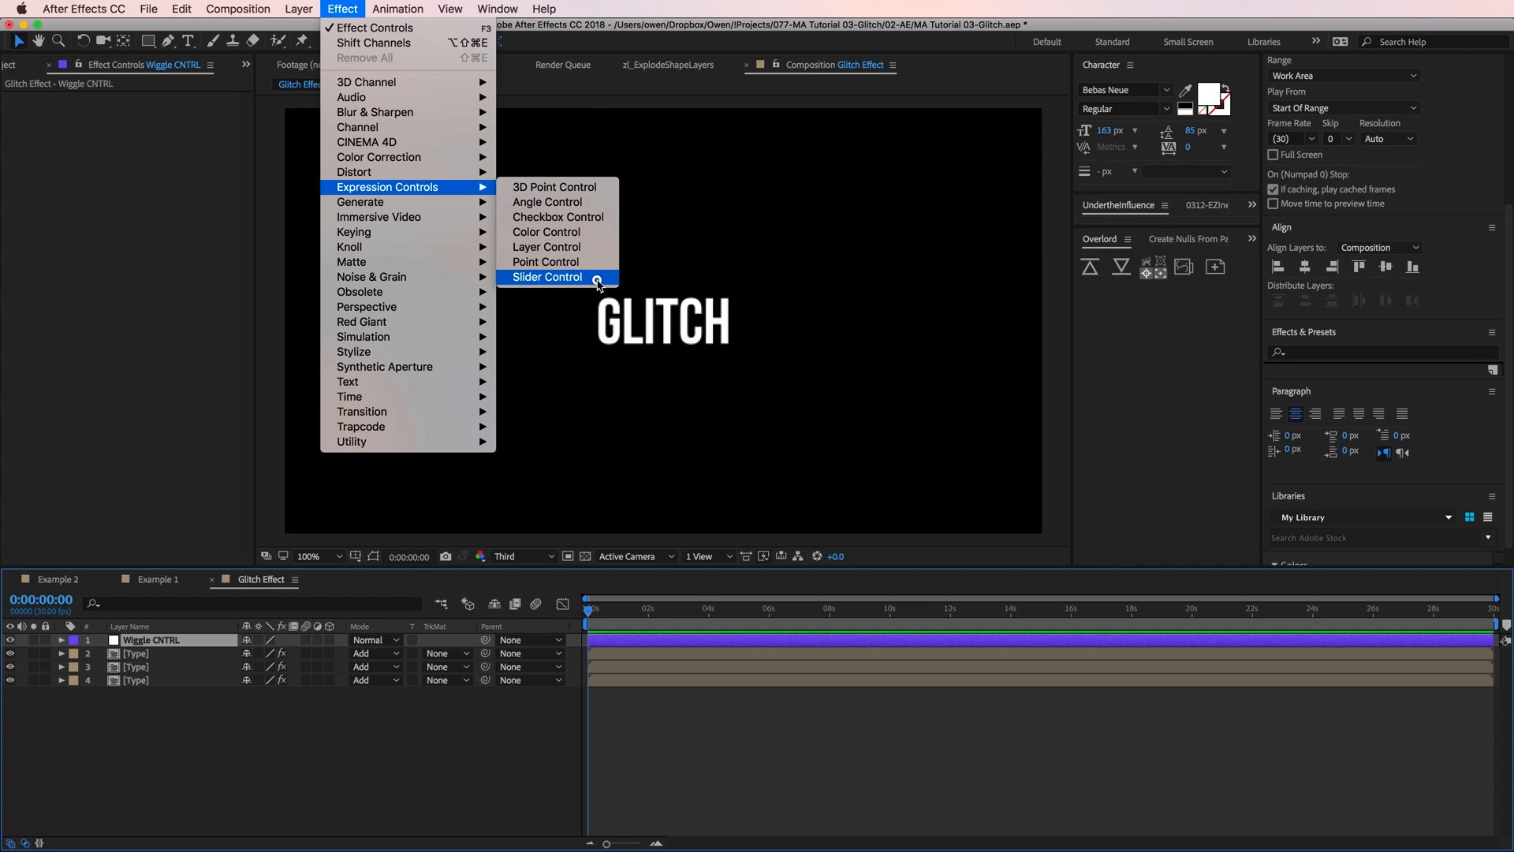
left_click(547, 277)
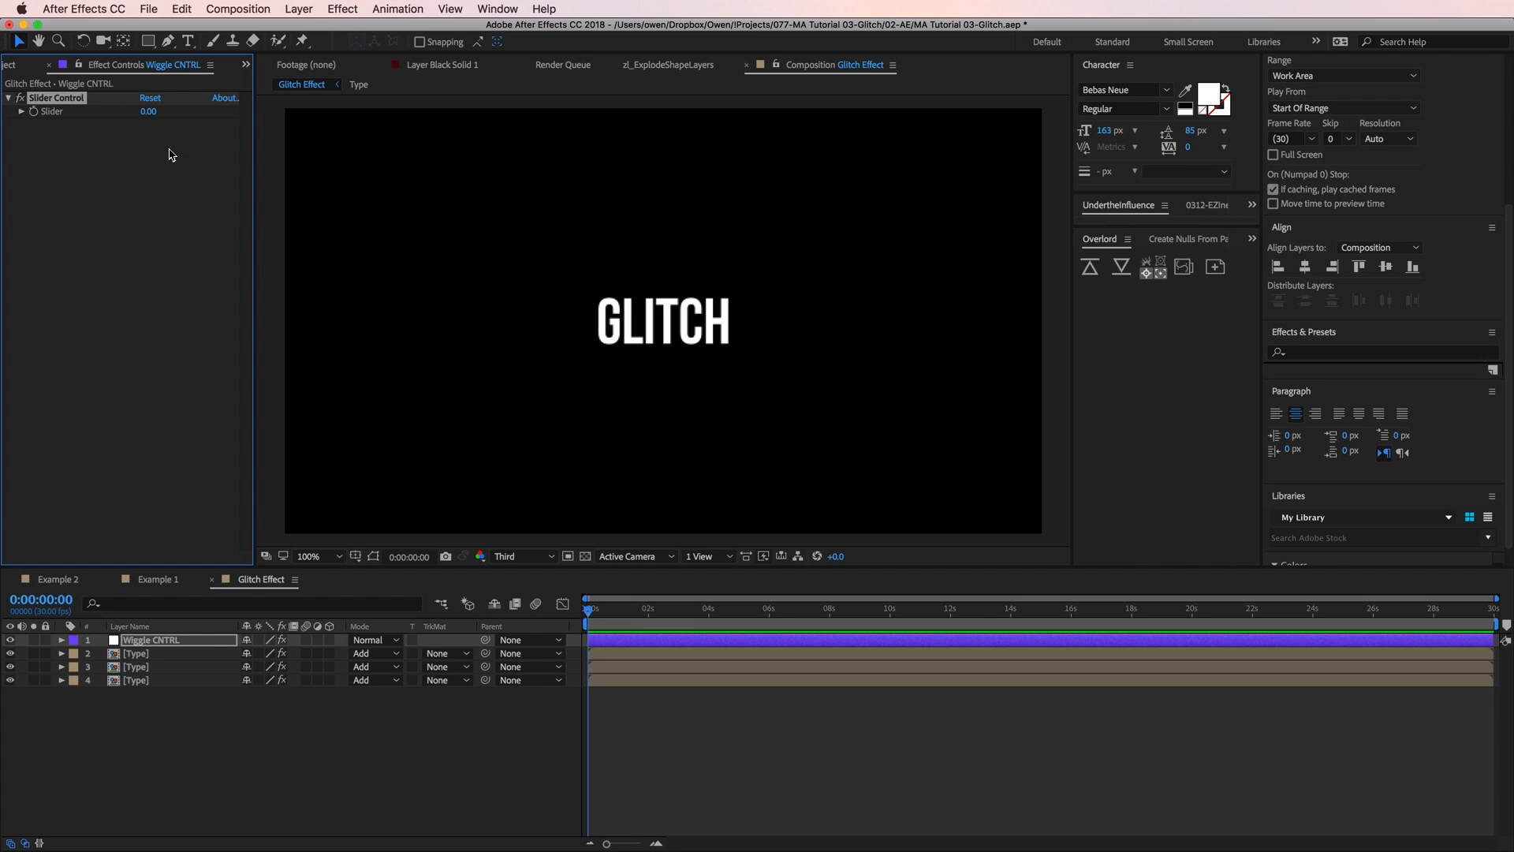
mouse_move(165, 162)
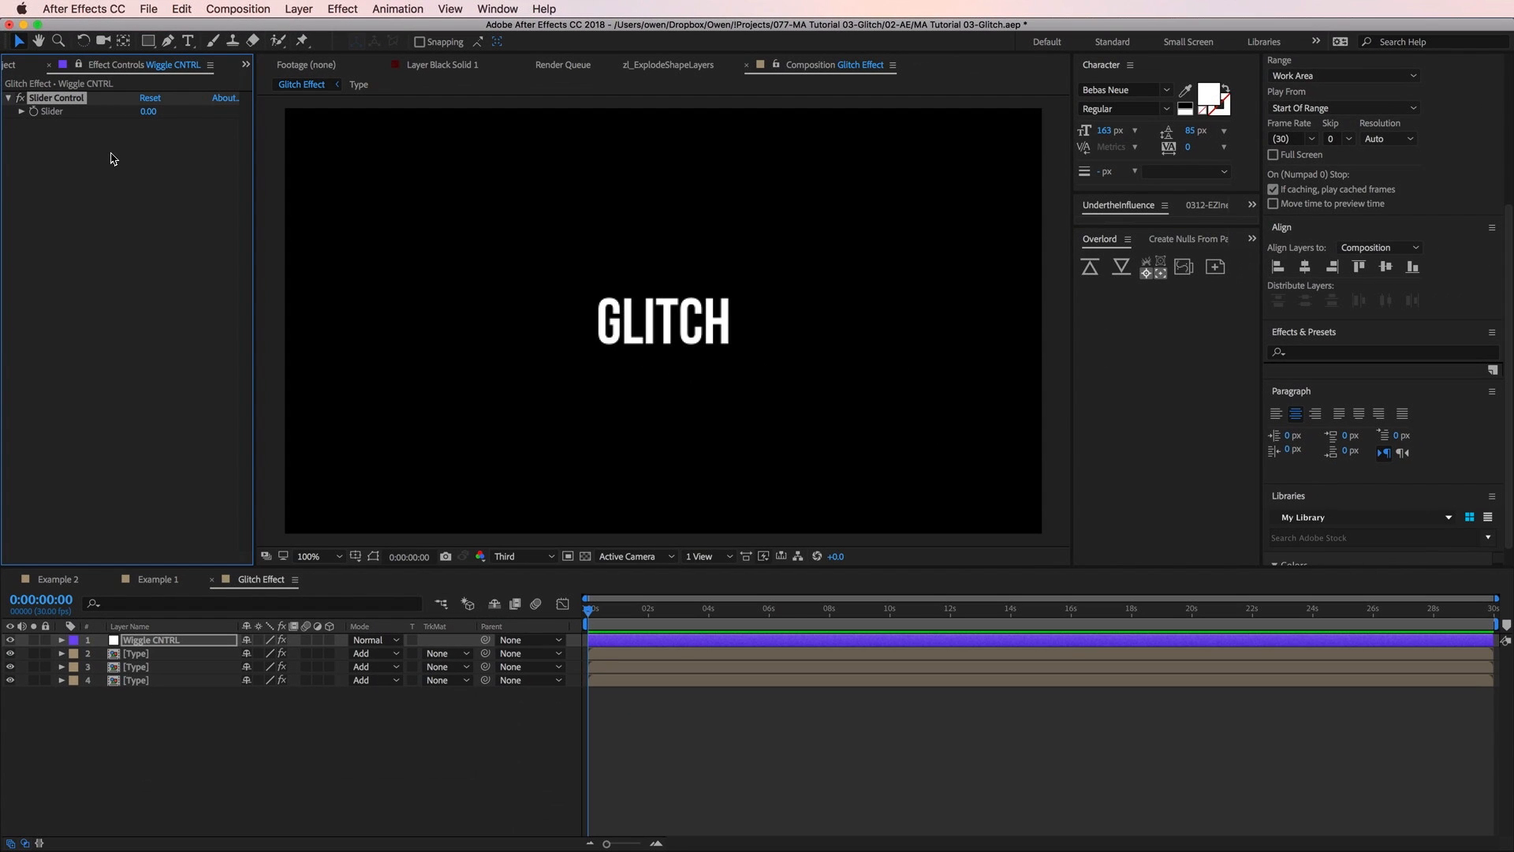
mouse_move(145, 702)
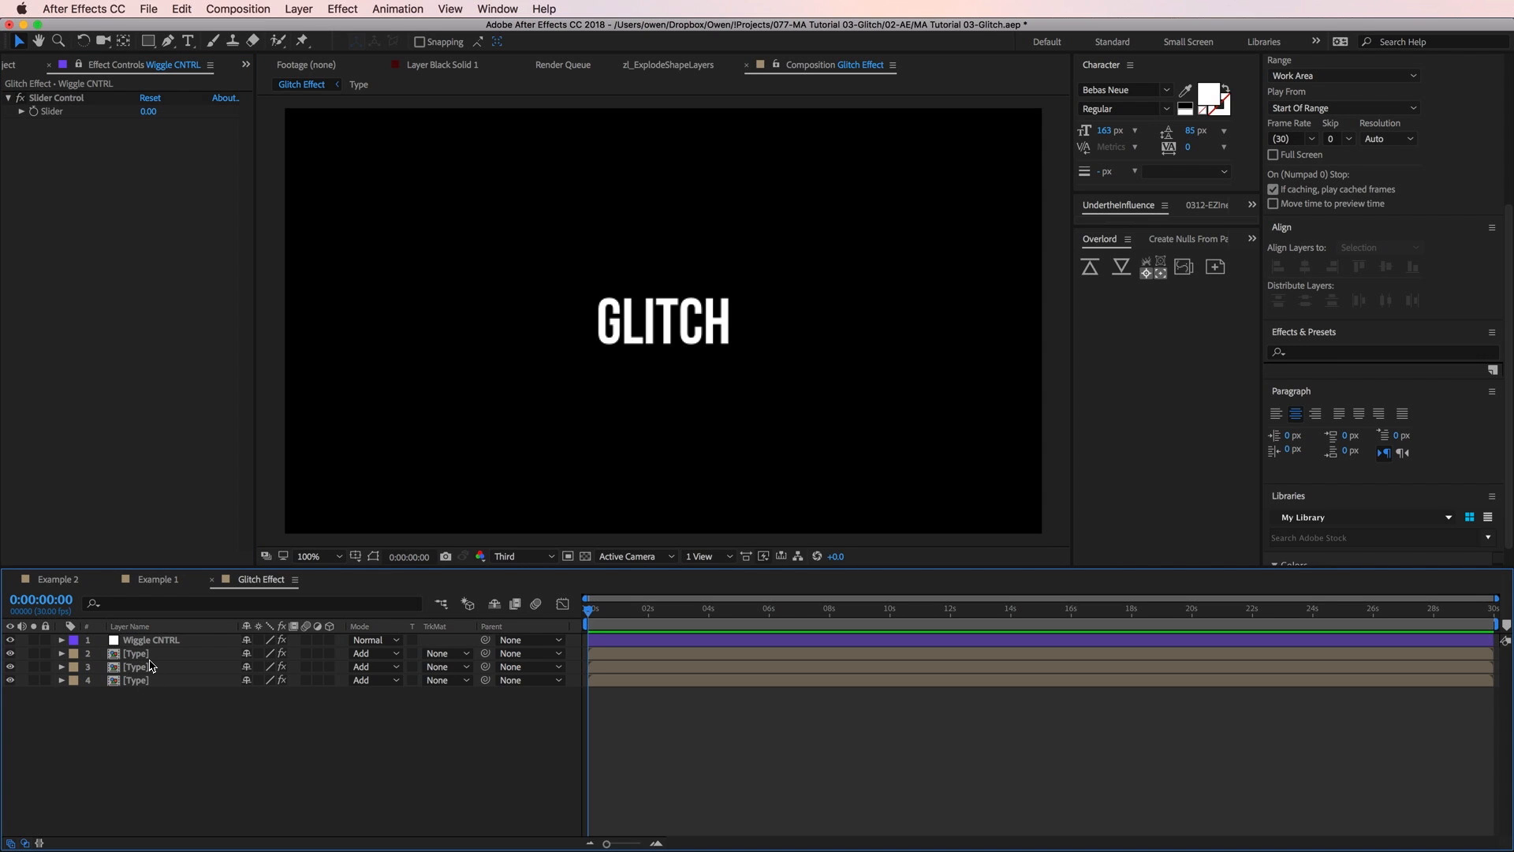
Add a wiggle(20, ...) expression to the first Type layer's Position, linked to the Wiggle CNTRL slider
left_click(135, 653)
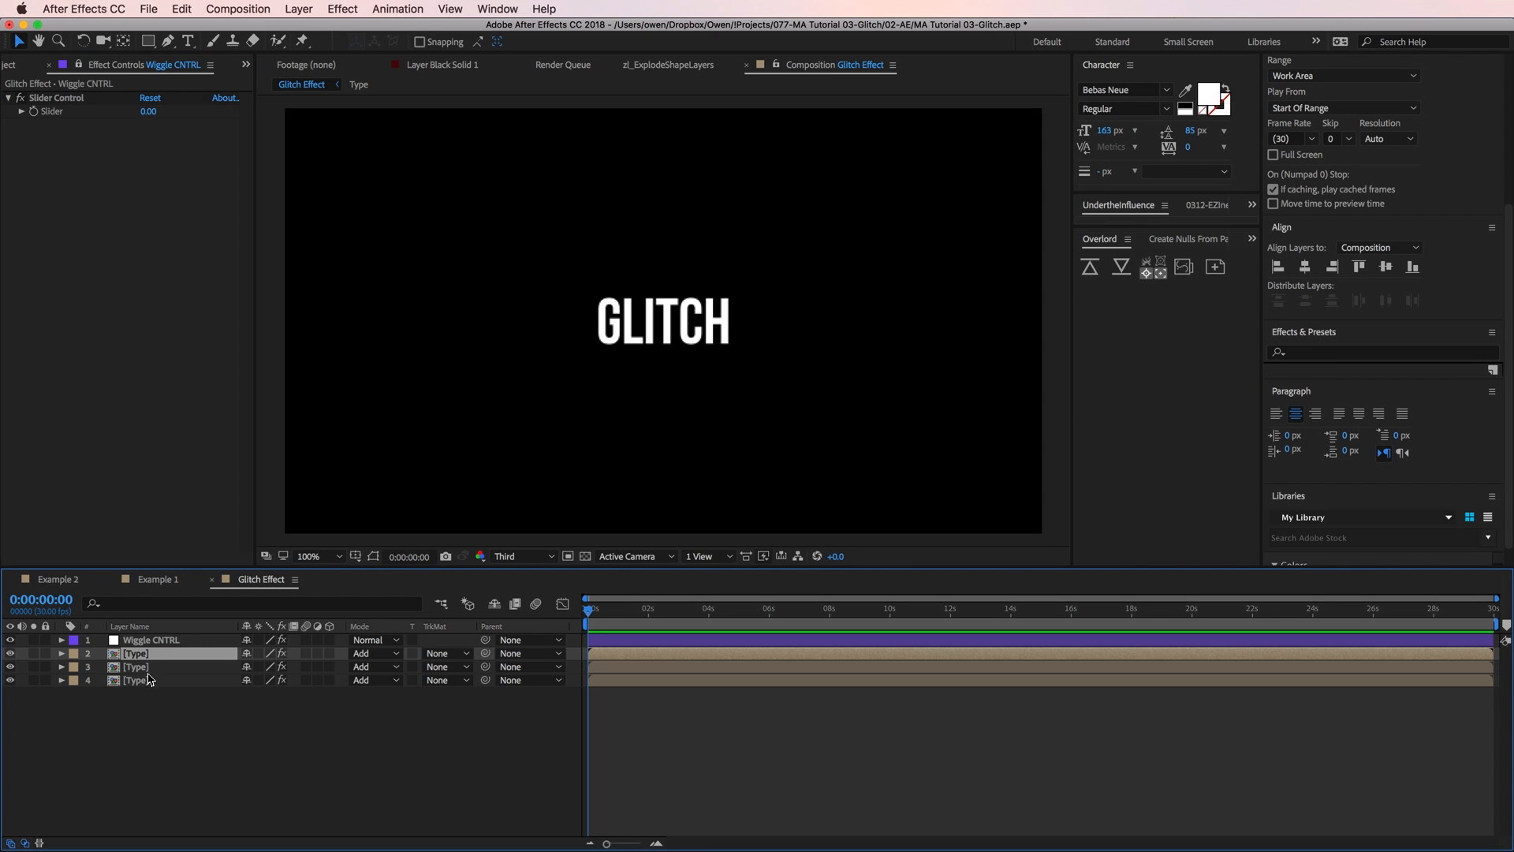
left_click(62, 653)
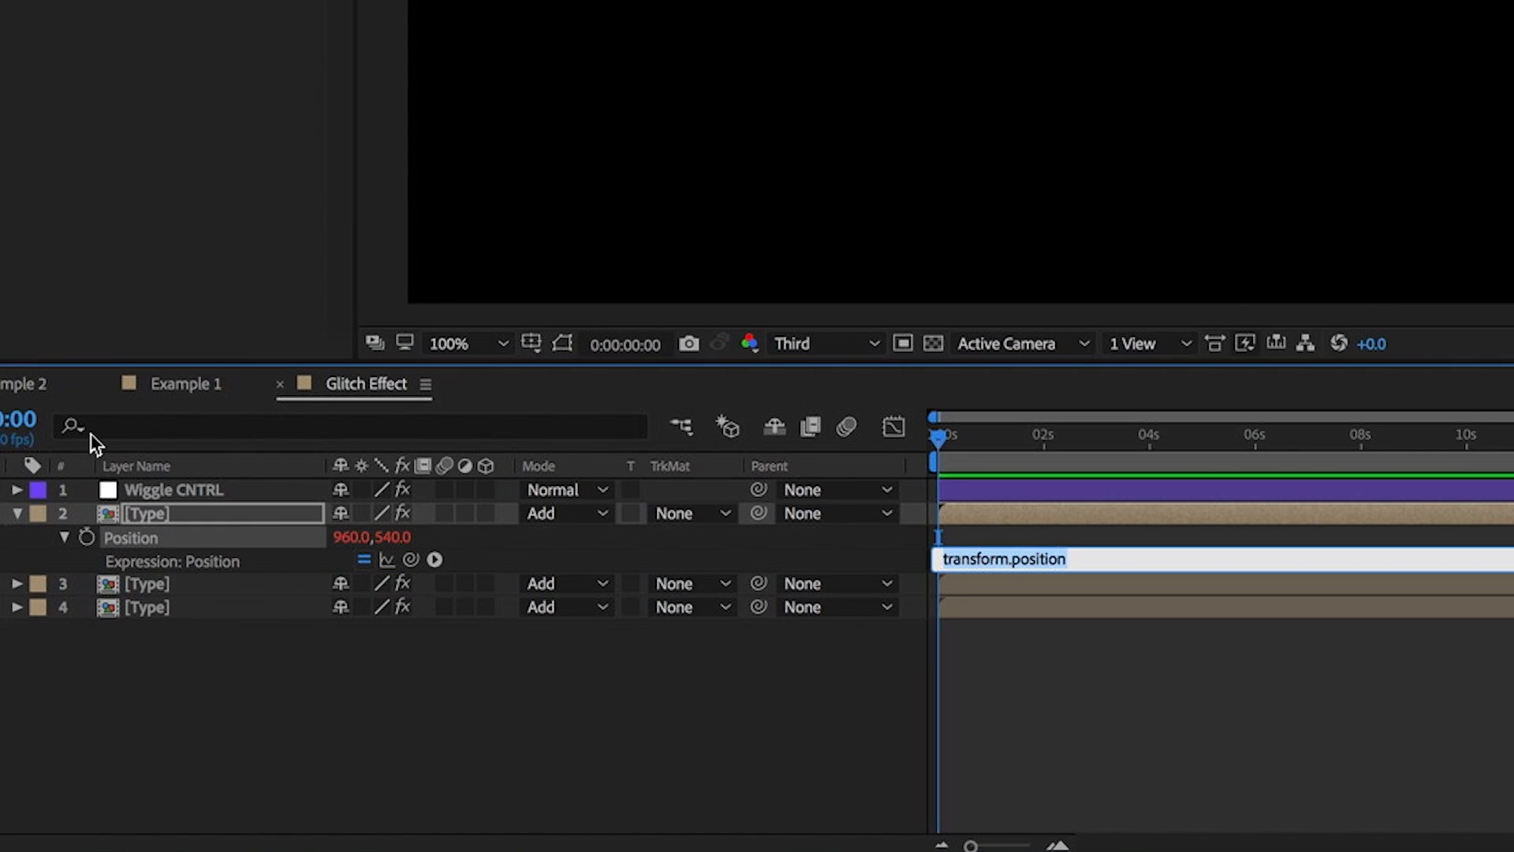
mouse_move(89, 437)
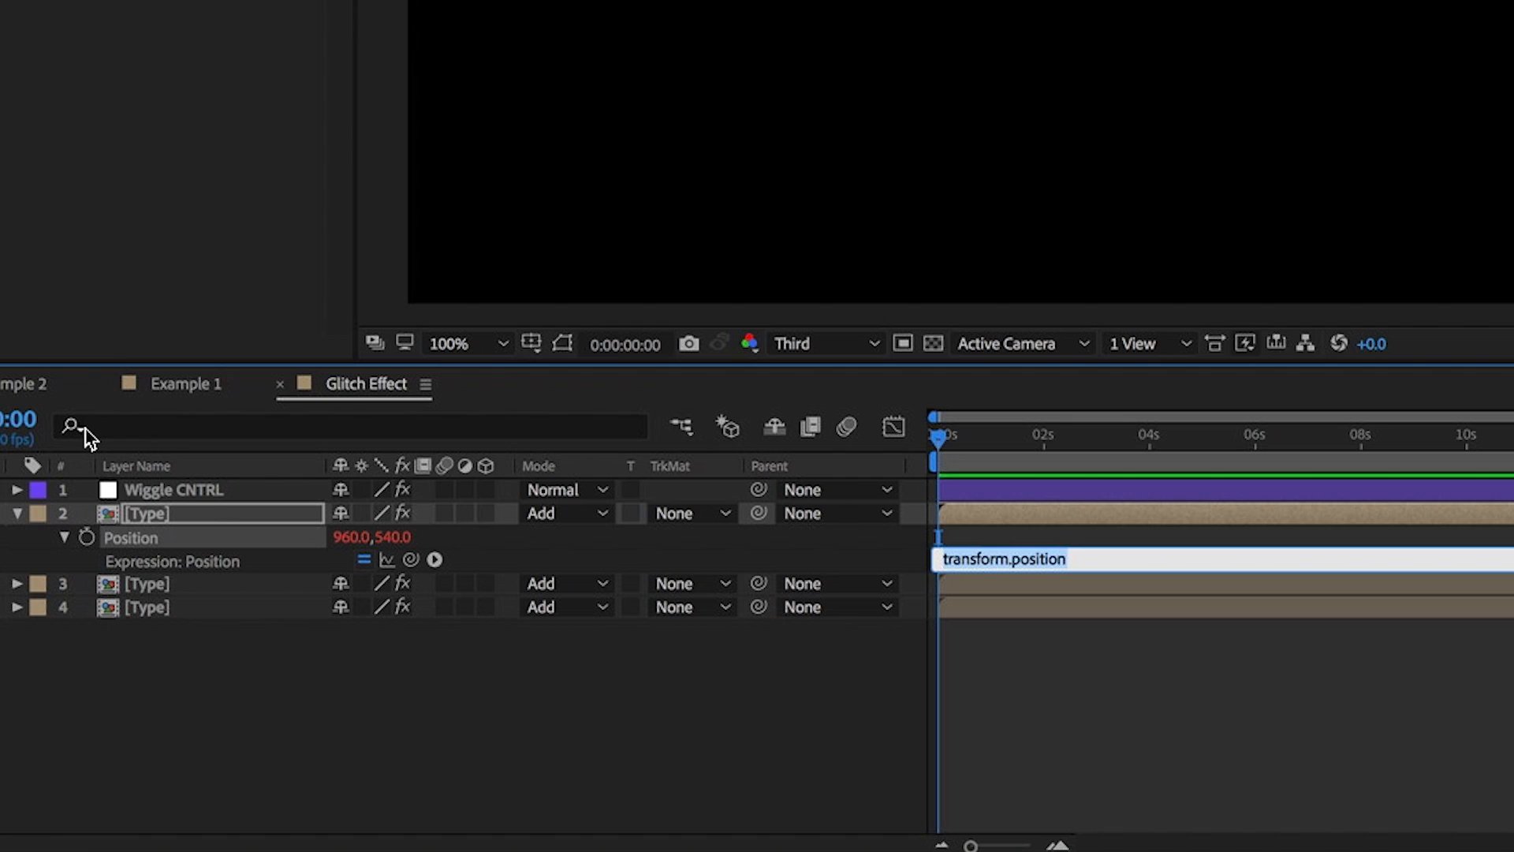
type("w")
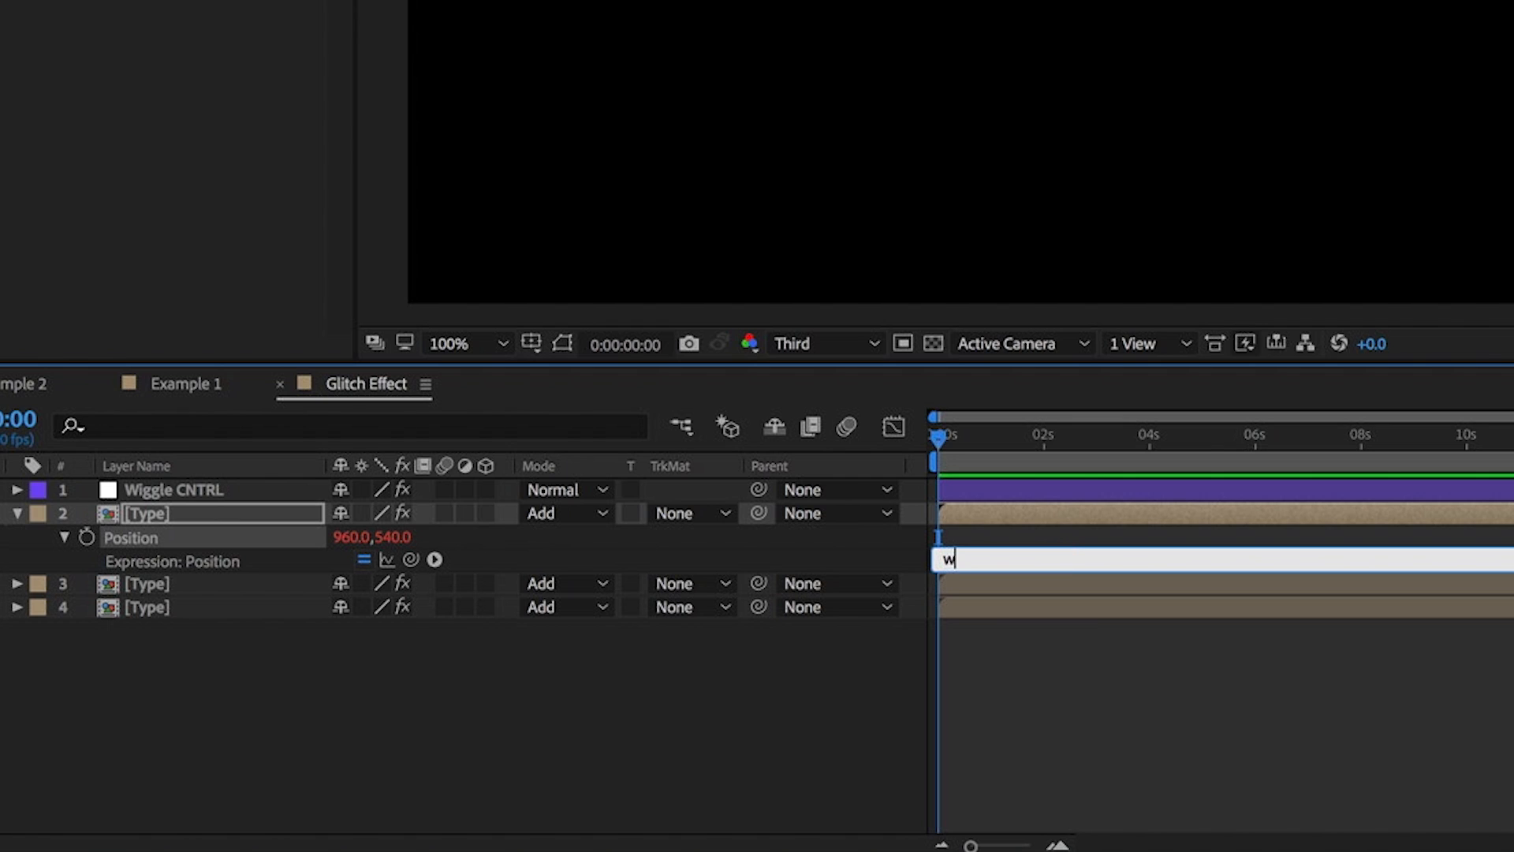
type("iggle(")
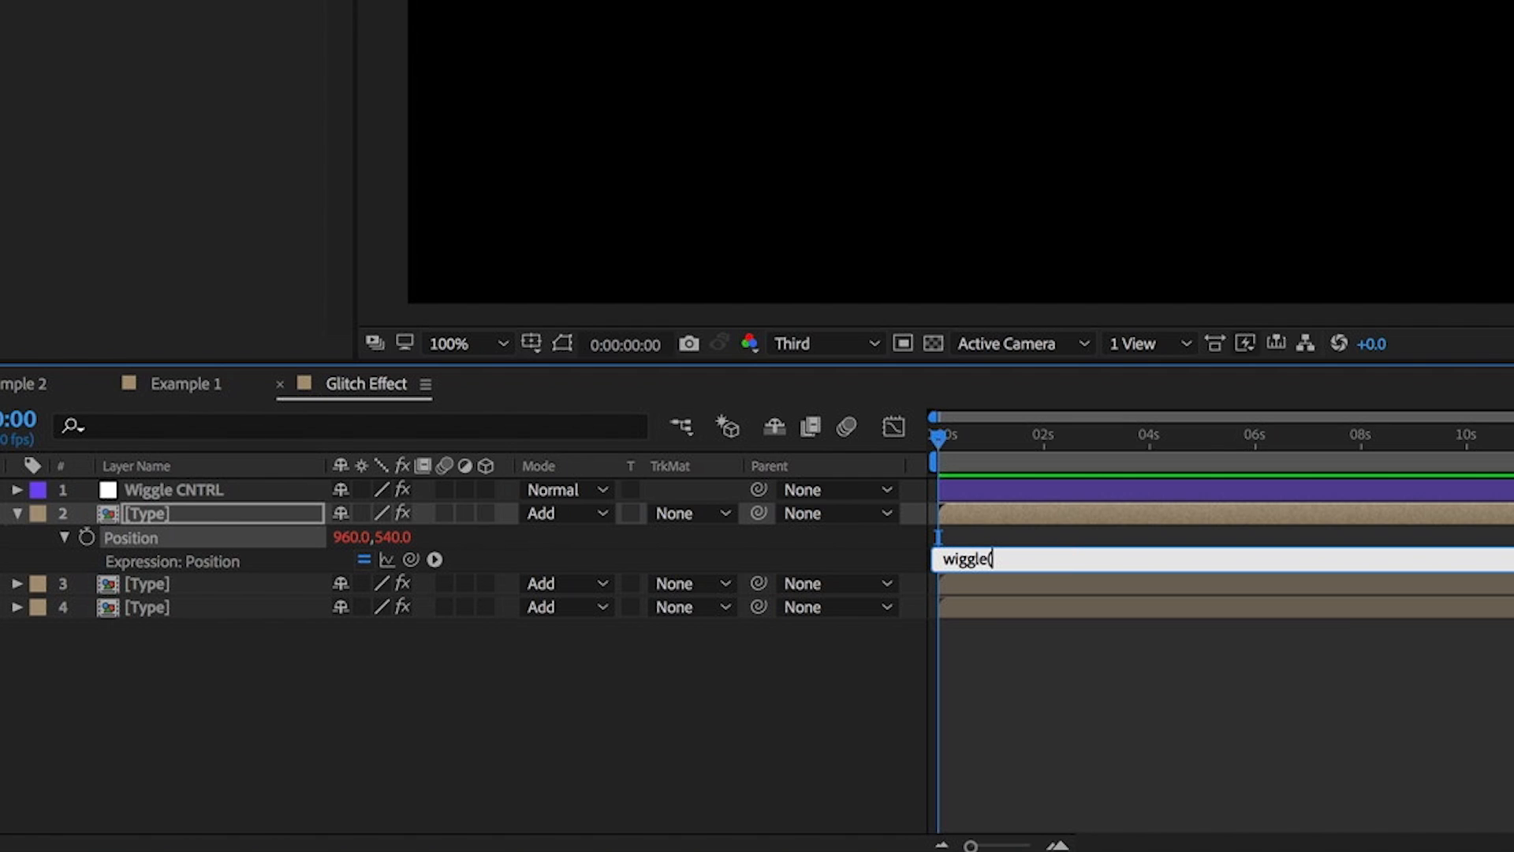
type("2")
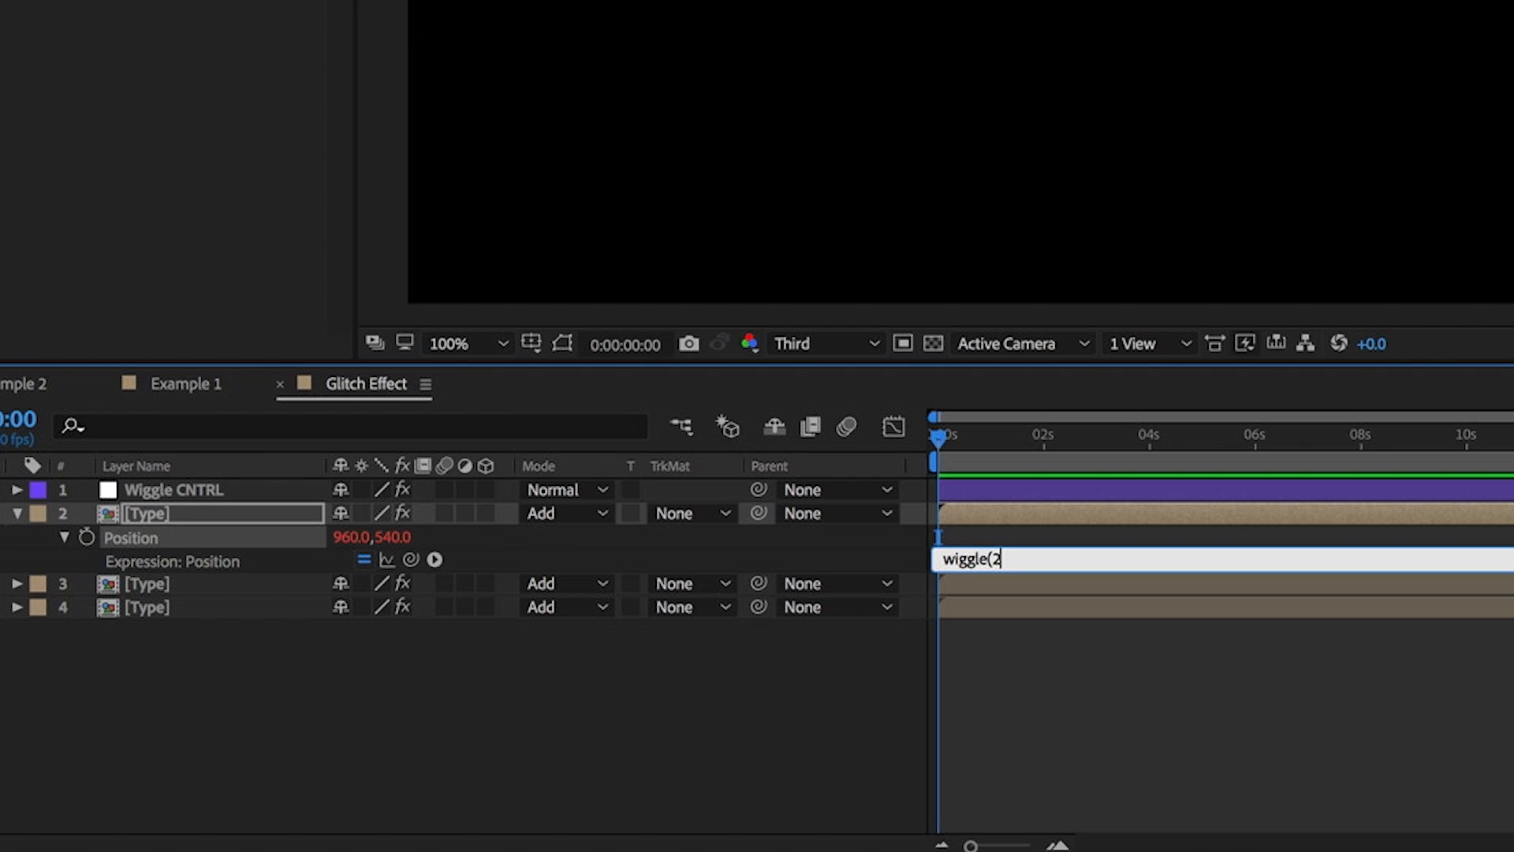
type("0,")
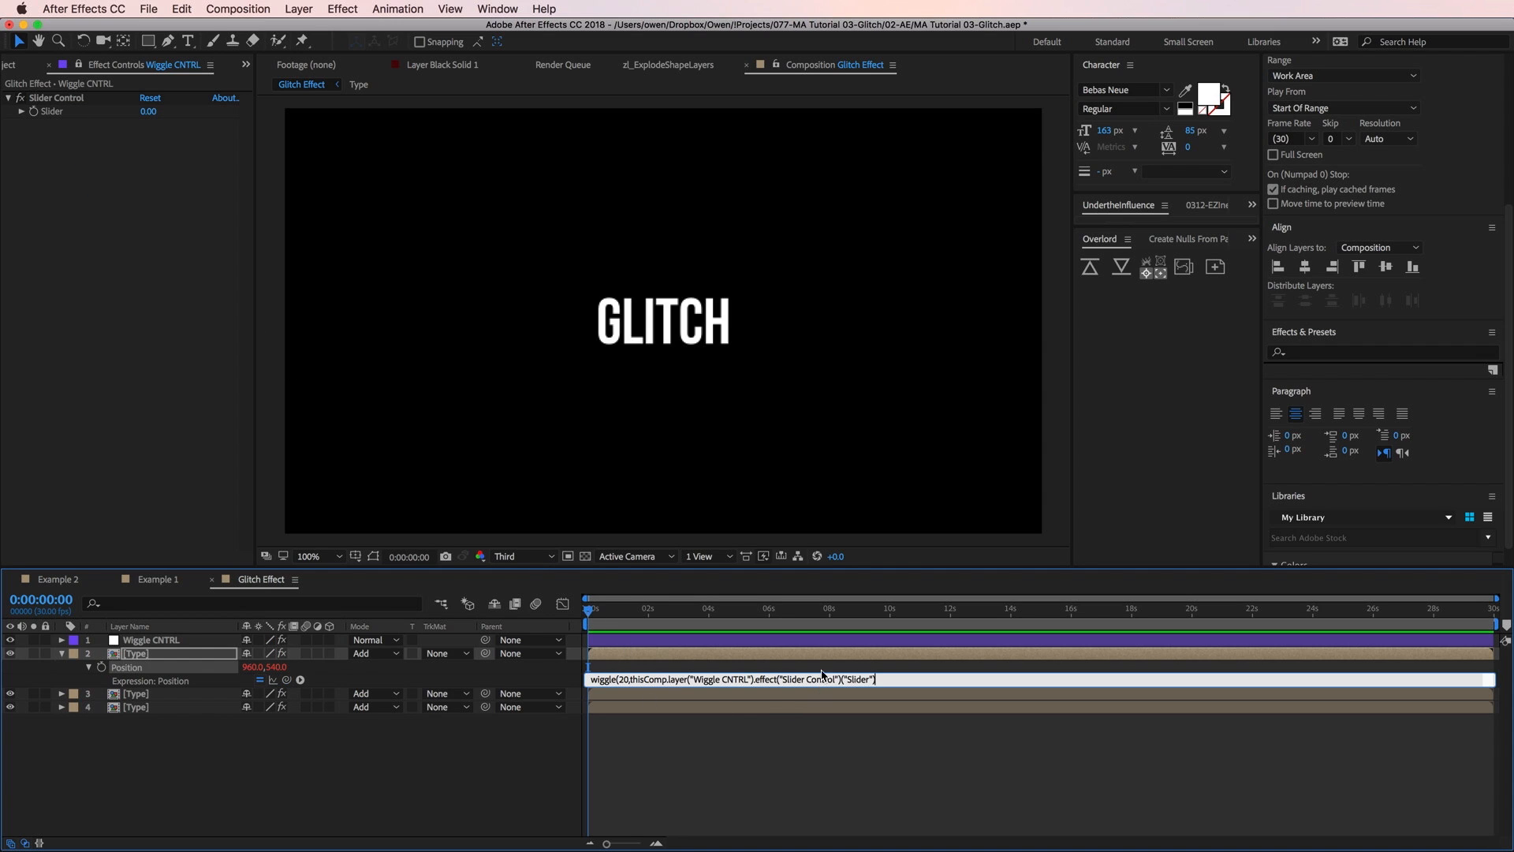
mouse_move(801, 658)
type(")")
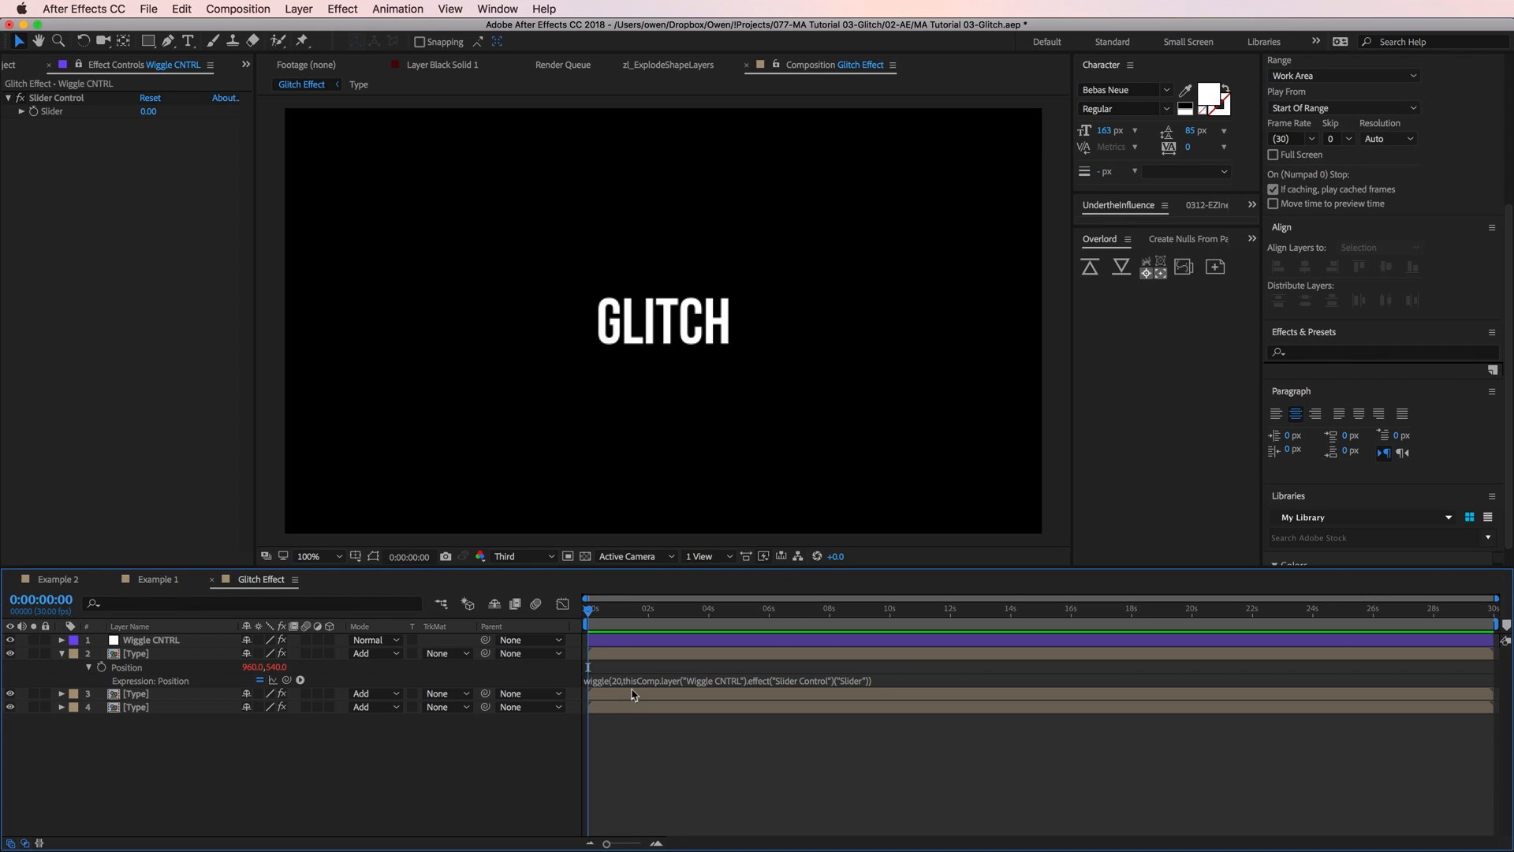
mouse_move(563, 676)
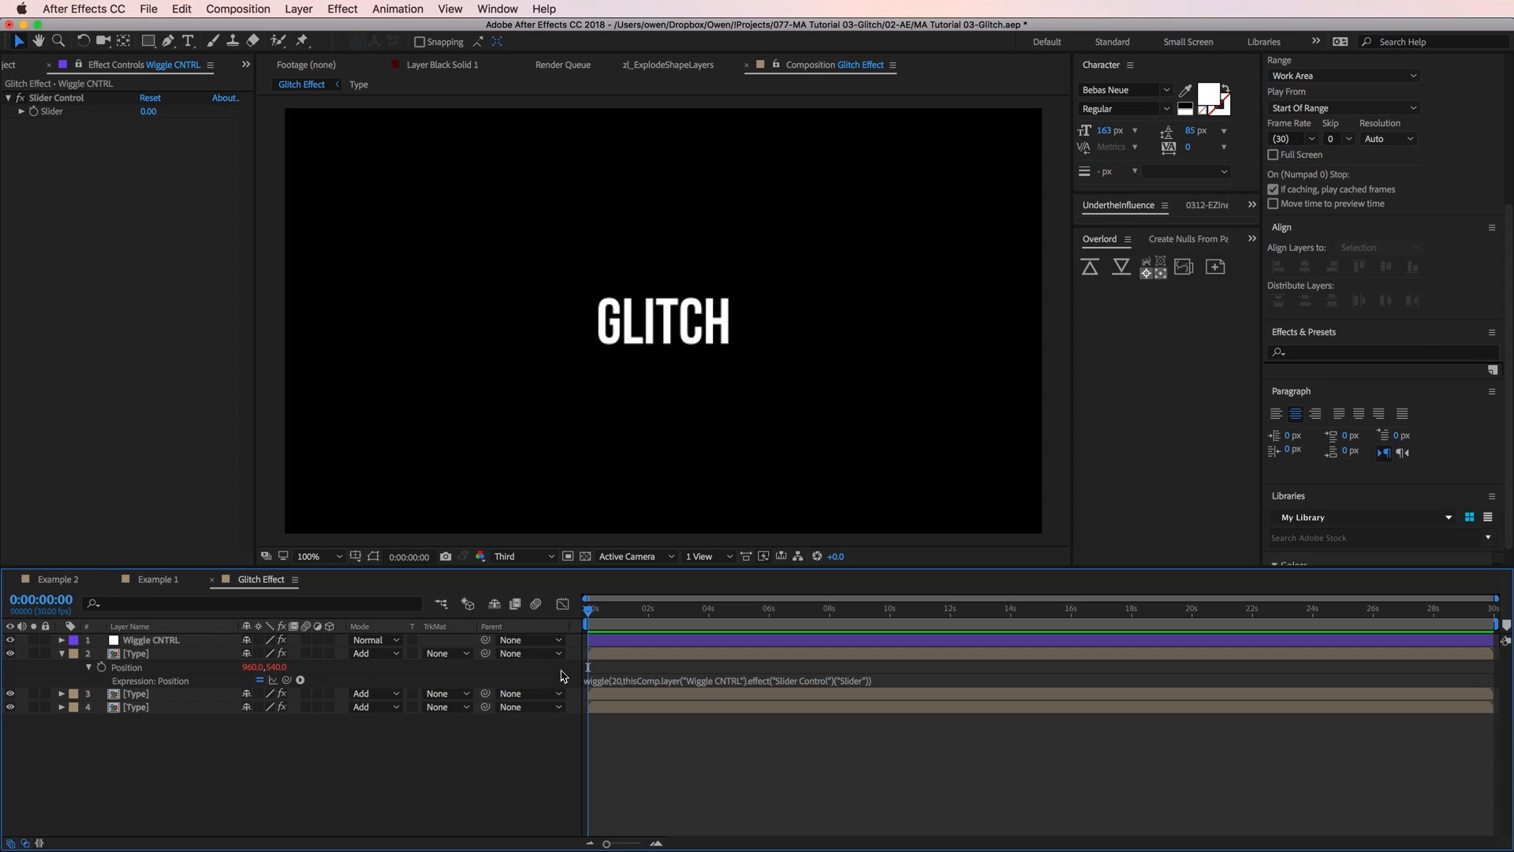
mouse_move(621, 696)
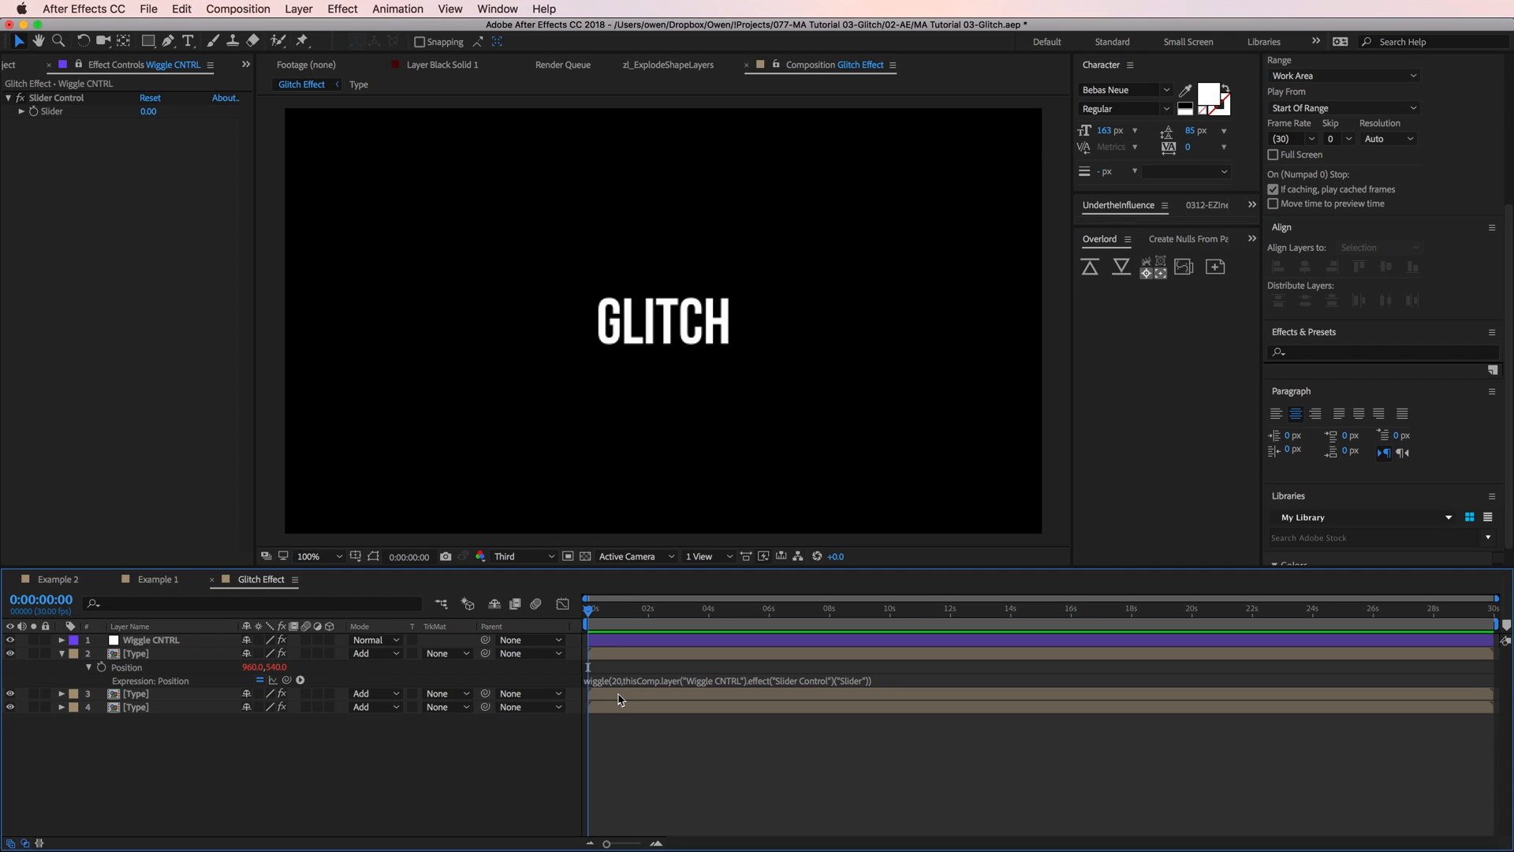
mouse_move(653, 686)
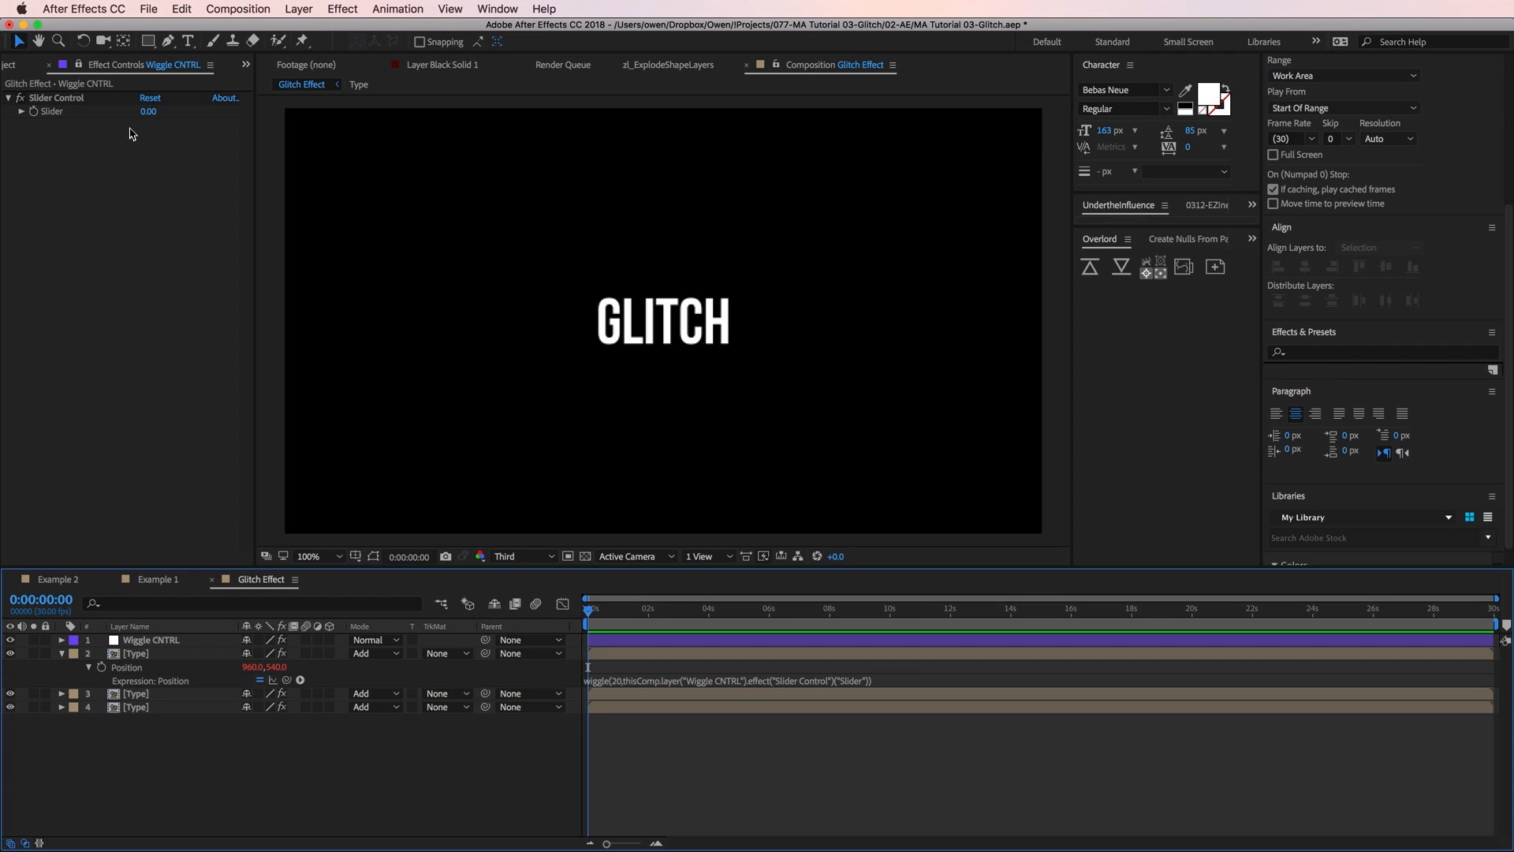
mouse_move(131, 134)
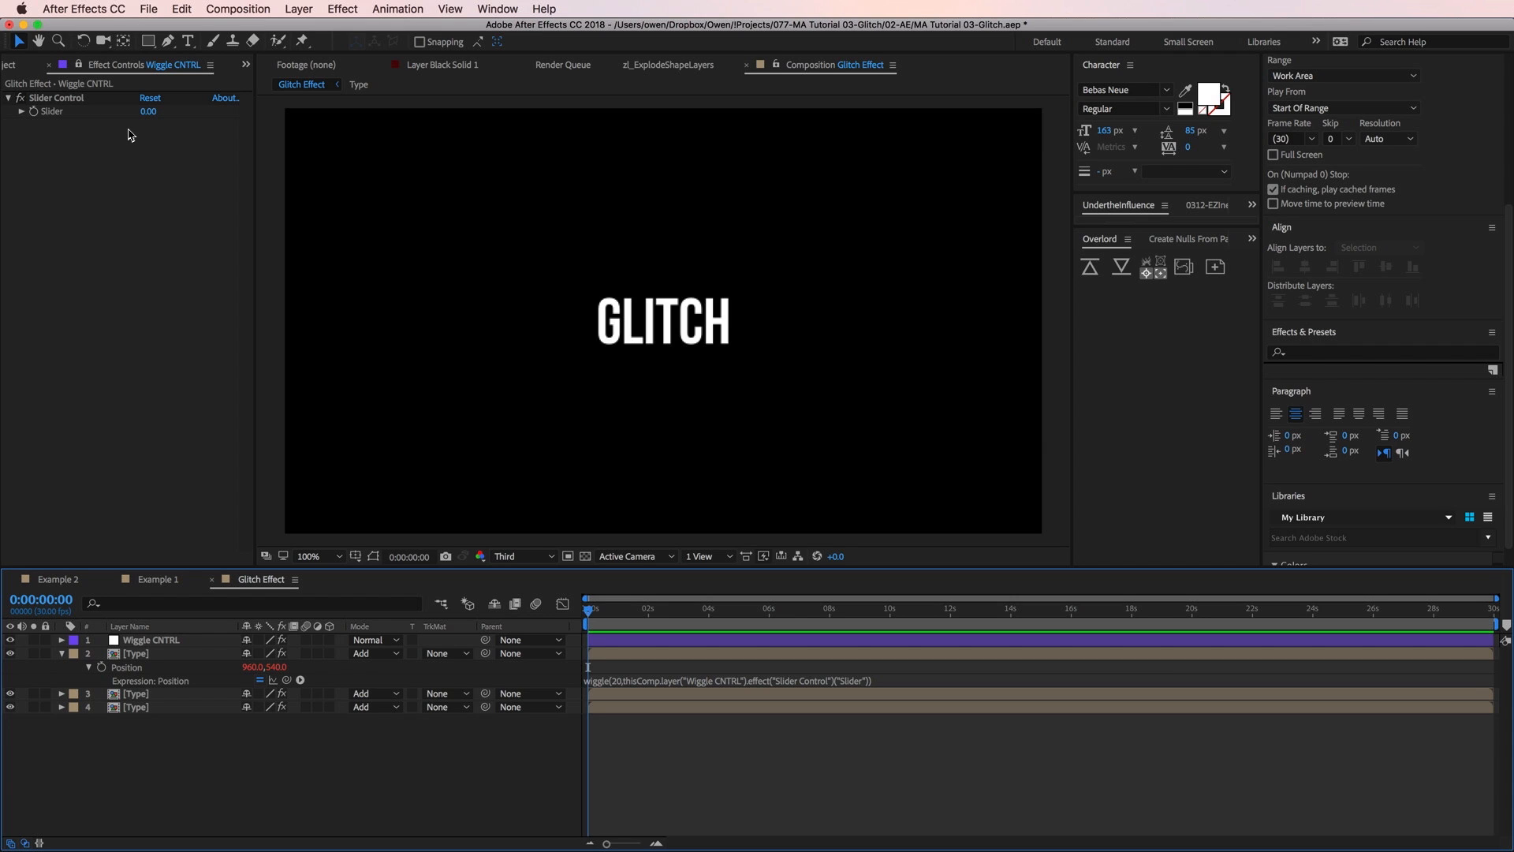
mouse_move(133, 135)
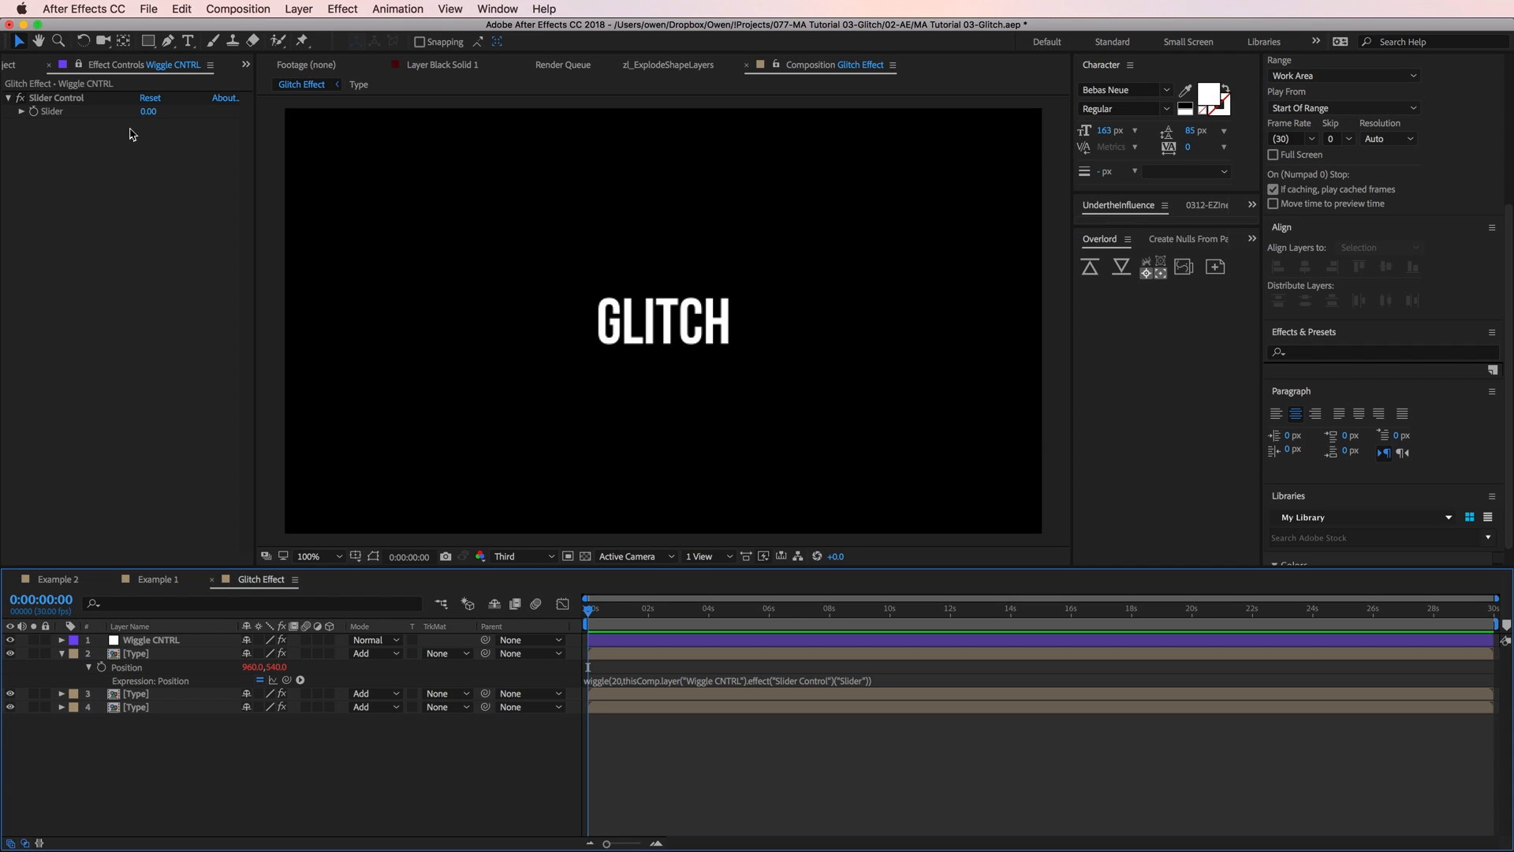
mouse_move(149, 123)
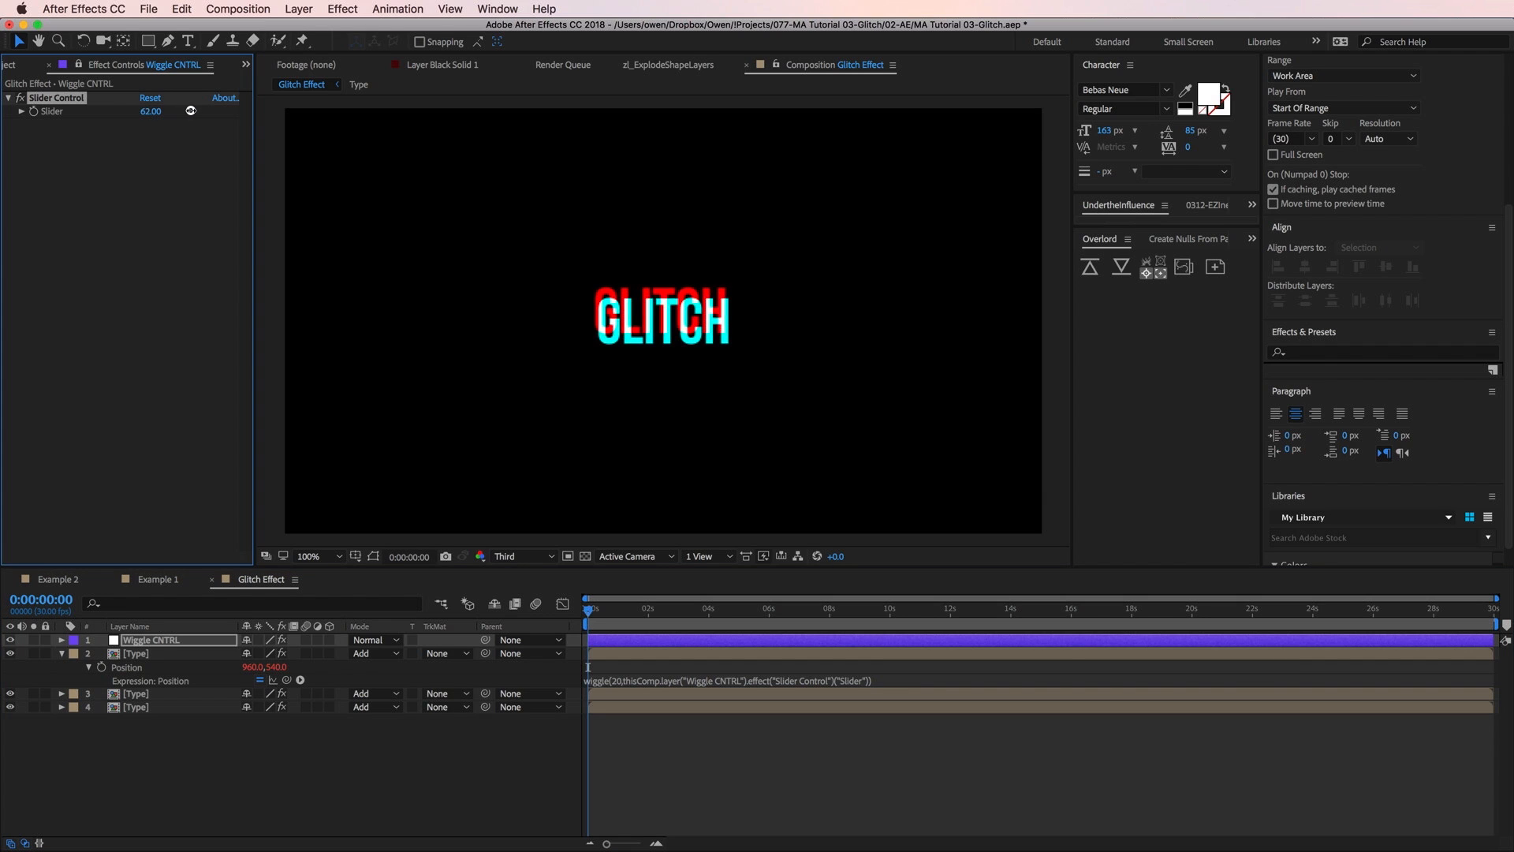
left_click_drag(151, 110, 199, 110)
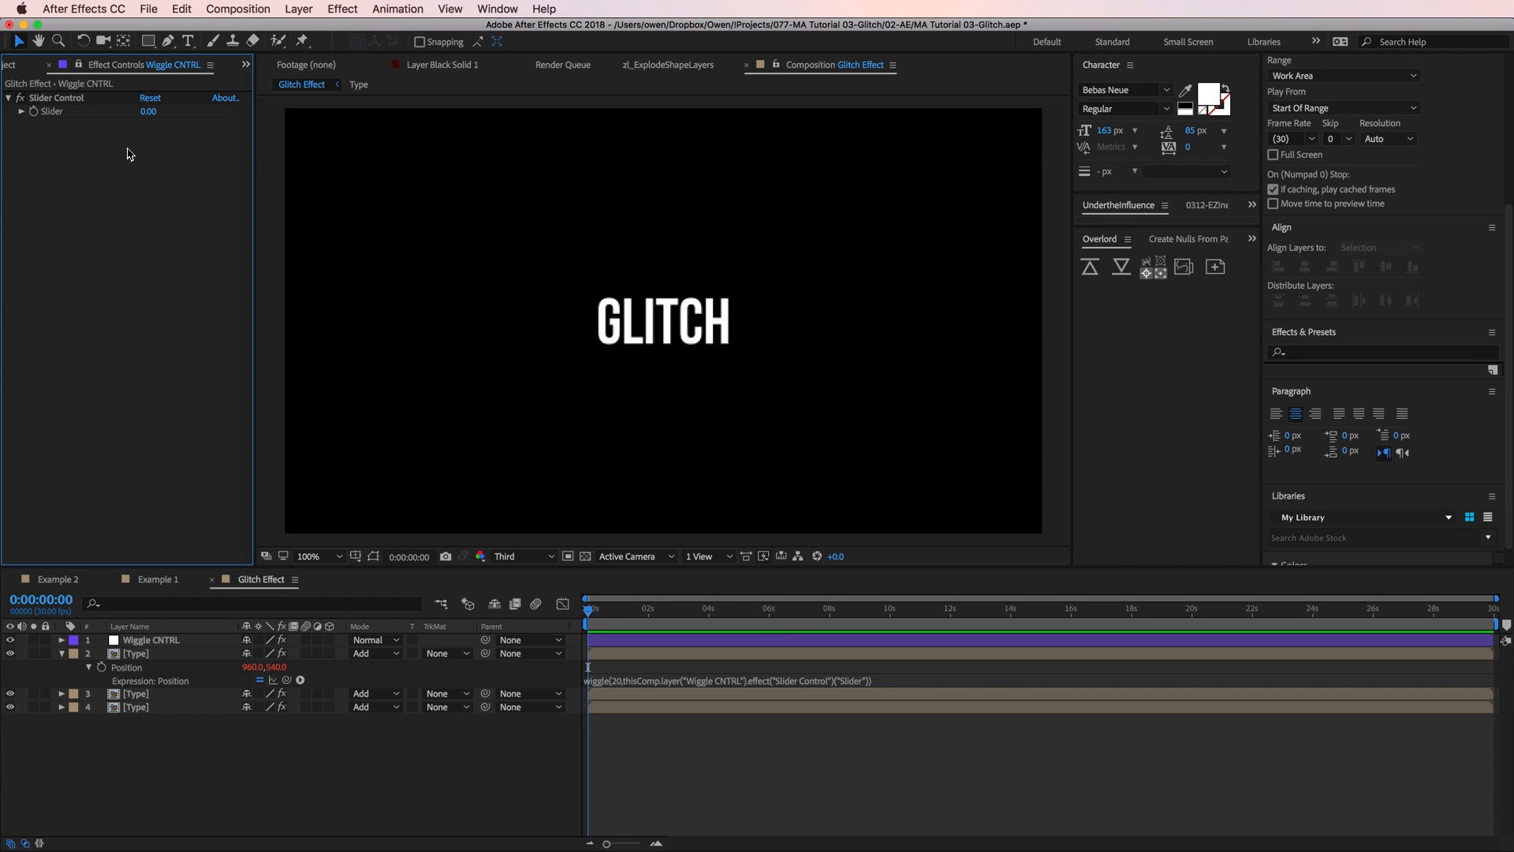
mouse_move(128, 161)
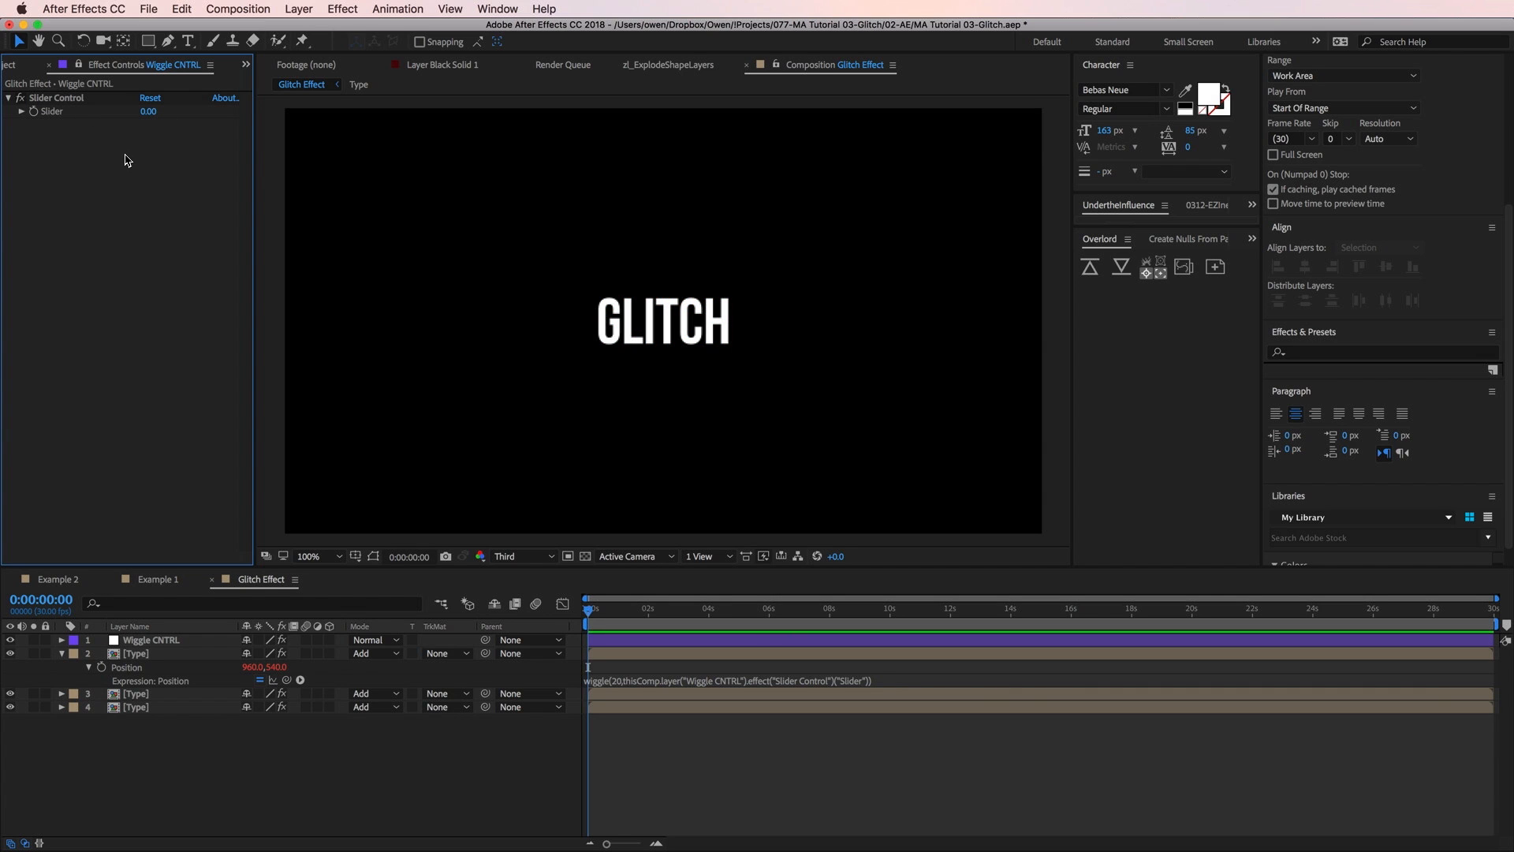
mouse_move(124, 254)
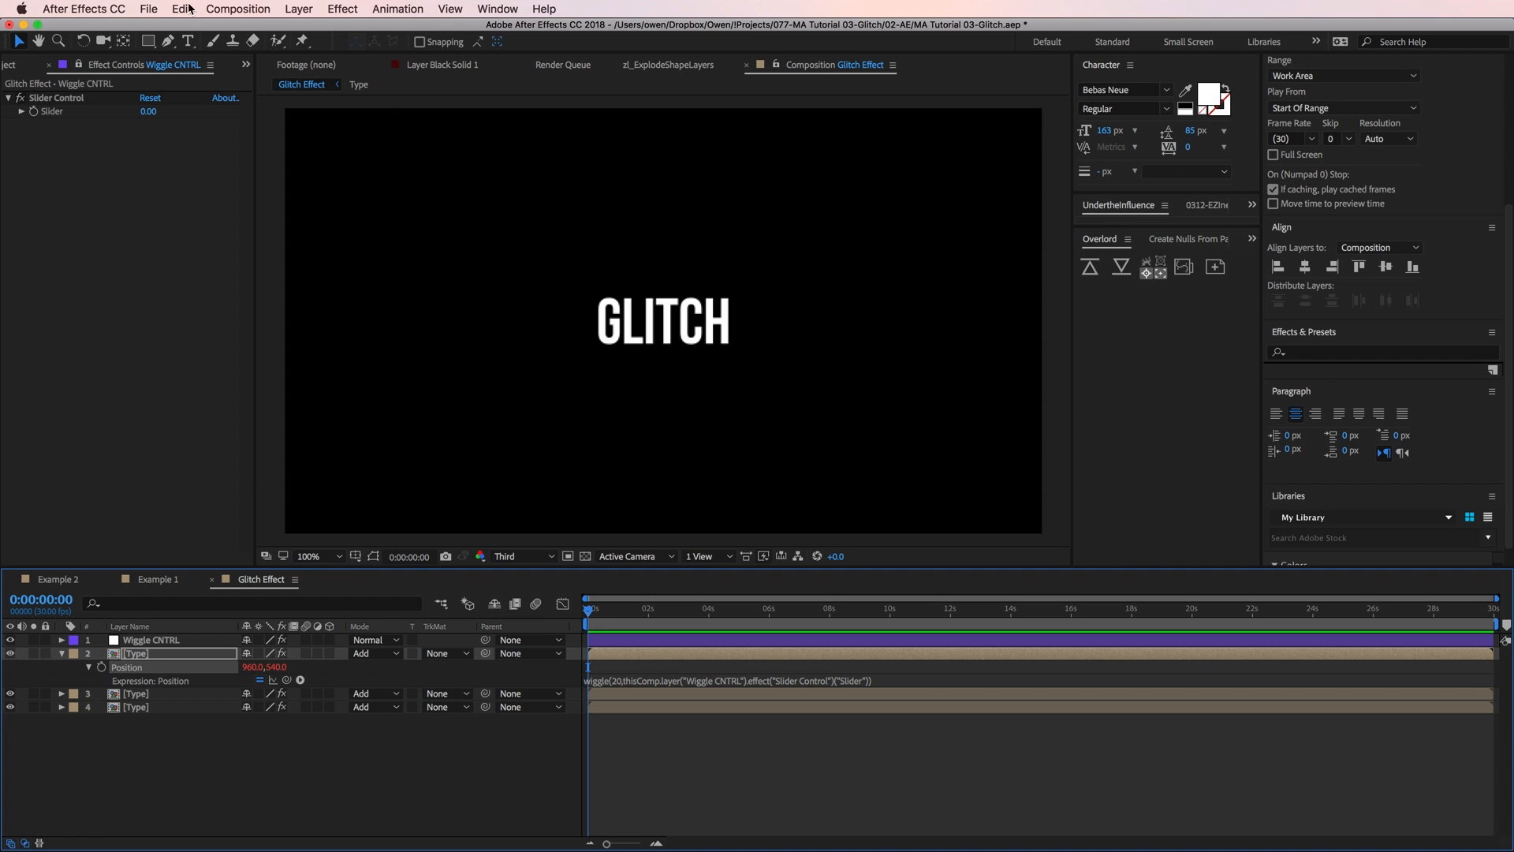
Copy only the Position expression via Edit > Copy Expression Only
left_click(182, 9)
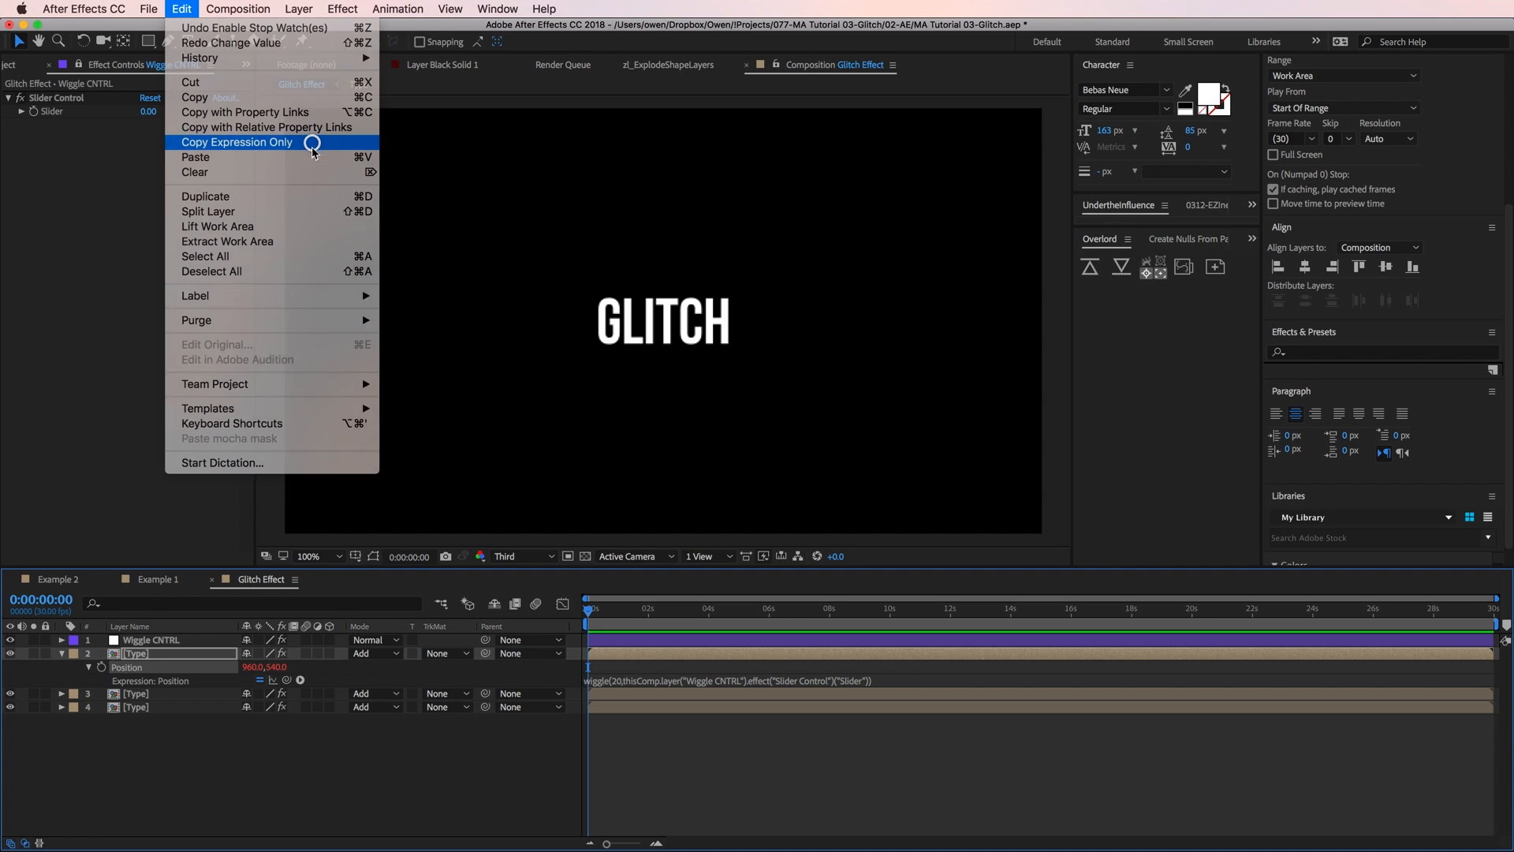
left_click(237, 142)
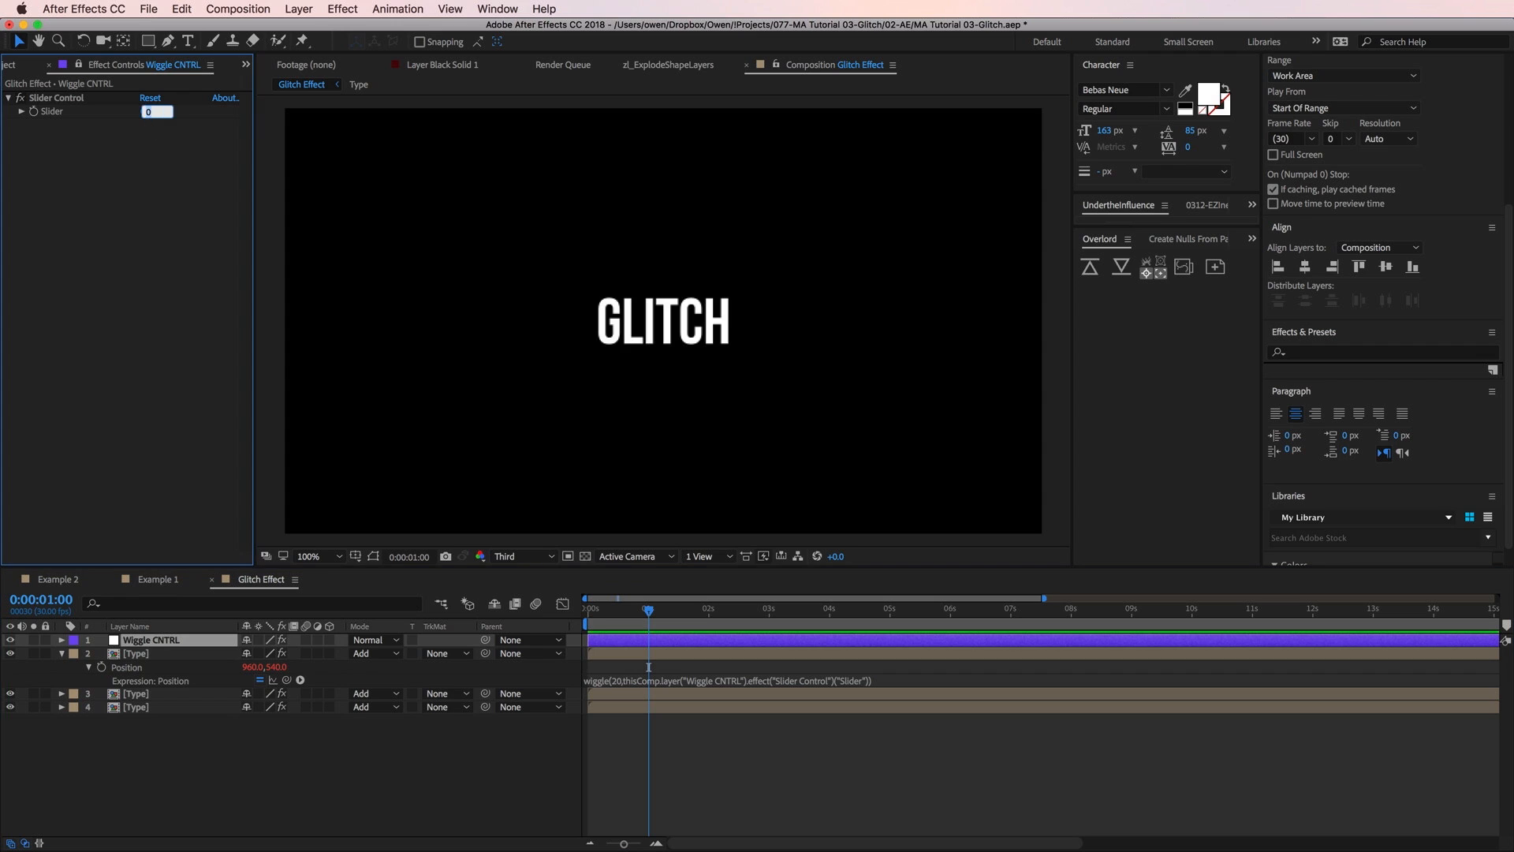
Keyframe the Wiggle CNTRL slider at 1.00, spike to 40, then back to 1.00 around one second
type("1.00")
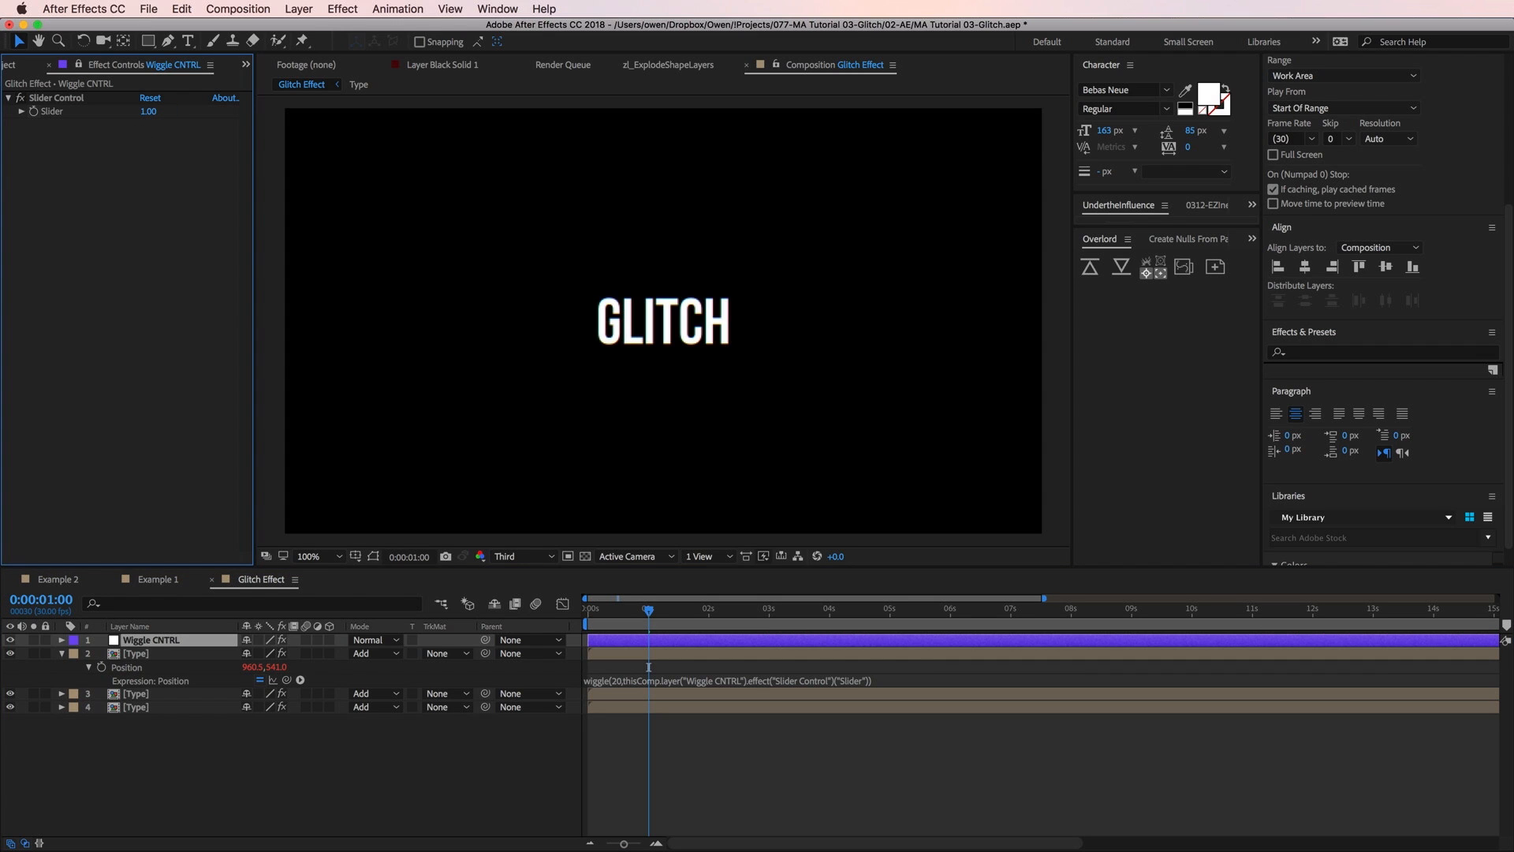
double_click(152, 639)
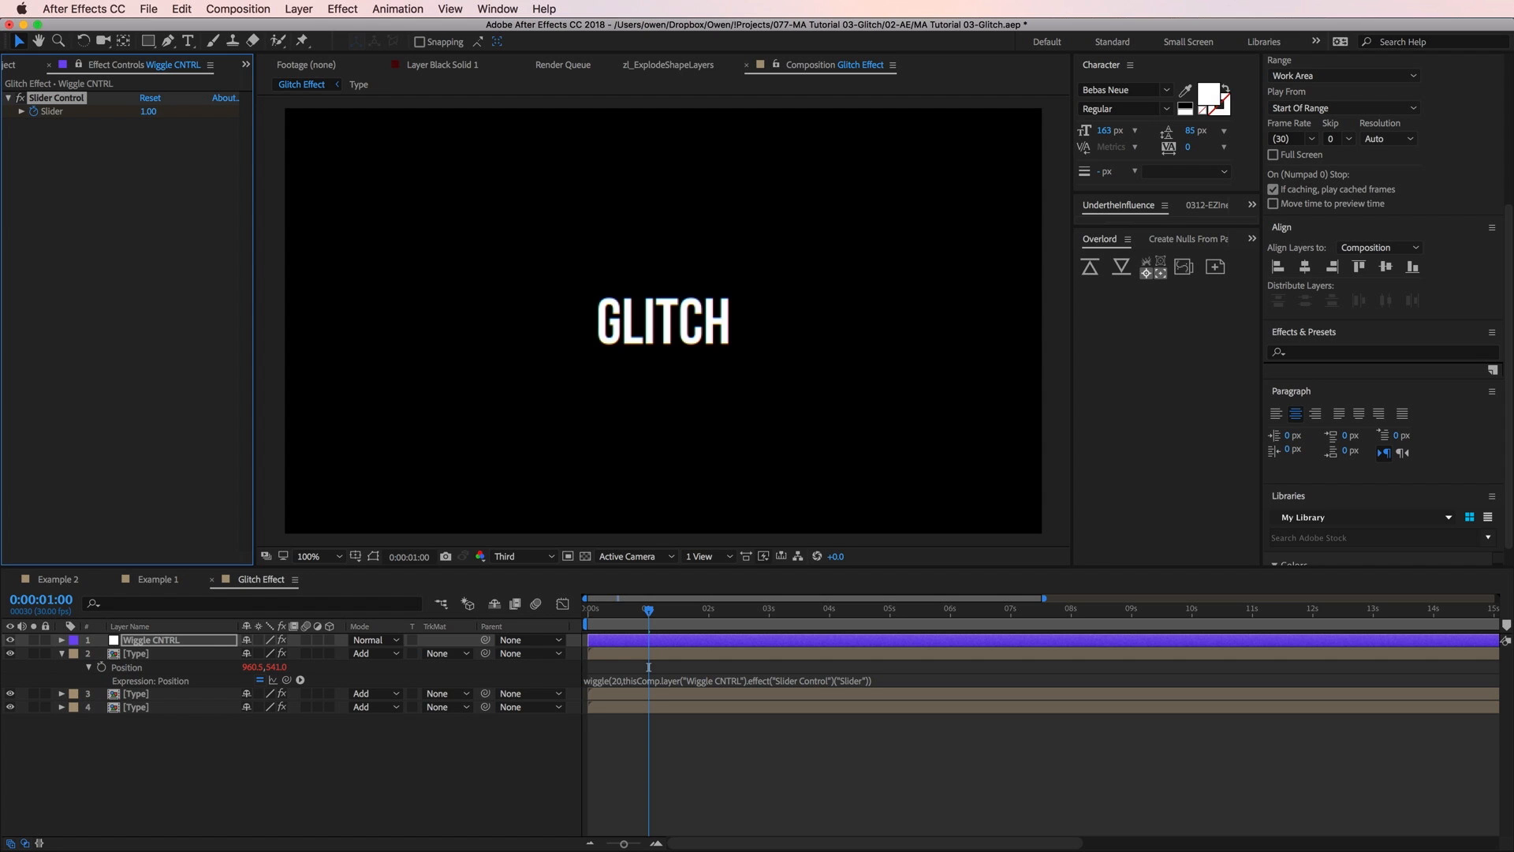
left_click(154, 579)
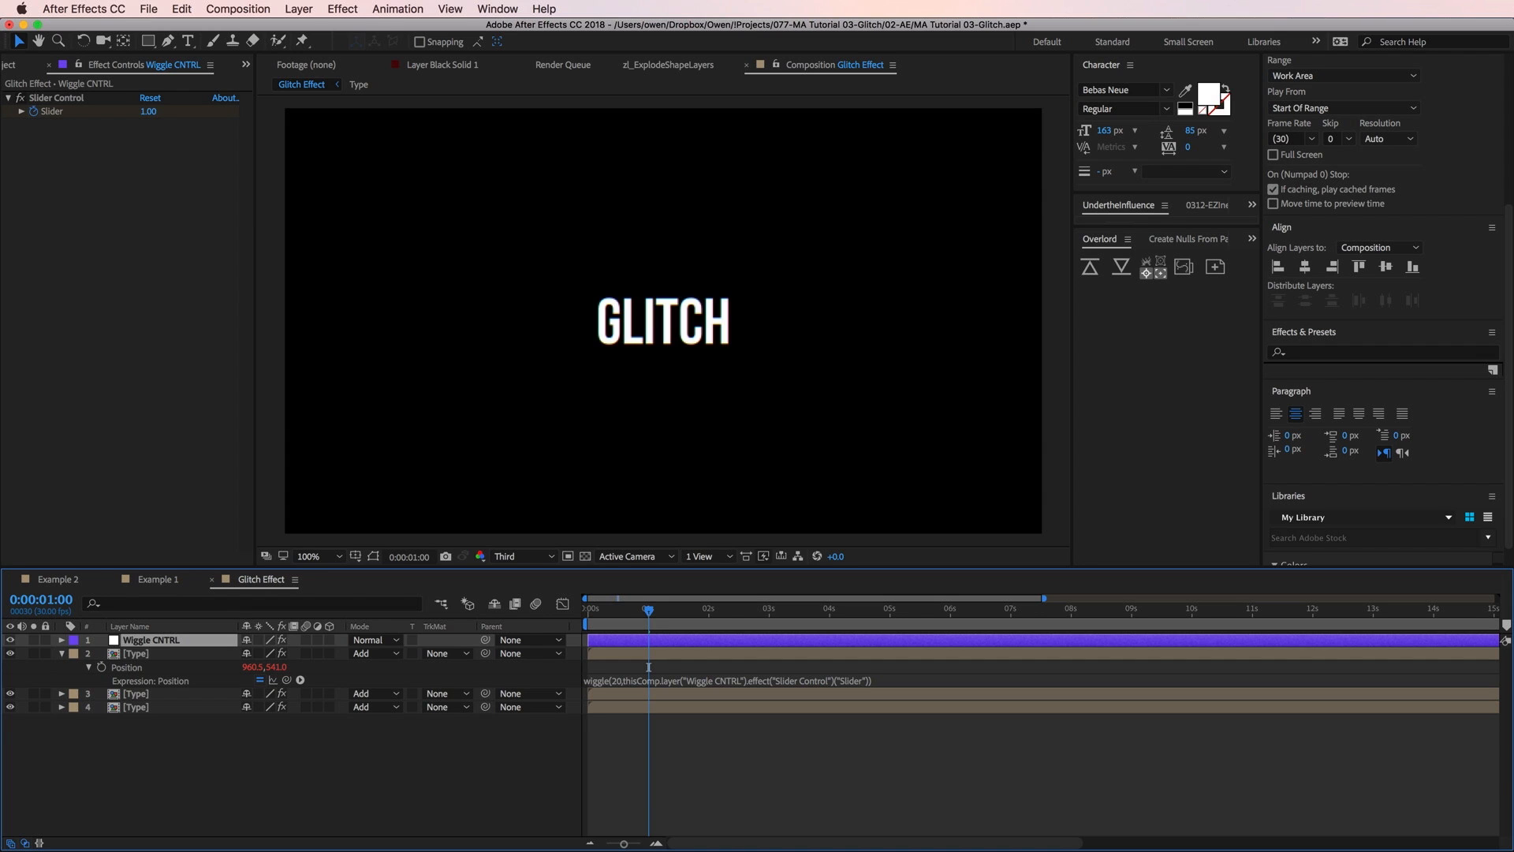
left_click(61, 638)
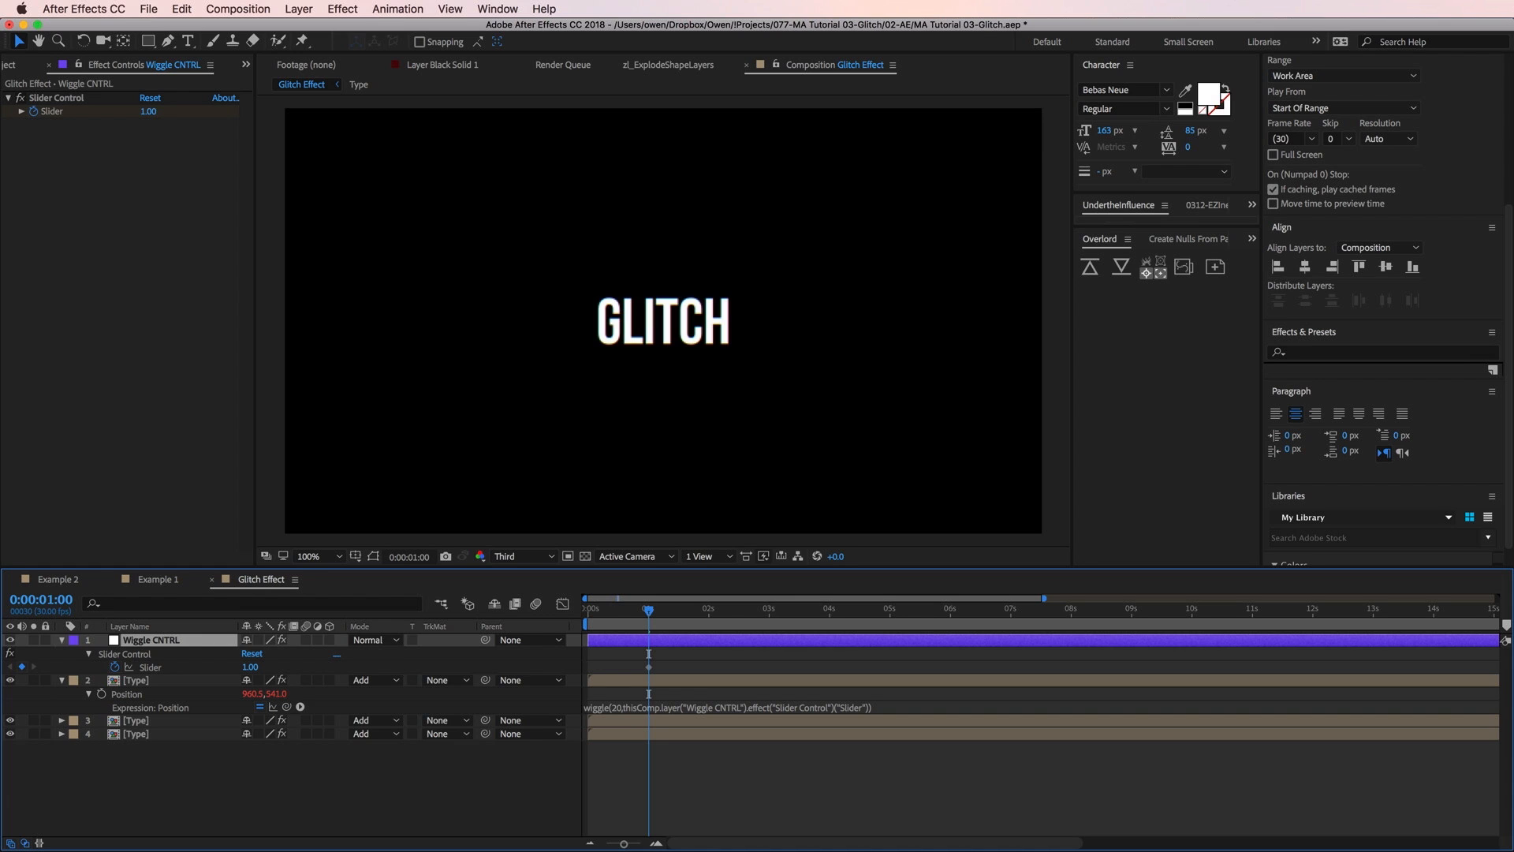
left_click(656, 609)
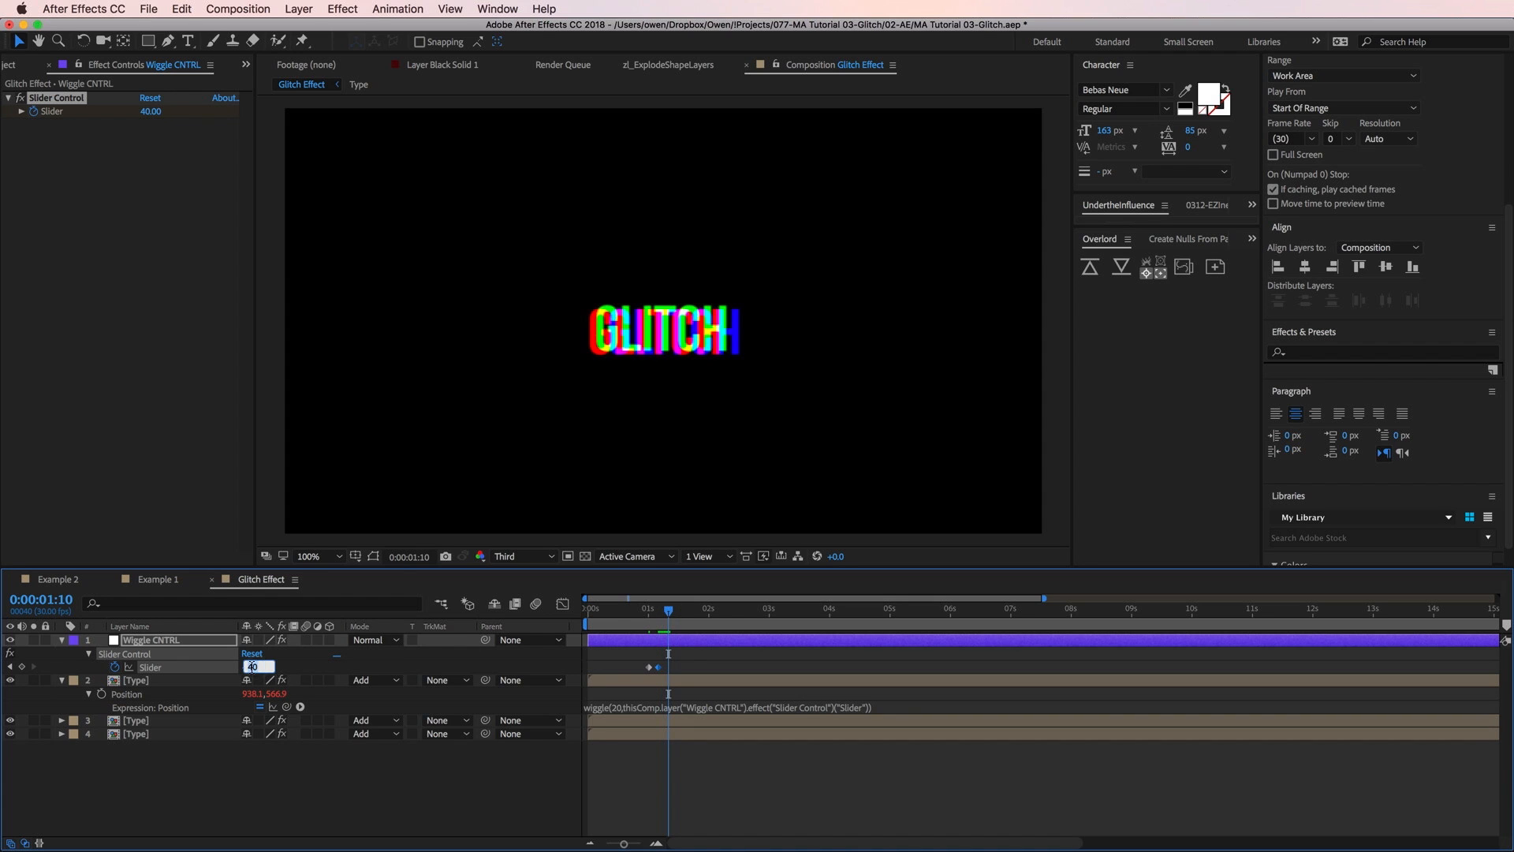
type("1.00")
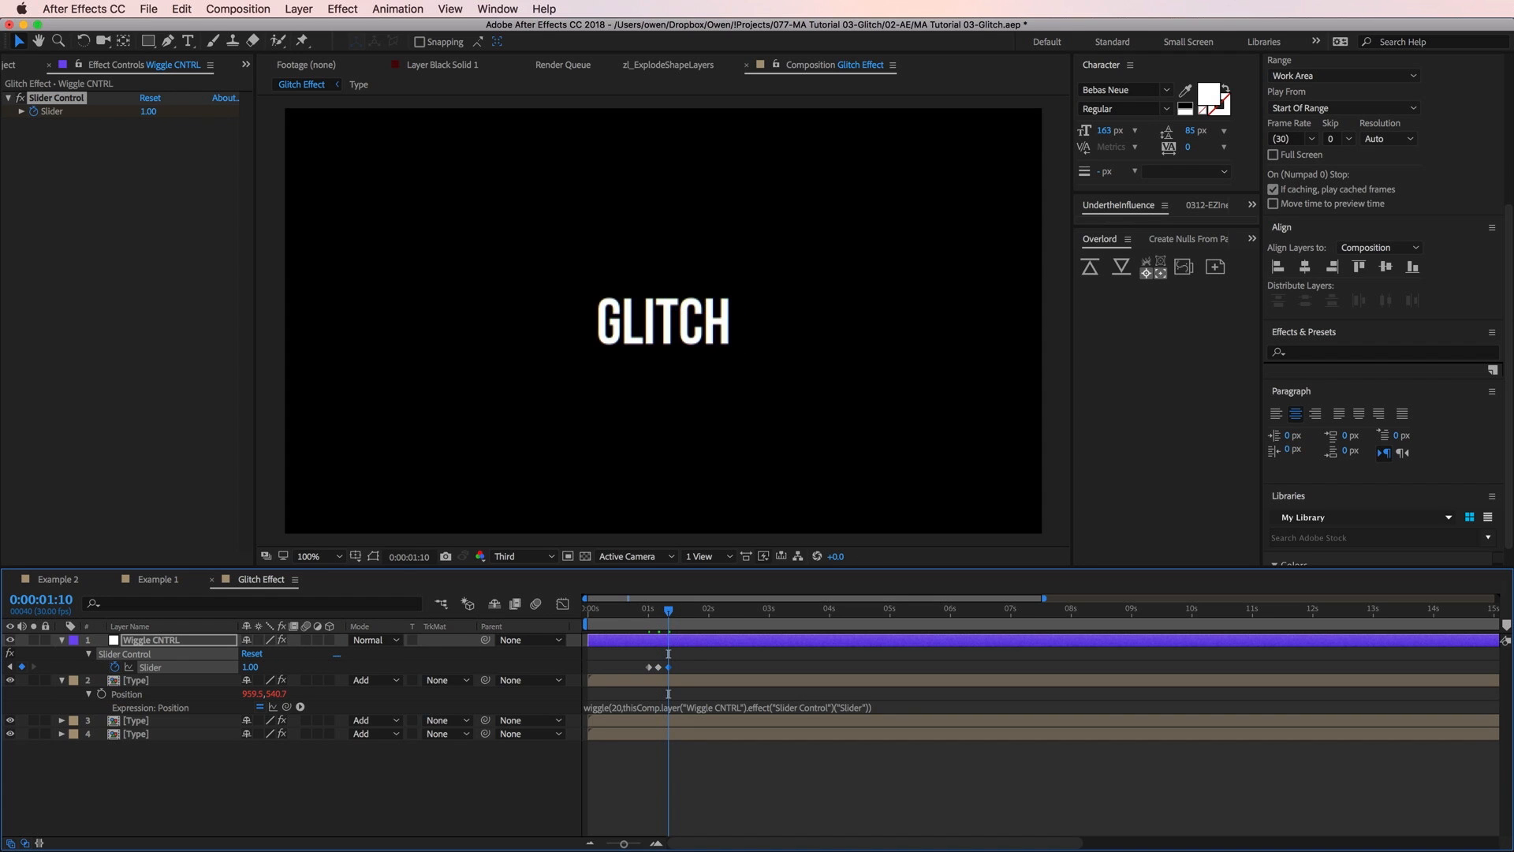
mouse_move(360, 587)
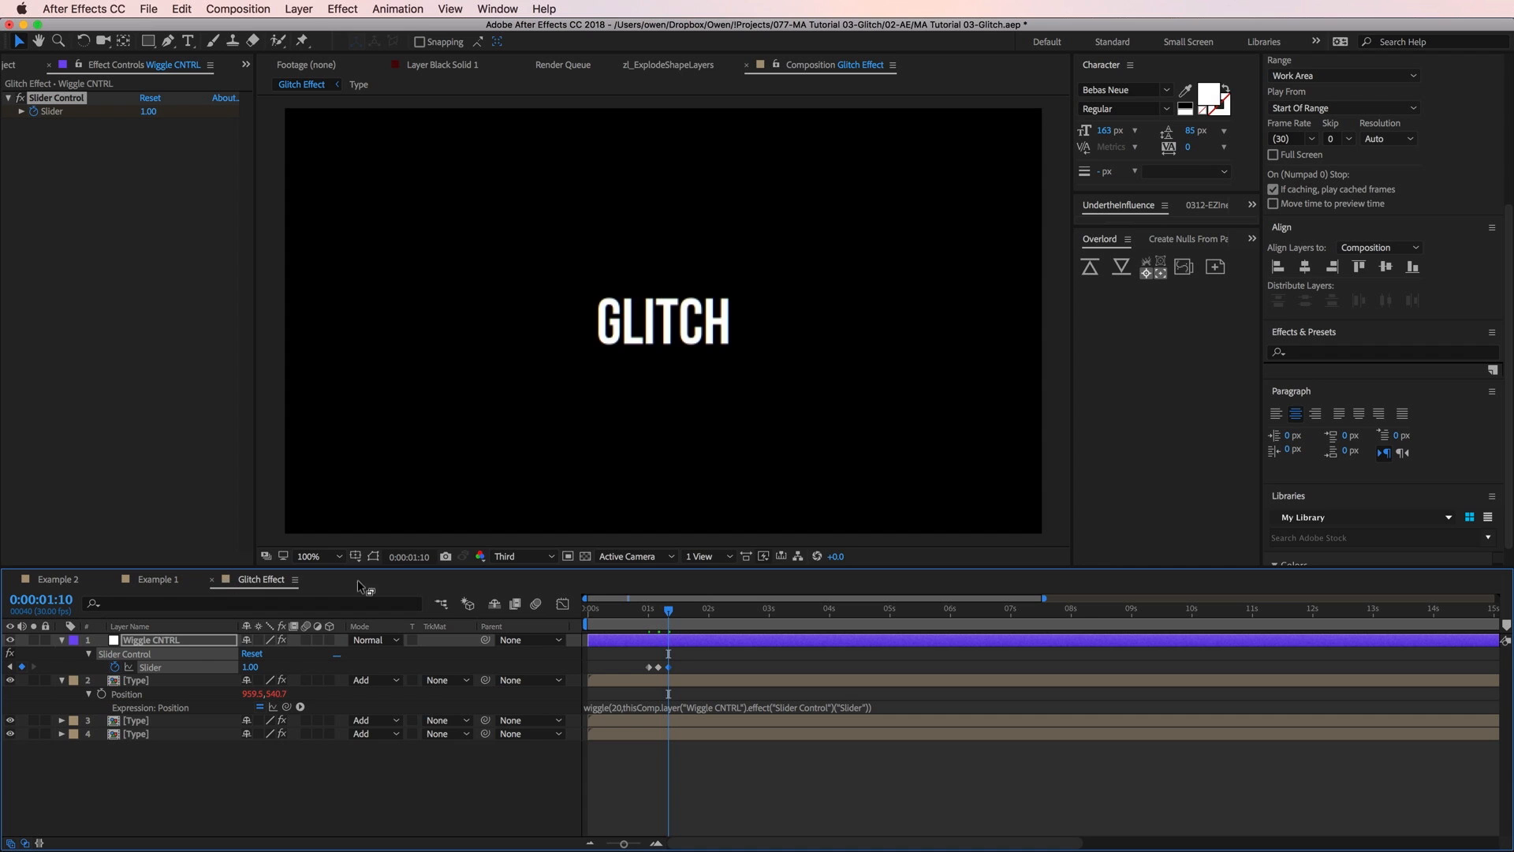
Scrub the timeline near one second to preview the colour-split burst
left_click_drag(667, 611, 653, 610)
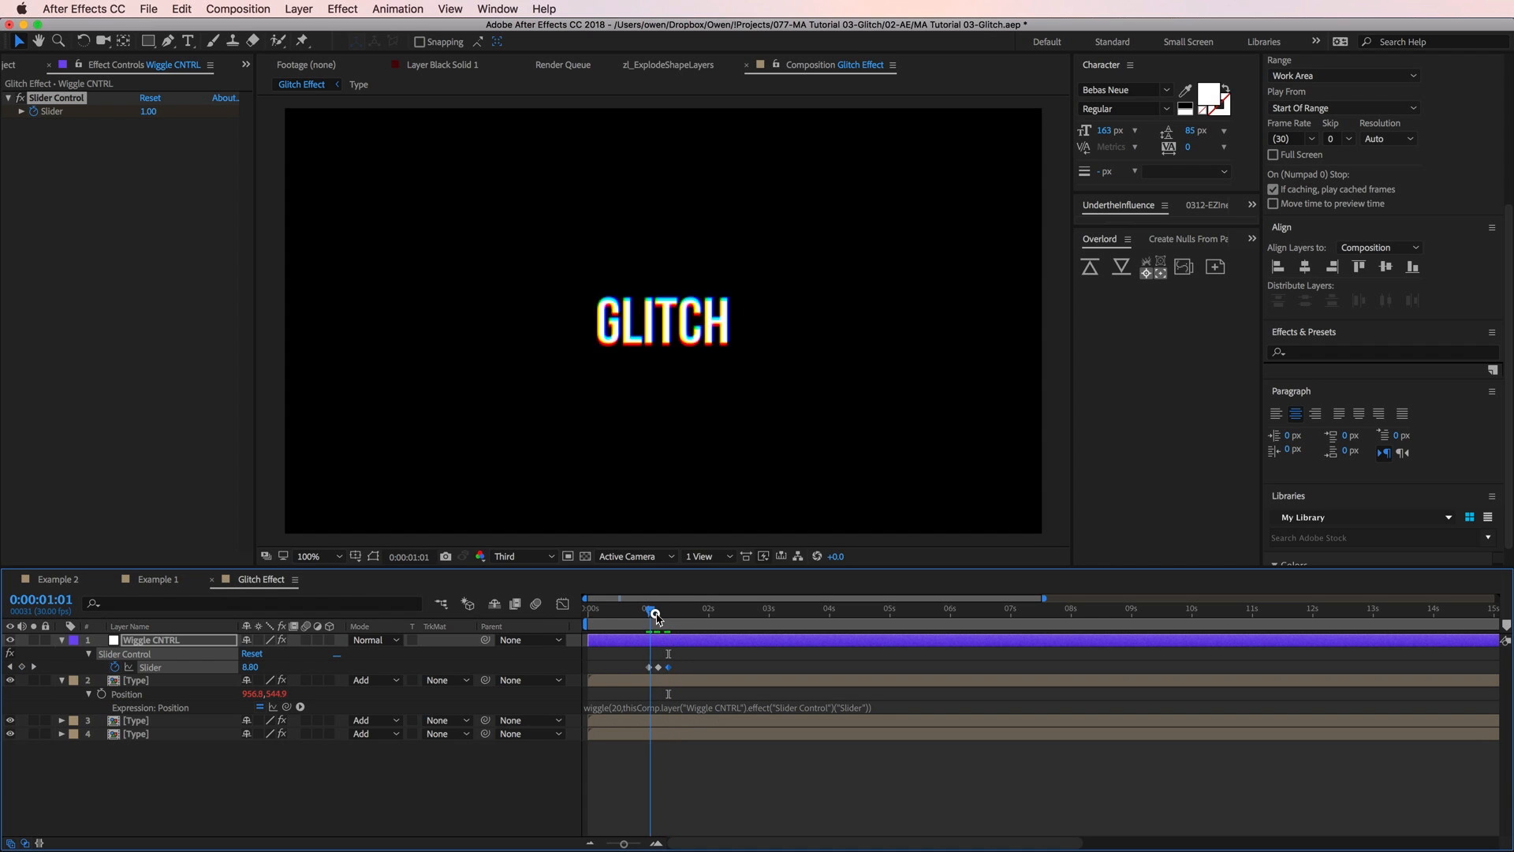
left_click_drag(653, 614, 667, 614)
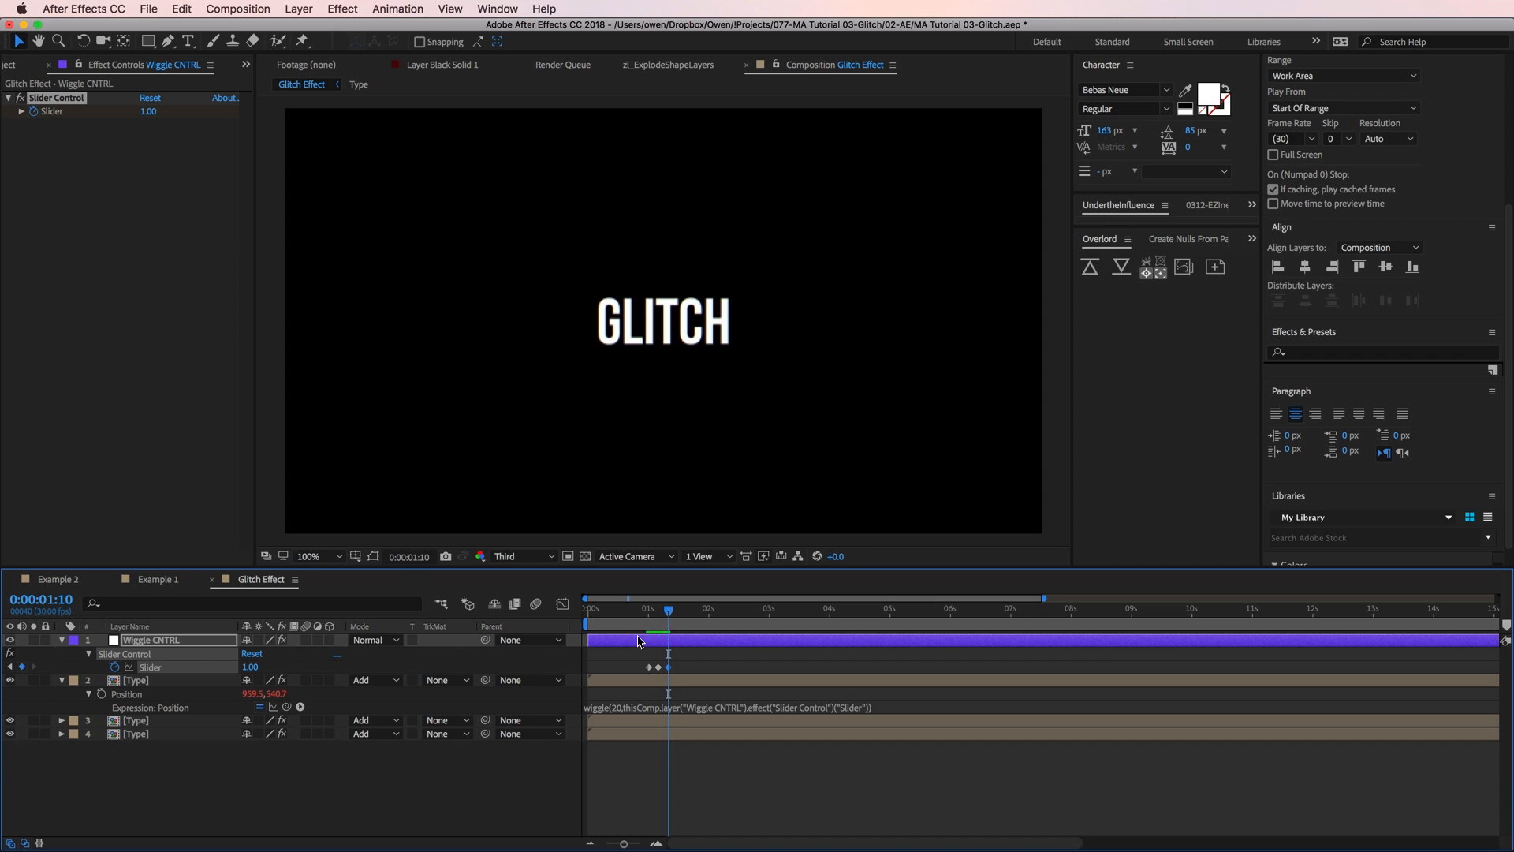
Add a new adjustment layer at the top and rename it Glitch
left_click(298, 9)
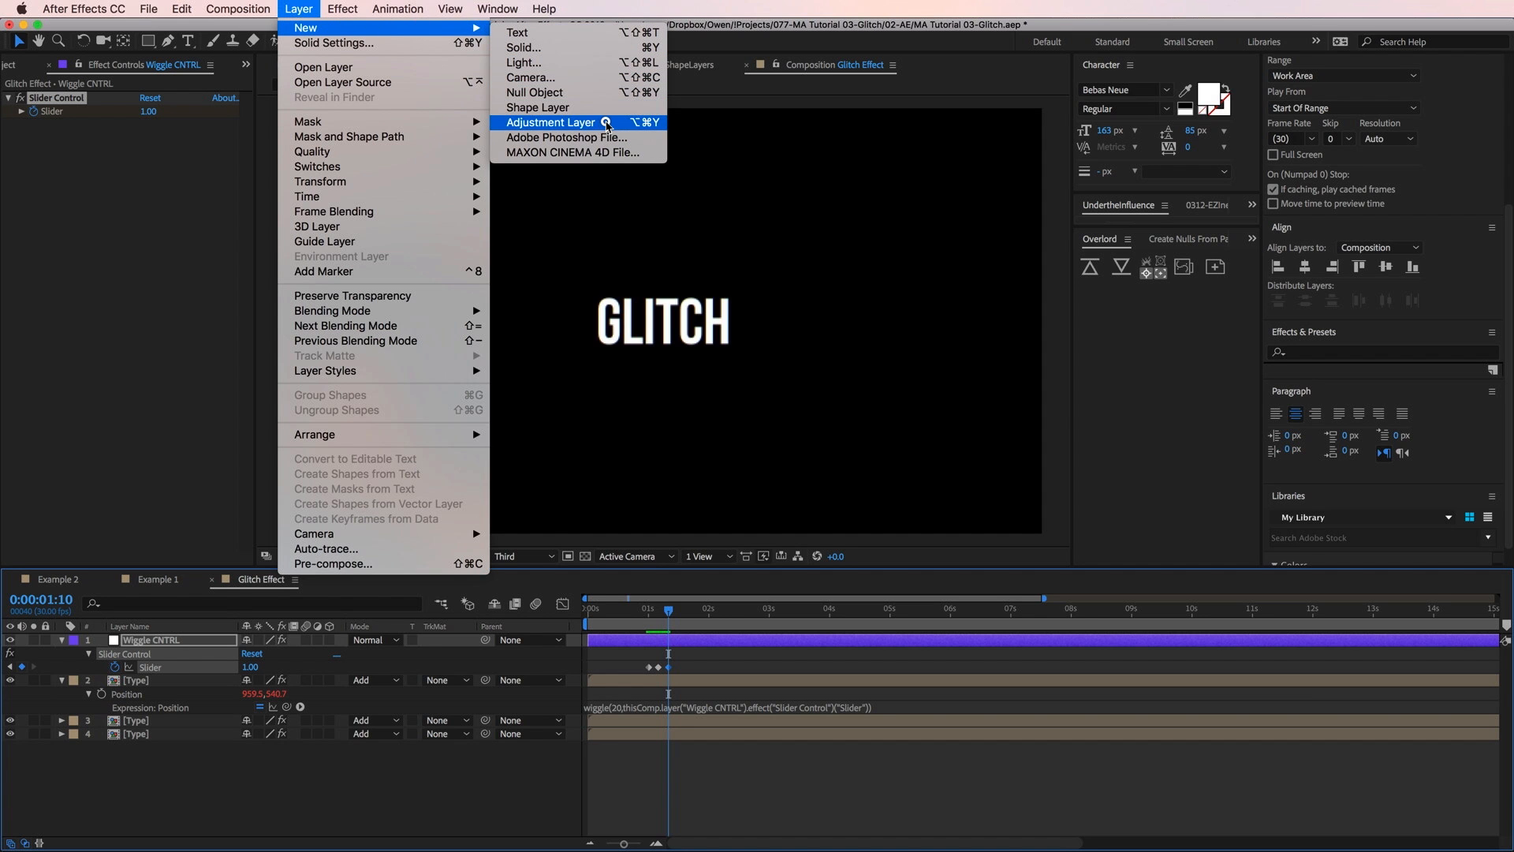
left_click(552, 123)
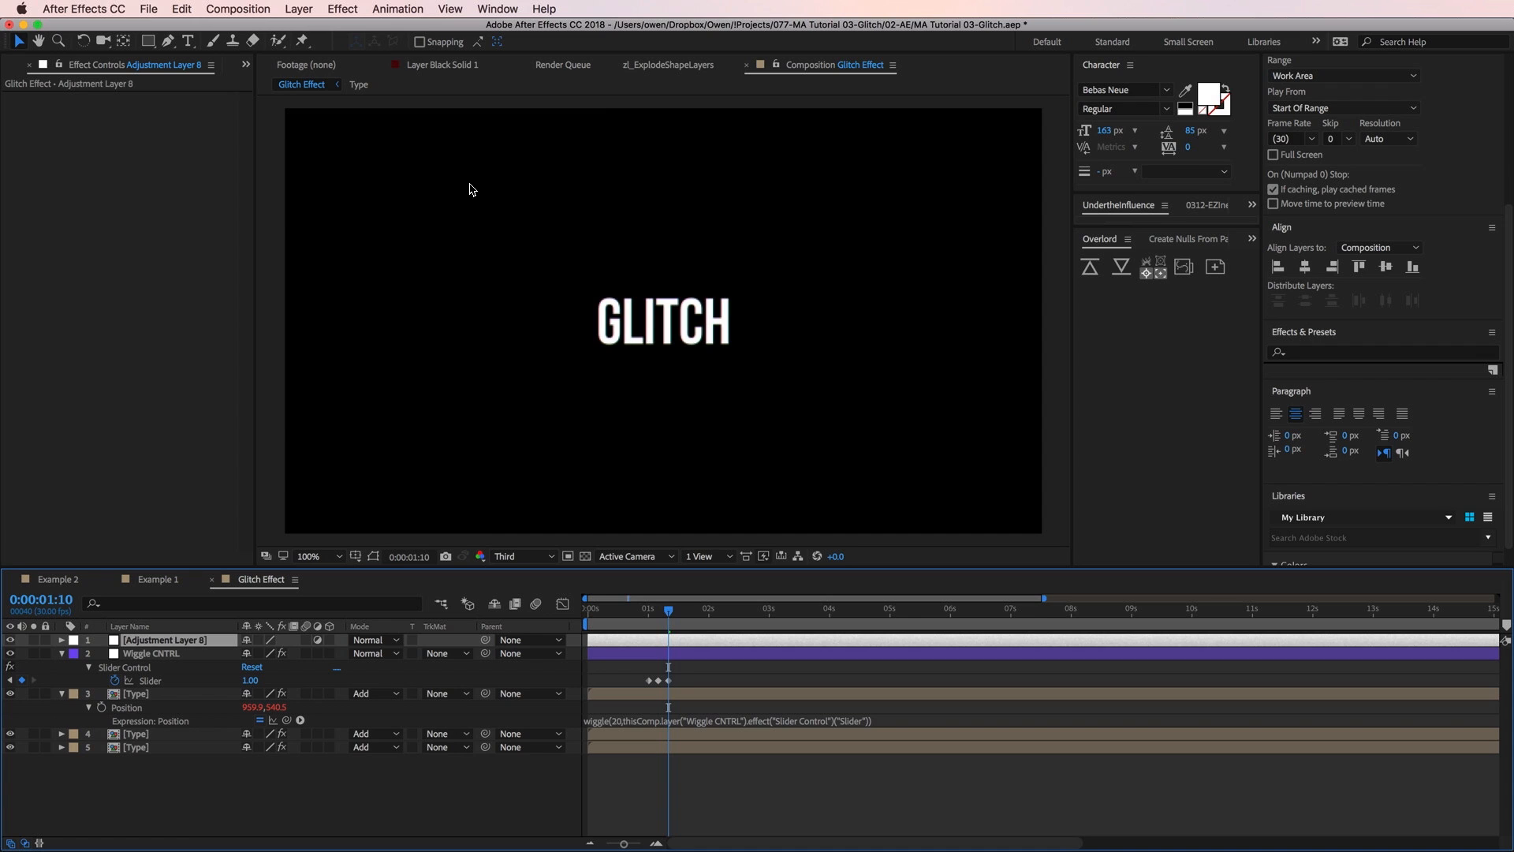
double_click(163, 639)
type("Glitch")
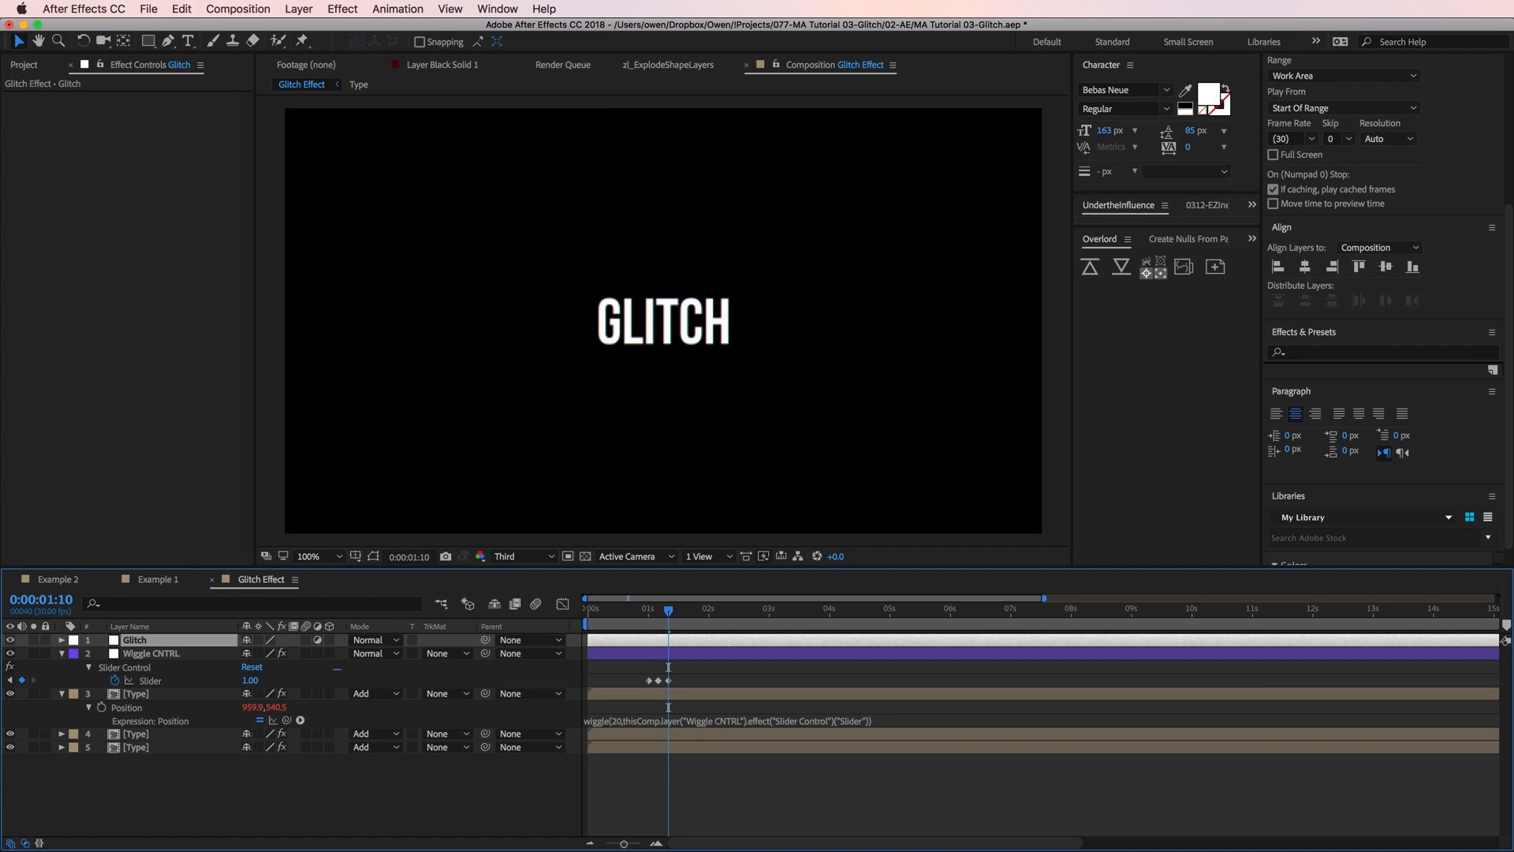
Apply Wave Warp to Glitch with Noise wave type, 0° direction and wave width 4000
left_click(342, 10)
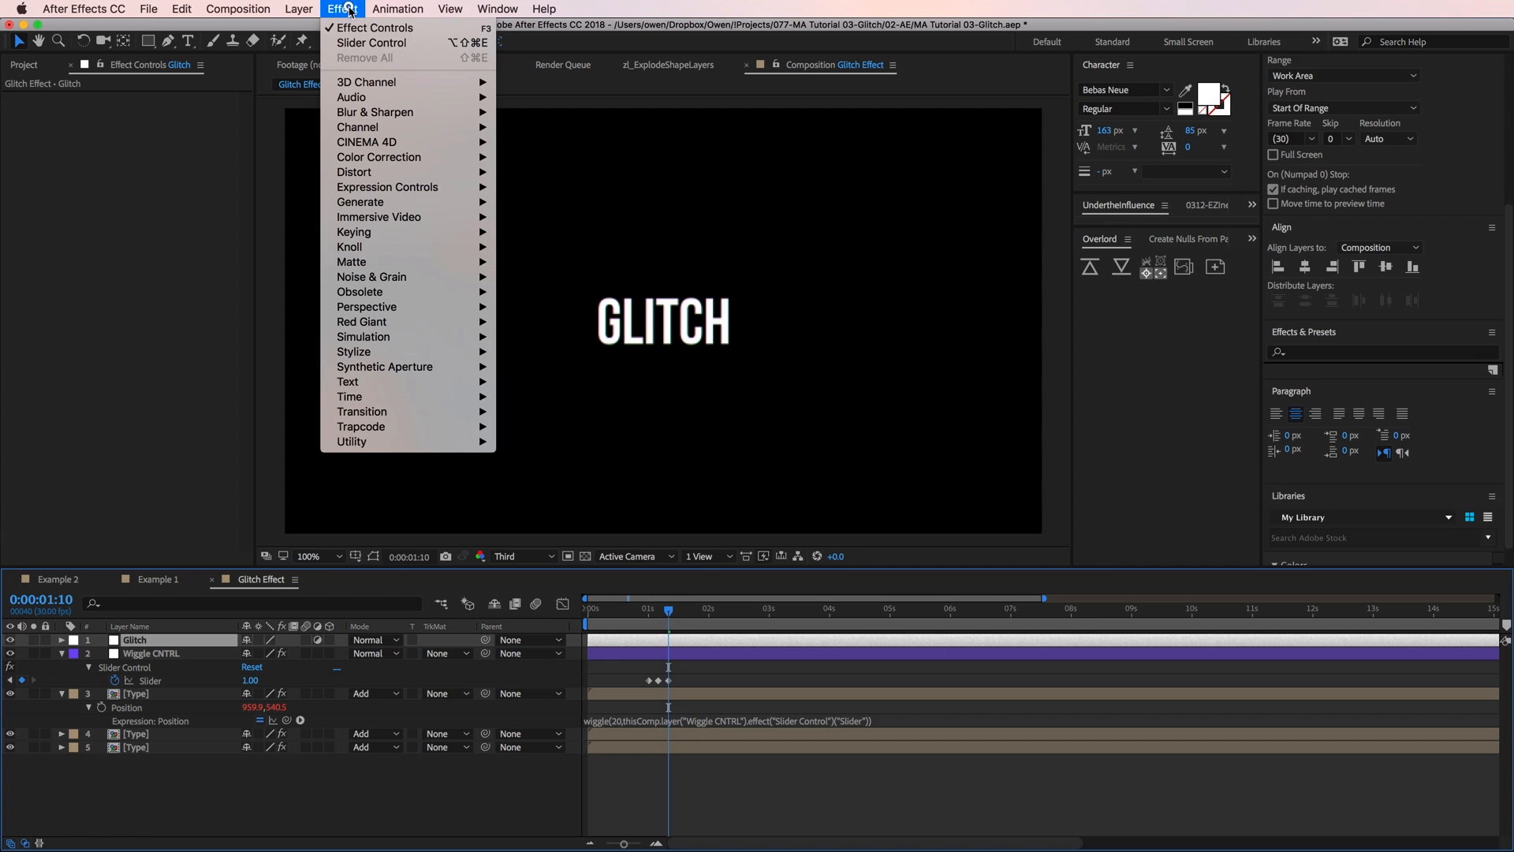
mouse_move(355, 170)
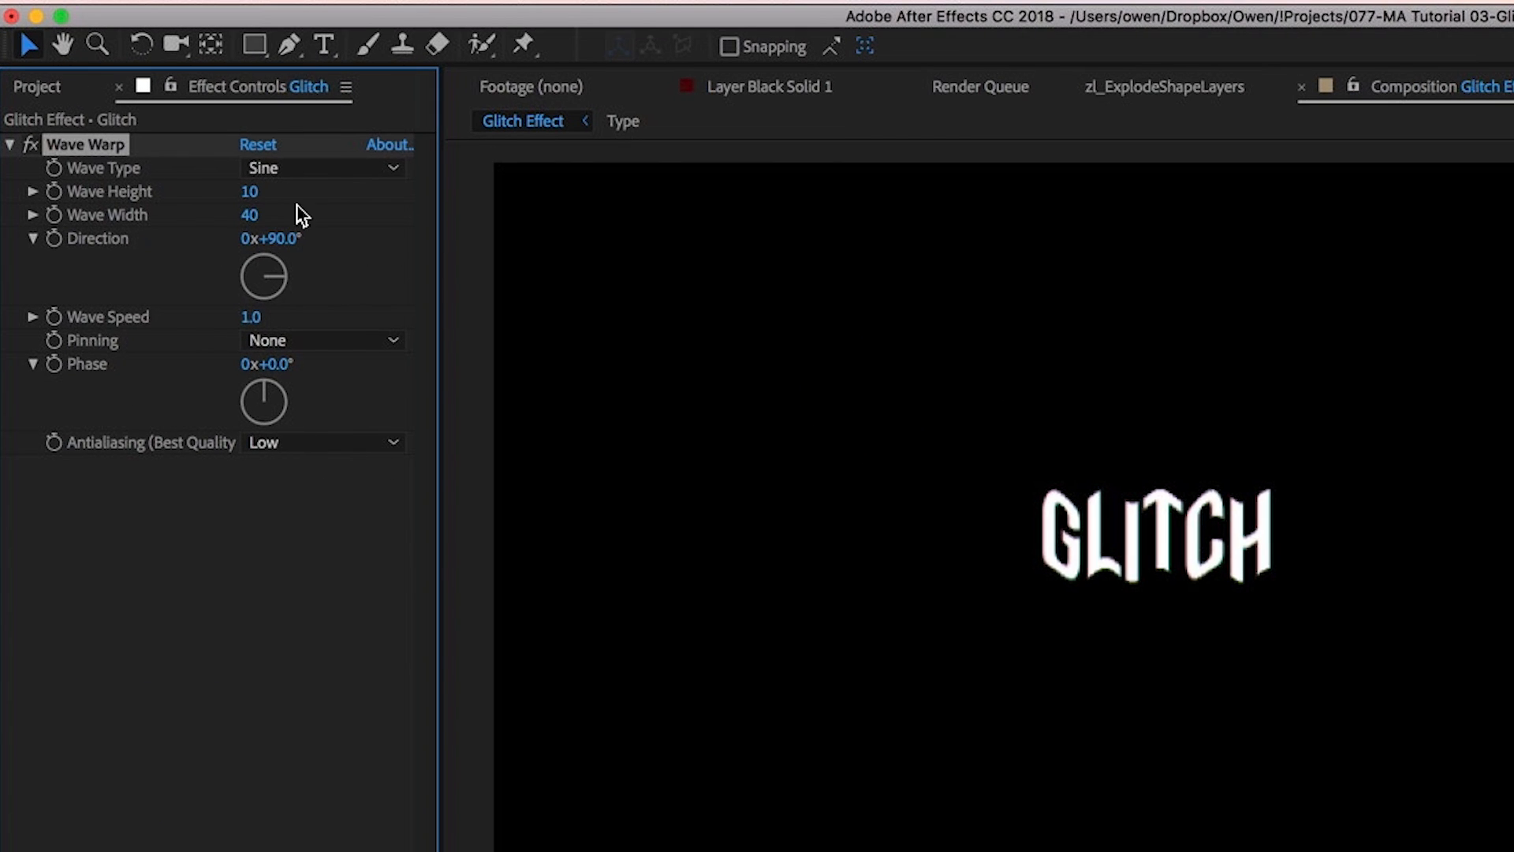
left_click(322, 167)
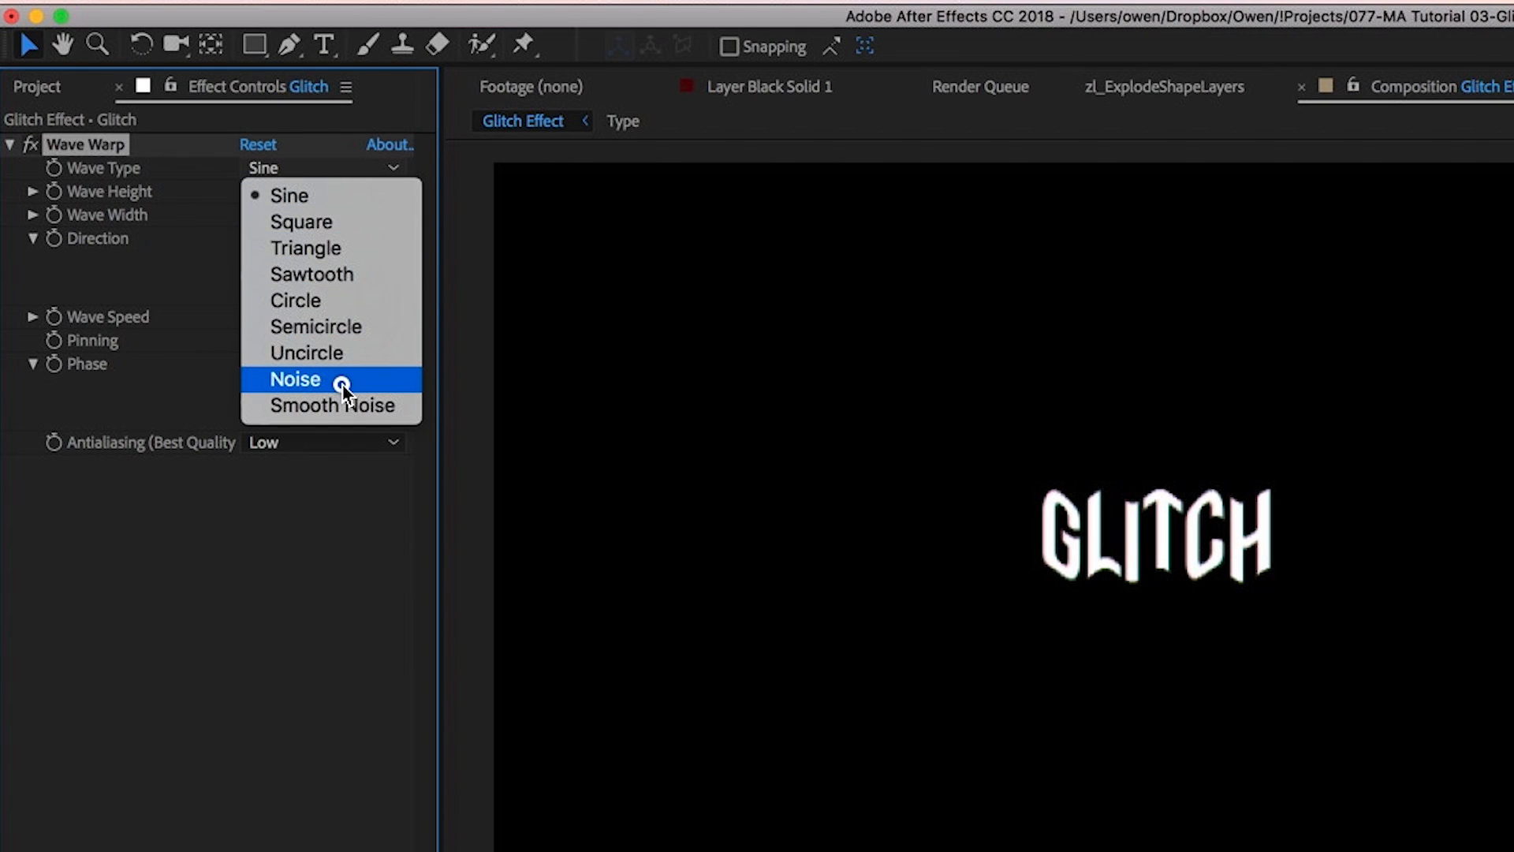
left_click(295, 379)
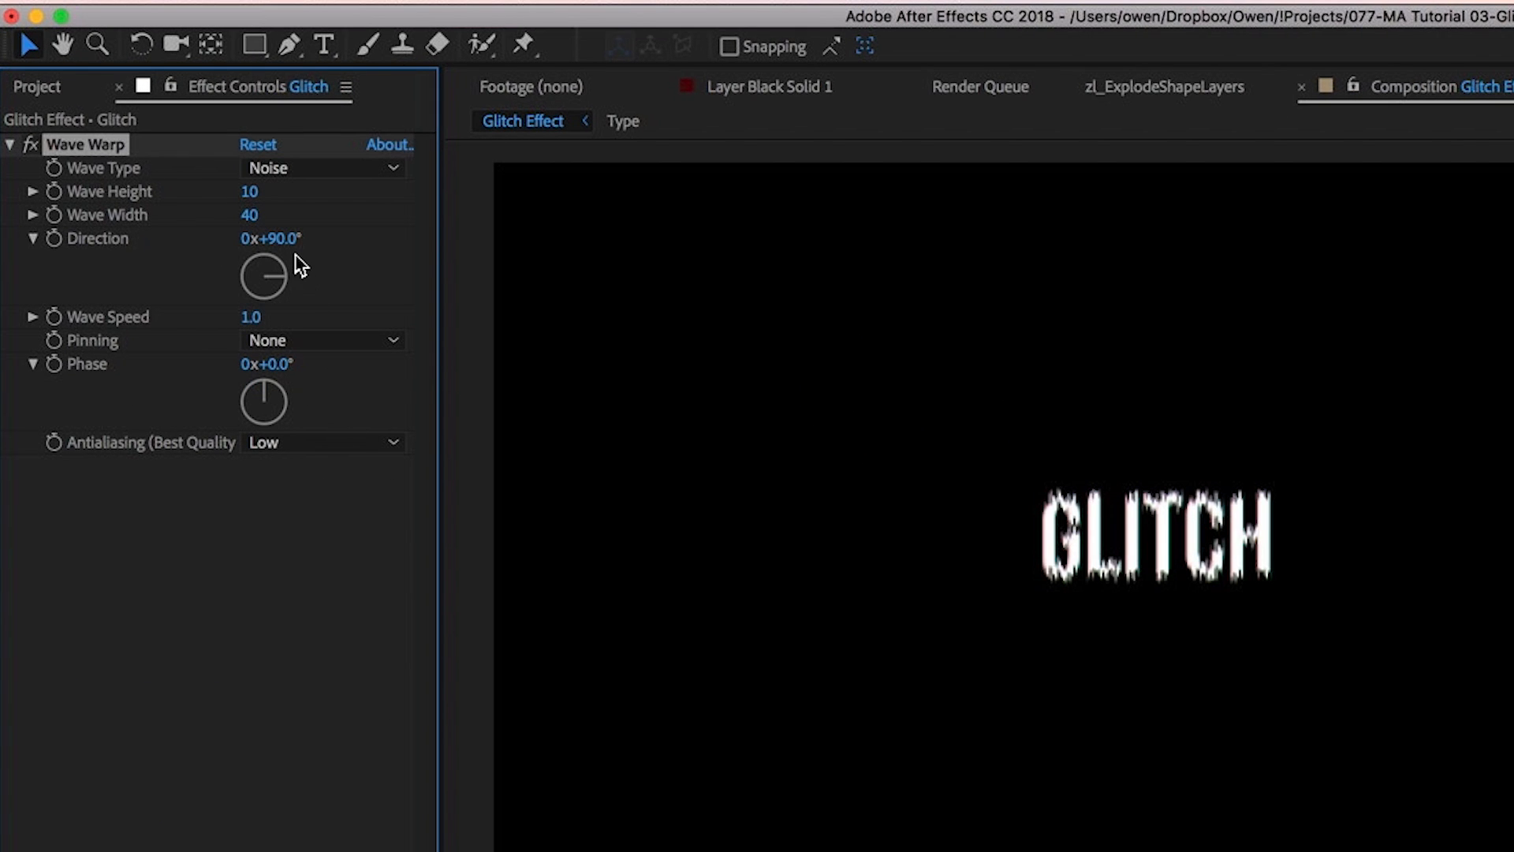
left_click_drag(264, 276, 263, 250)
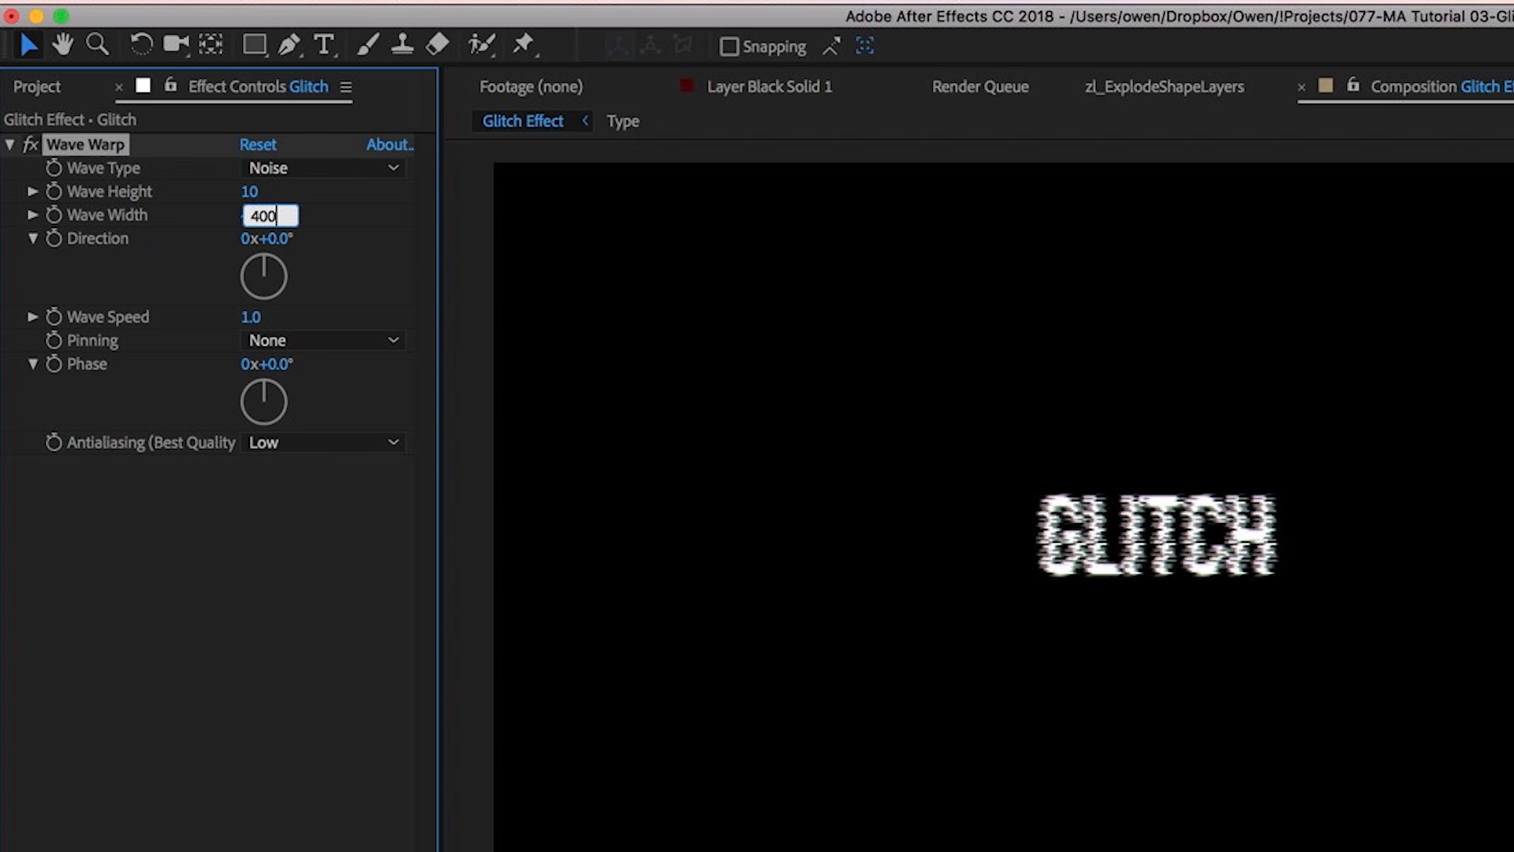
type("4000")
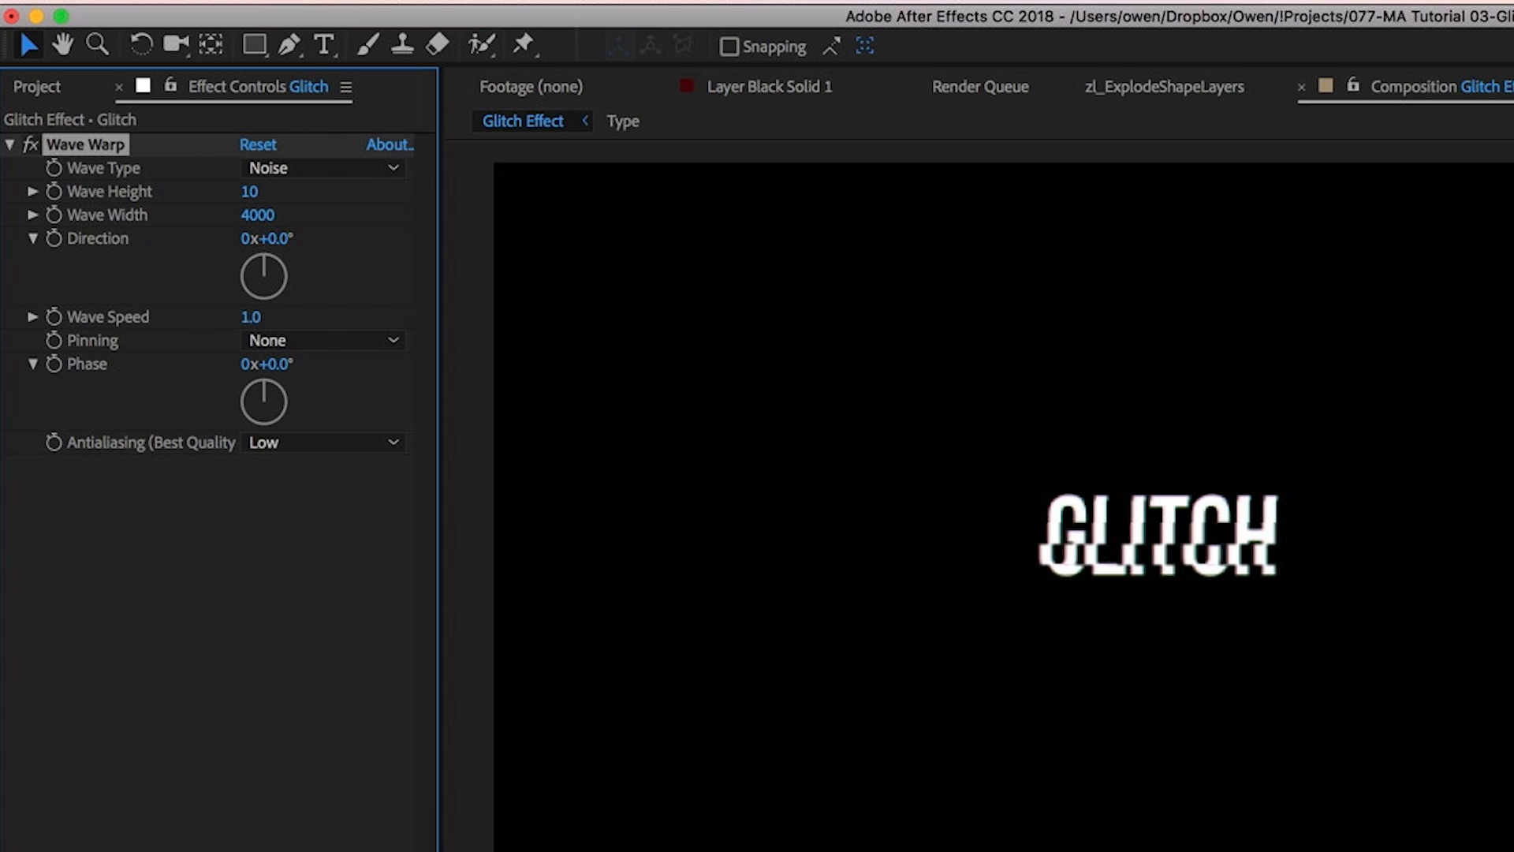
mouse_move(153, 252)
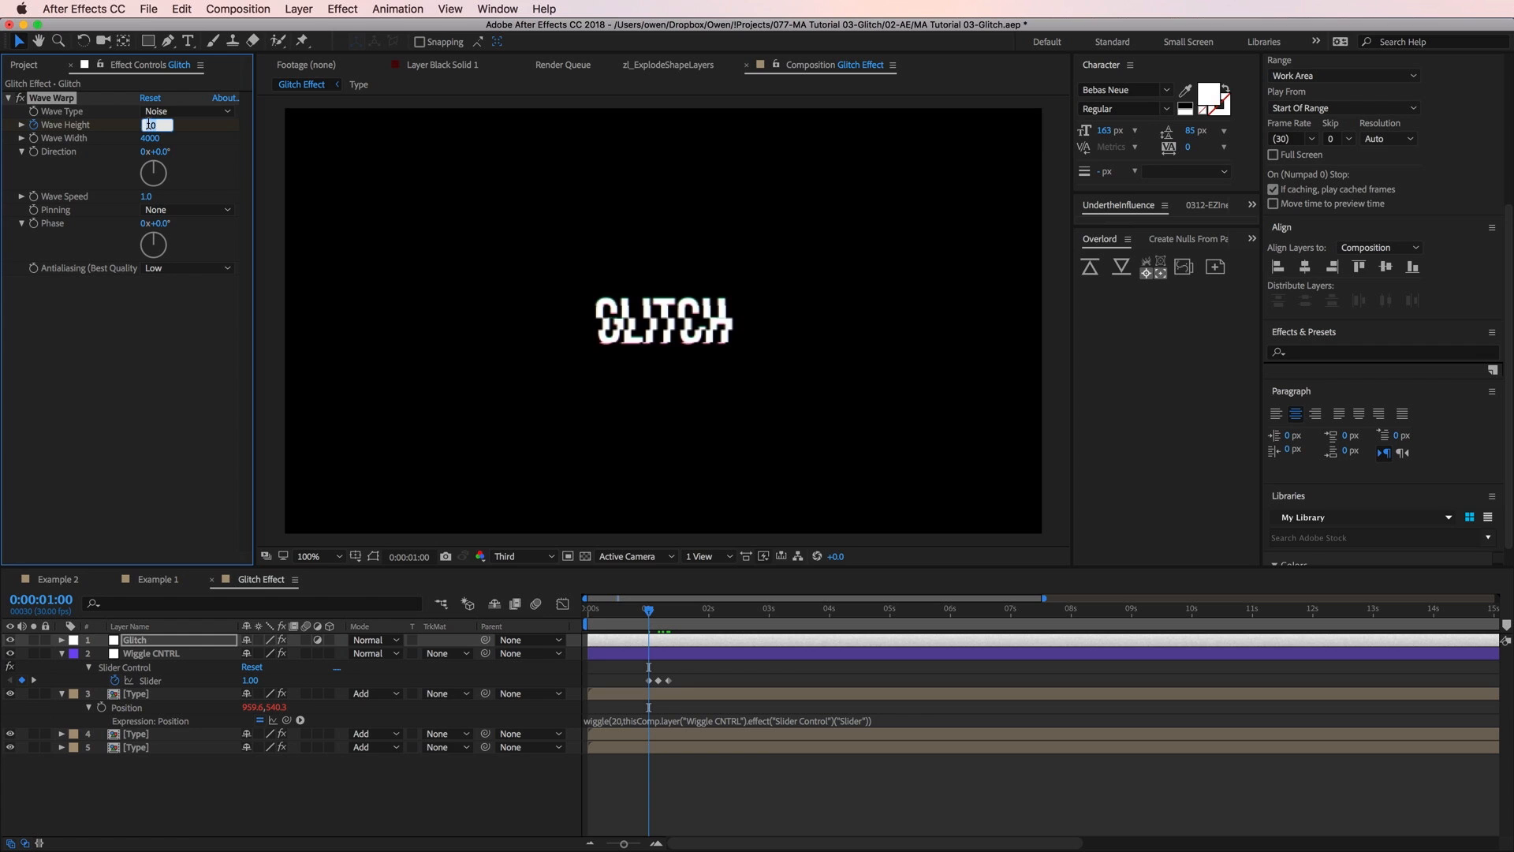
Keyframe Wave Height 0 at 1:00, 300 at 1:05 and 0 at 1:10
type("0")
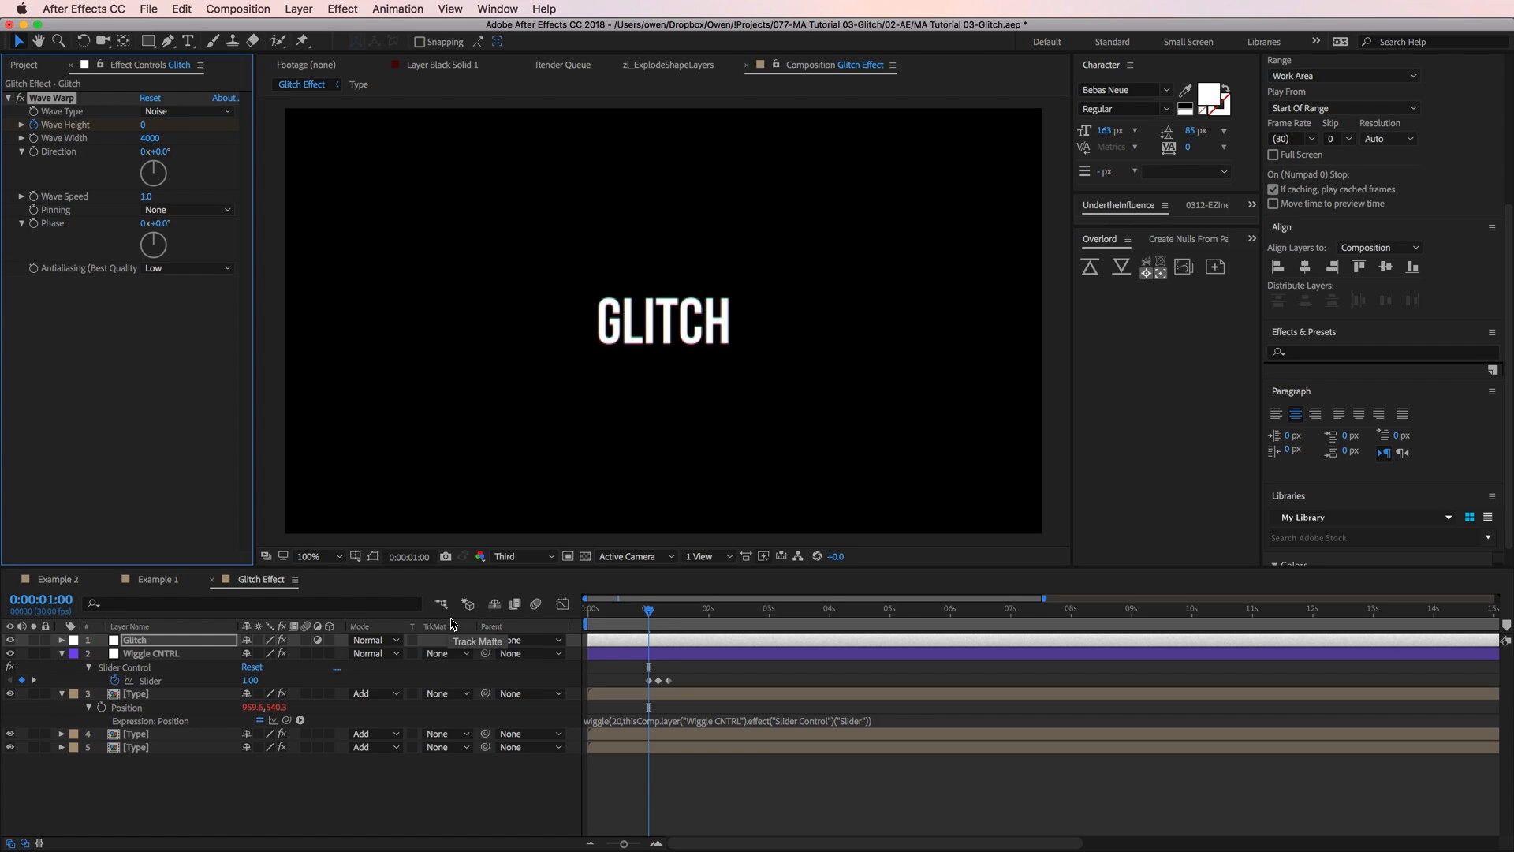
left_click(158, 125)
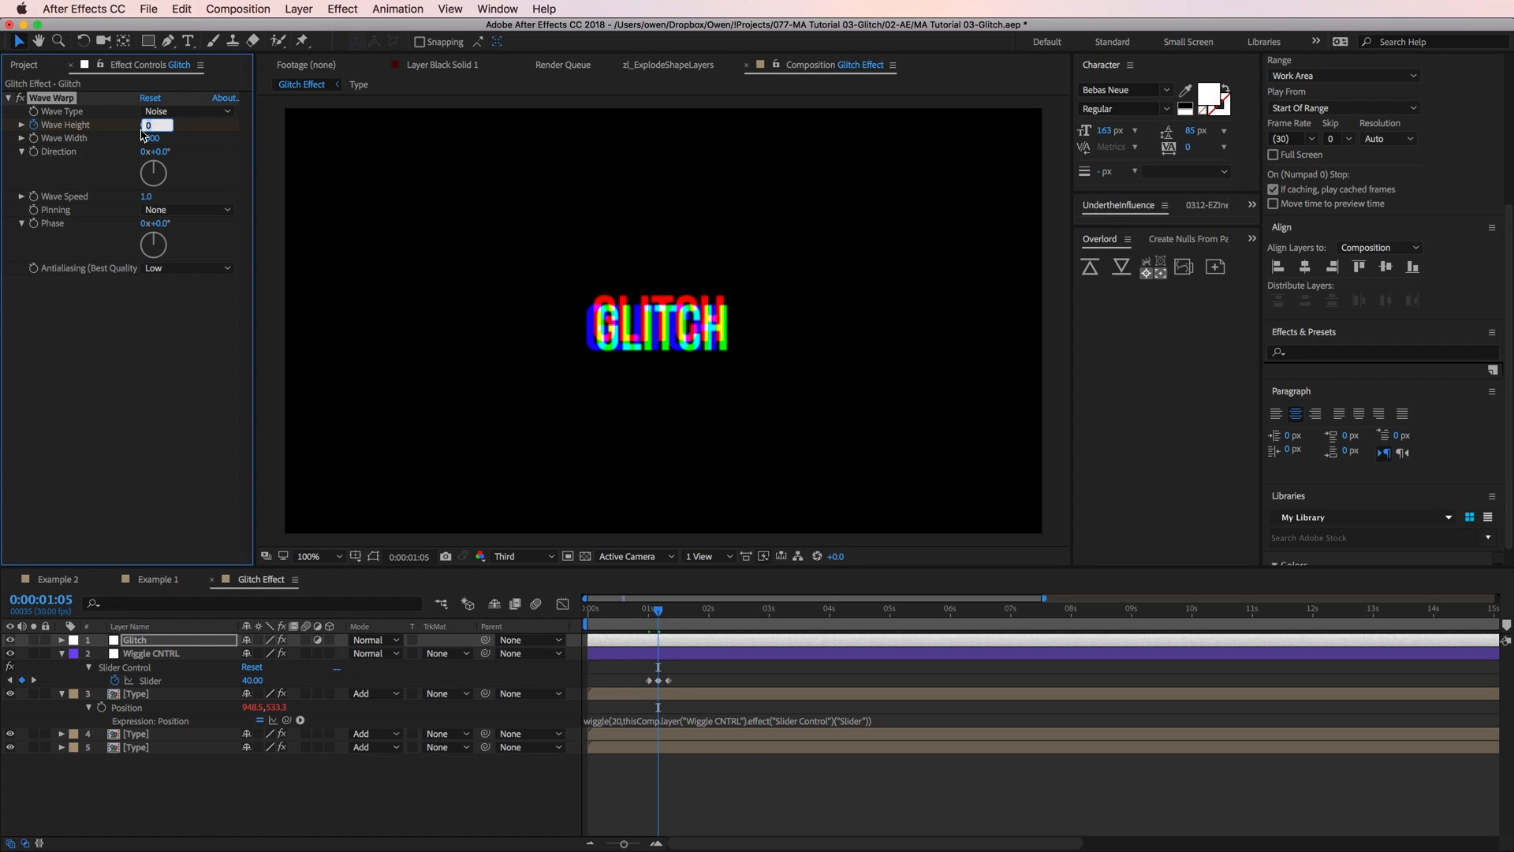
type("300")
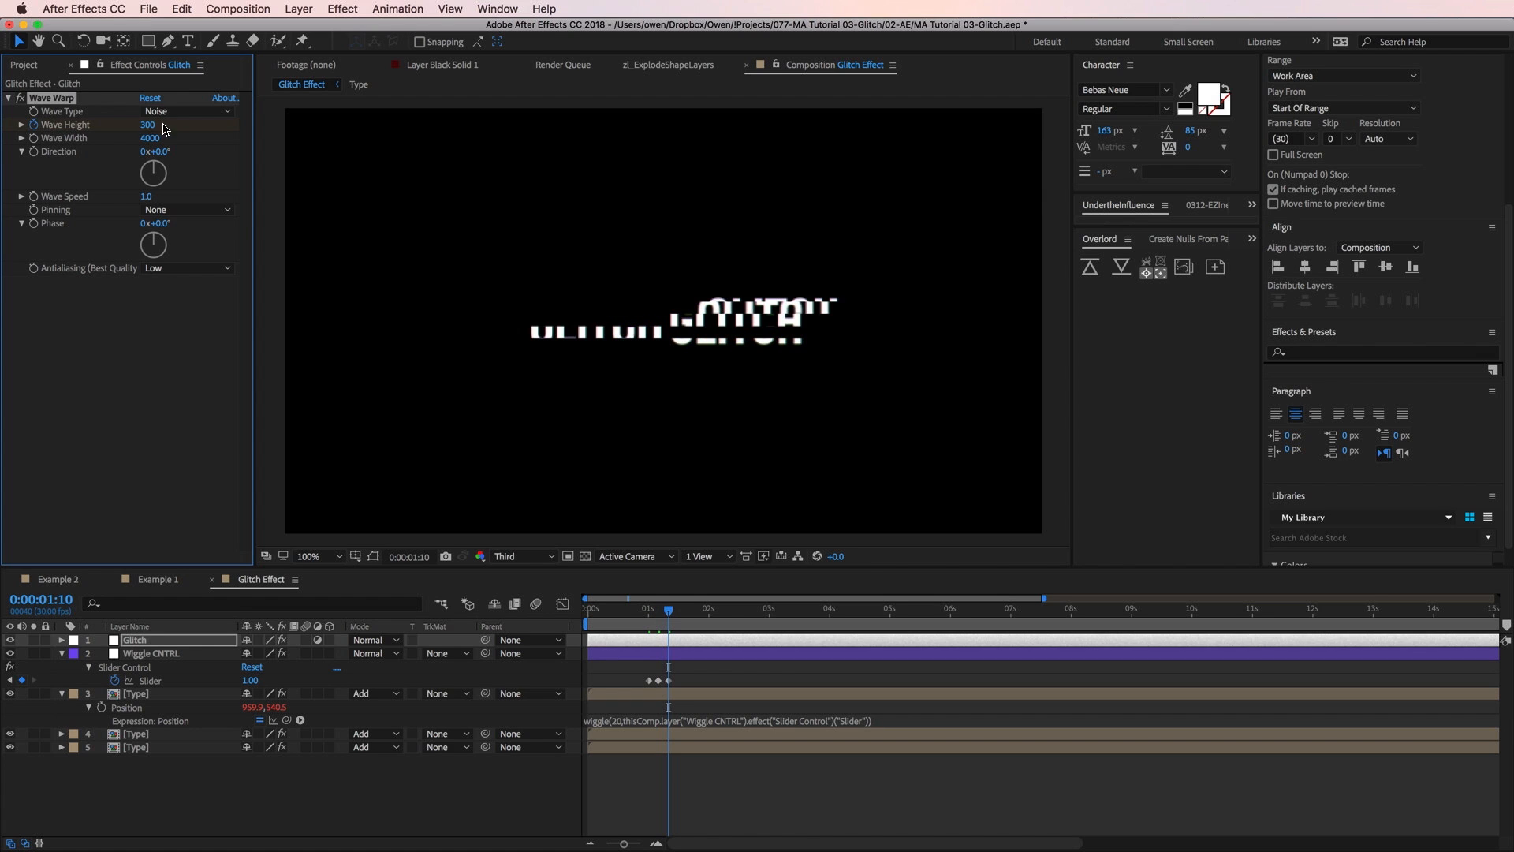
type("0")
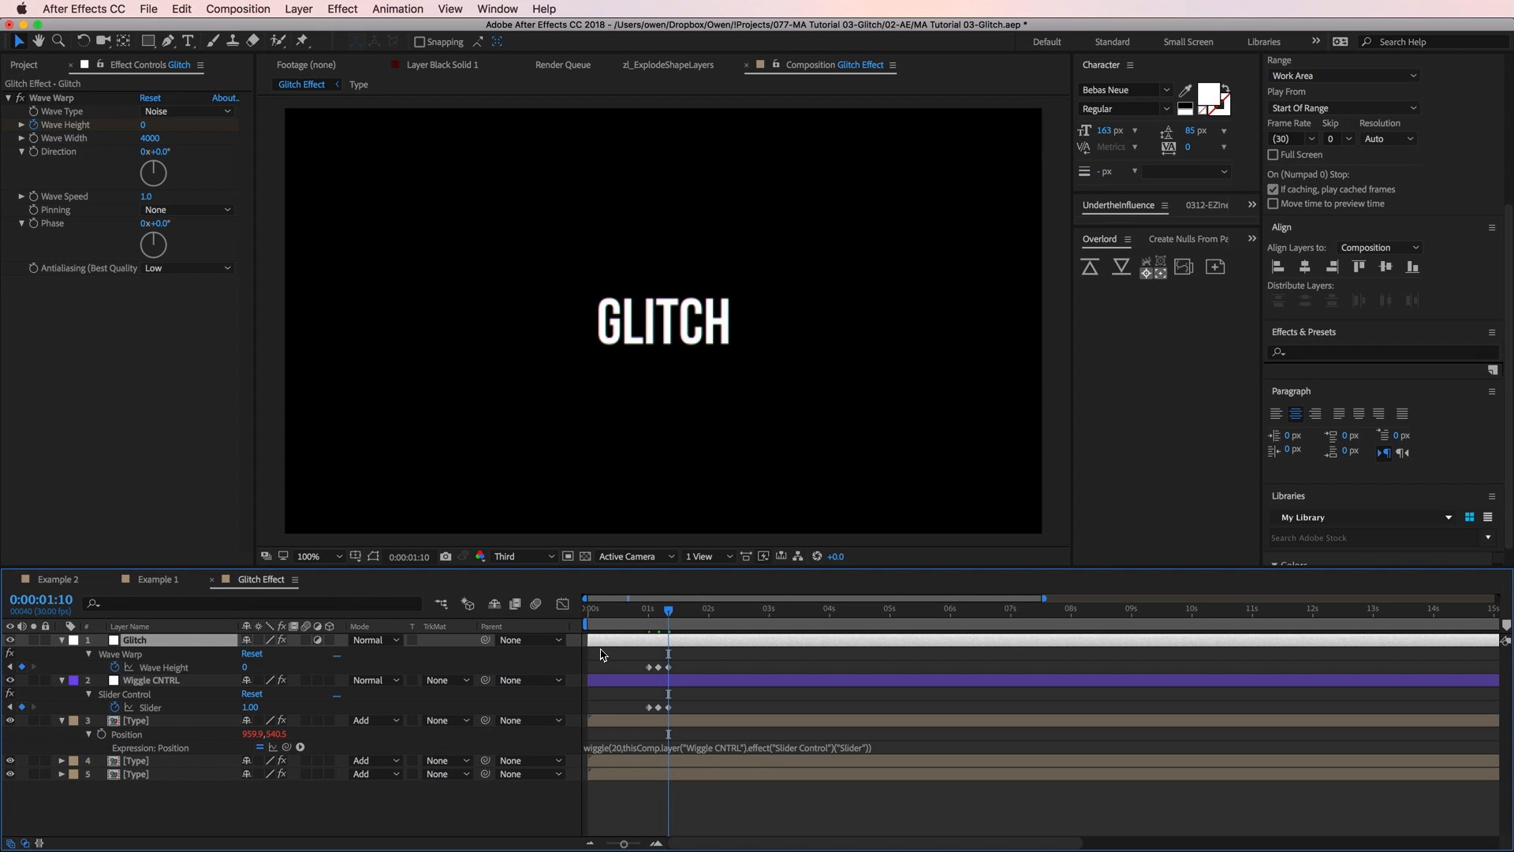
mouse_move(590, 651)
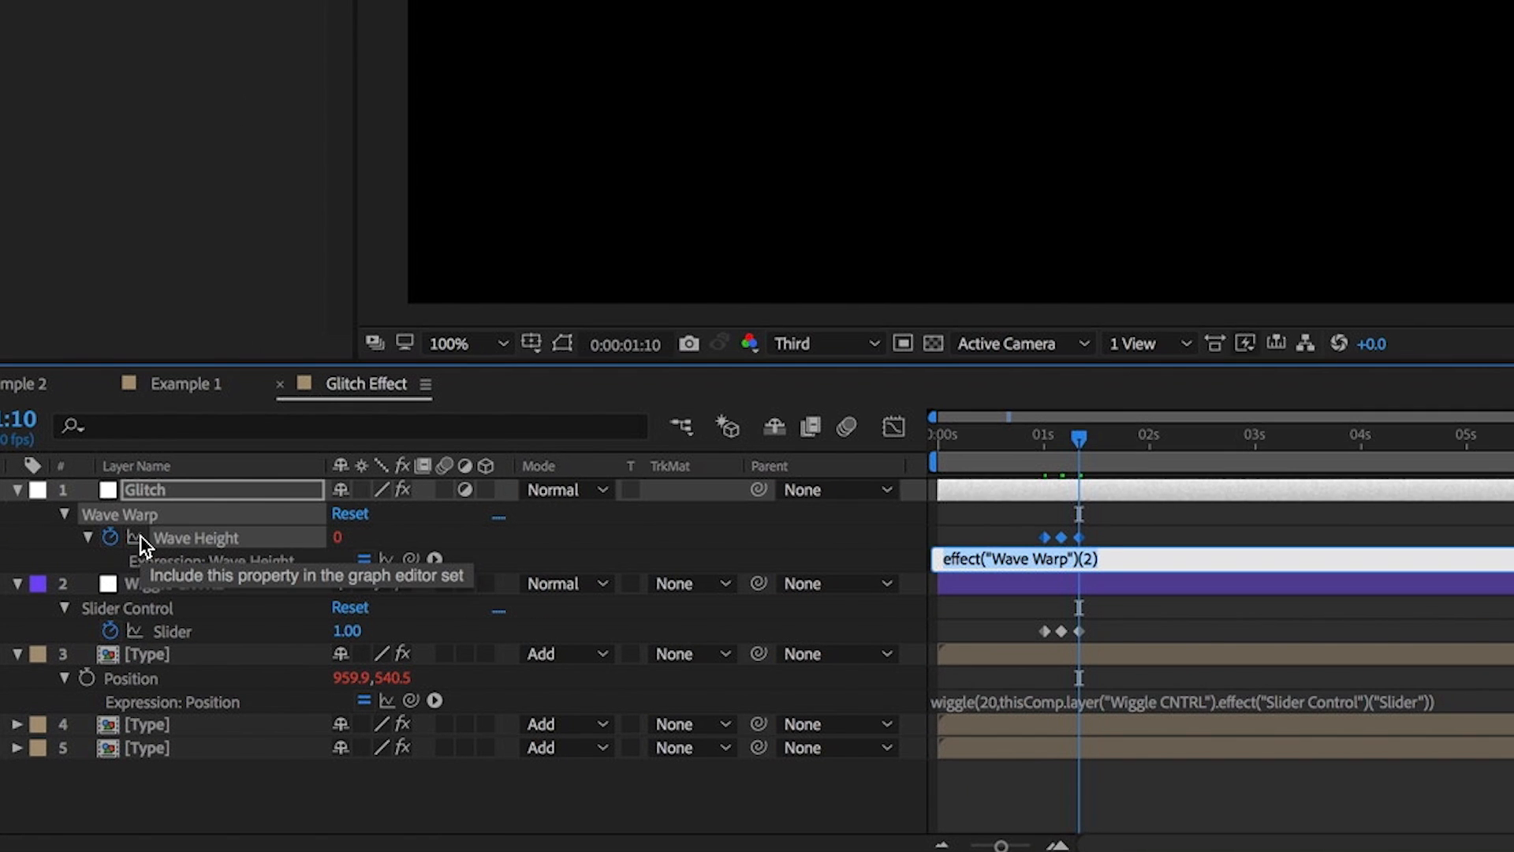
Add a wiggle(10, Wiggle CNTRL slider) expression to Wave Height and preview near one second
type("wiggle")
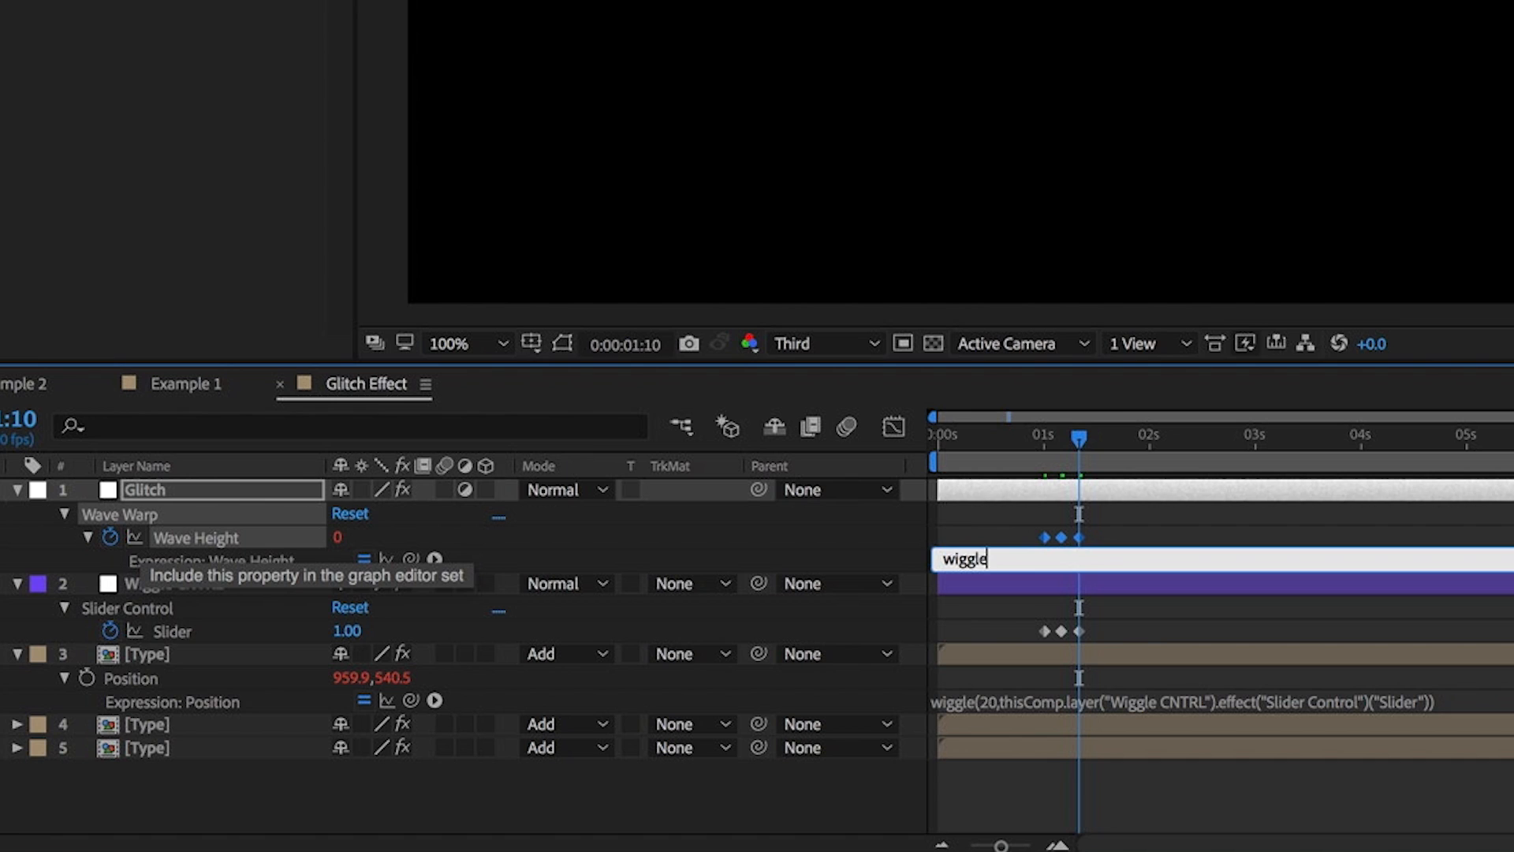
type("(1")
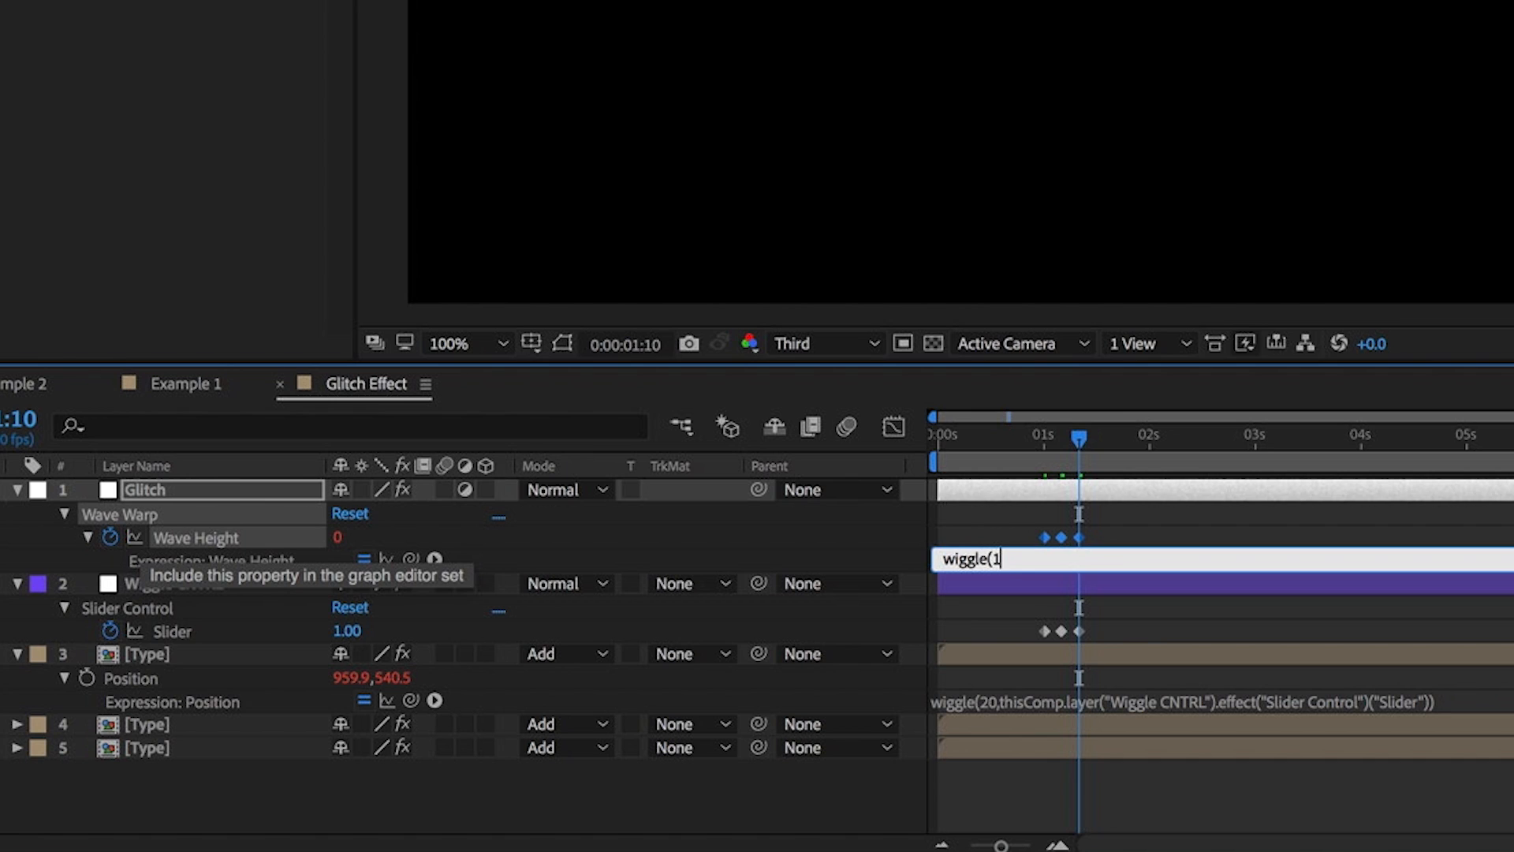
type("0")
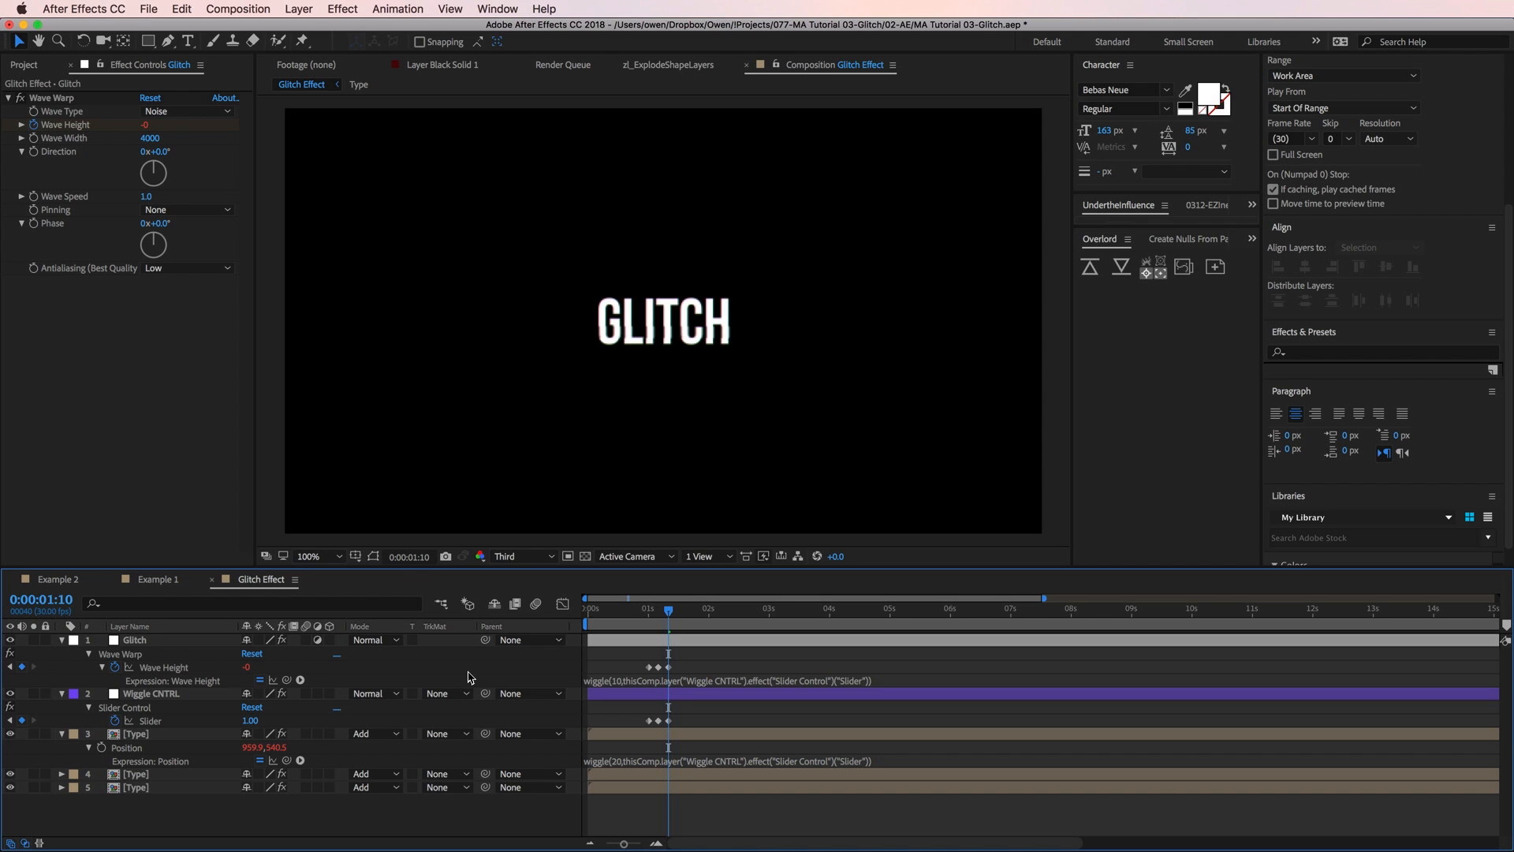
mouse_move(509, 666)
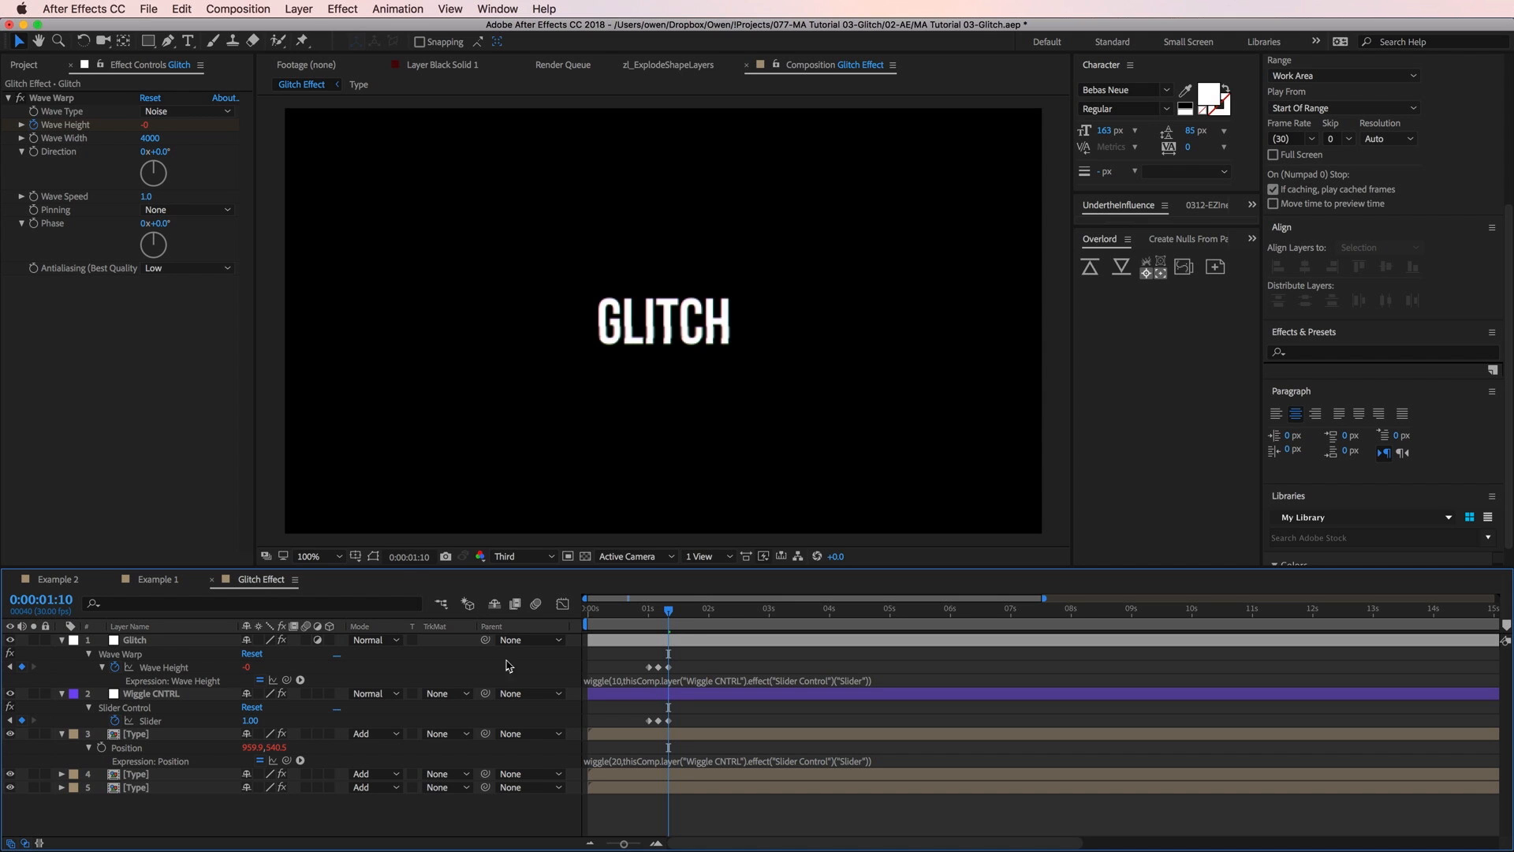
left_click_drag(667, 616, 653, 616)
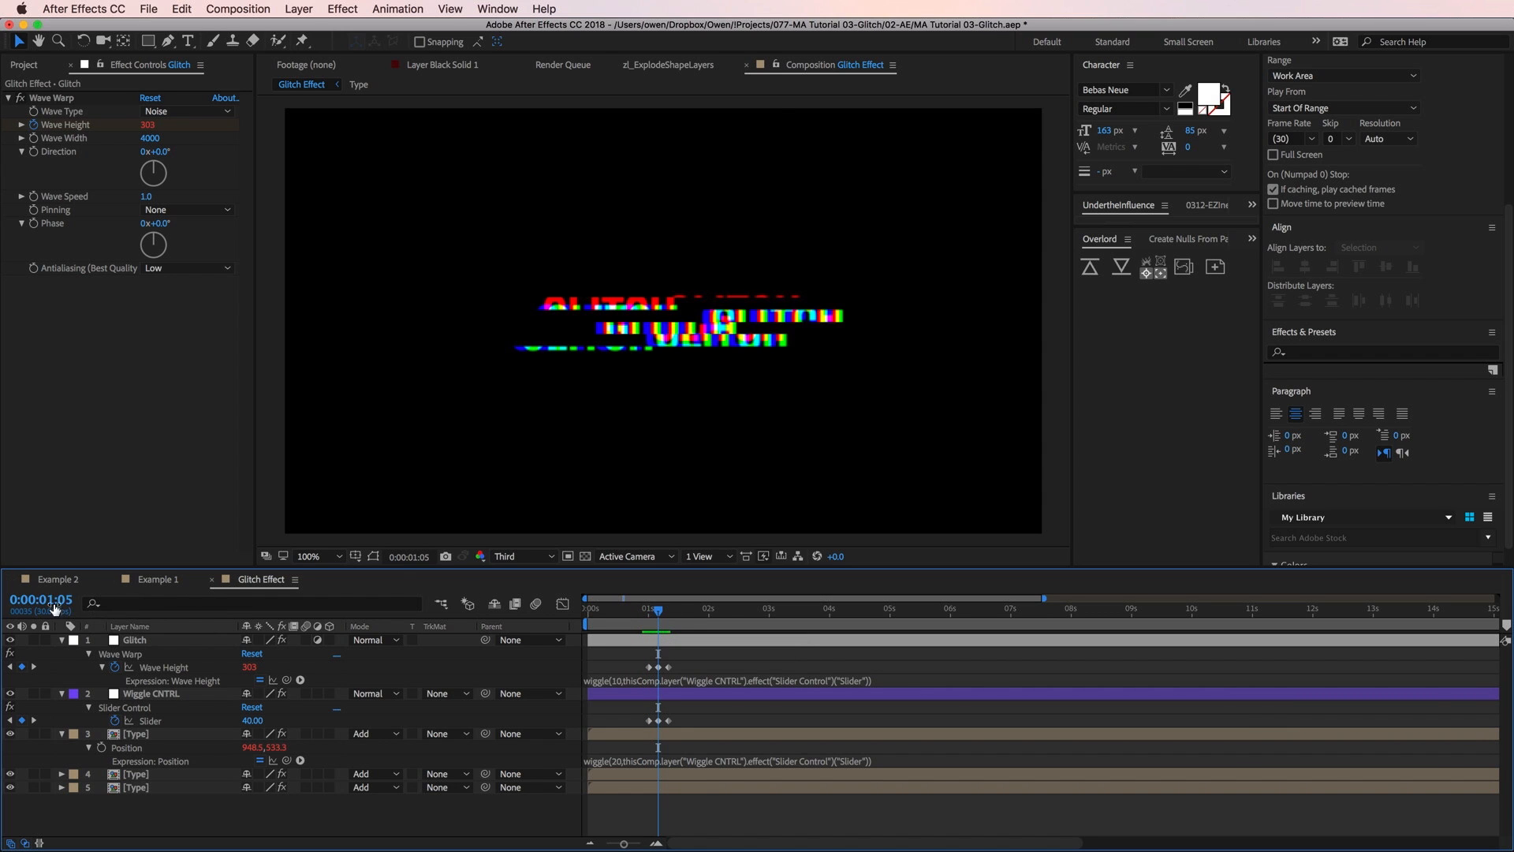
Duplicate the GLITCH text layer via Edit > Duplicate and retype the copy as FOREVER
left_click(131, 626)
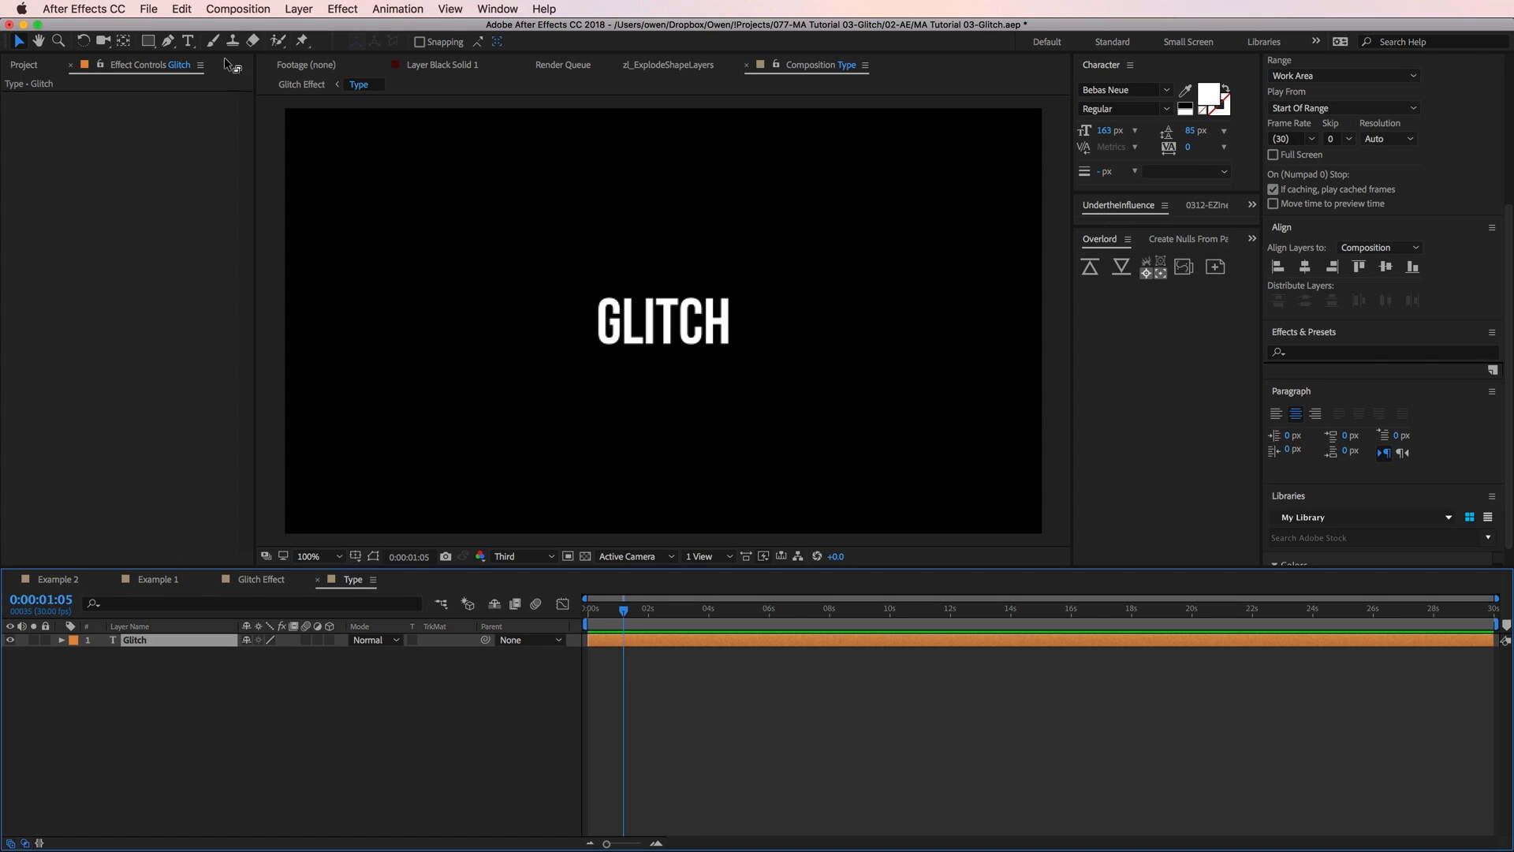
left_click(180, 9)
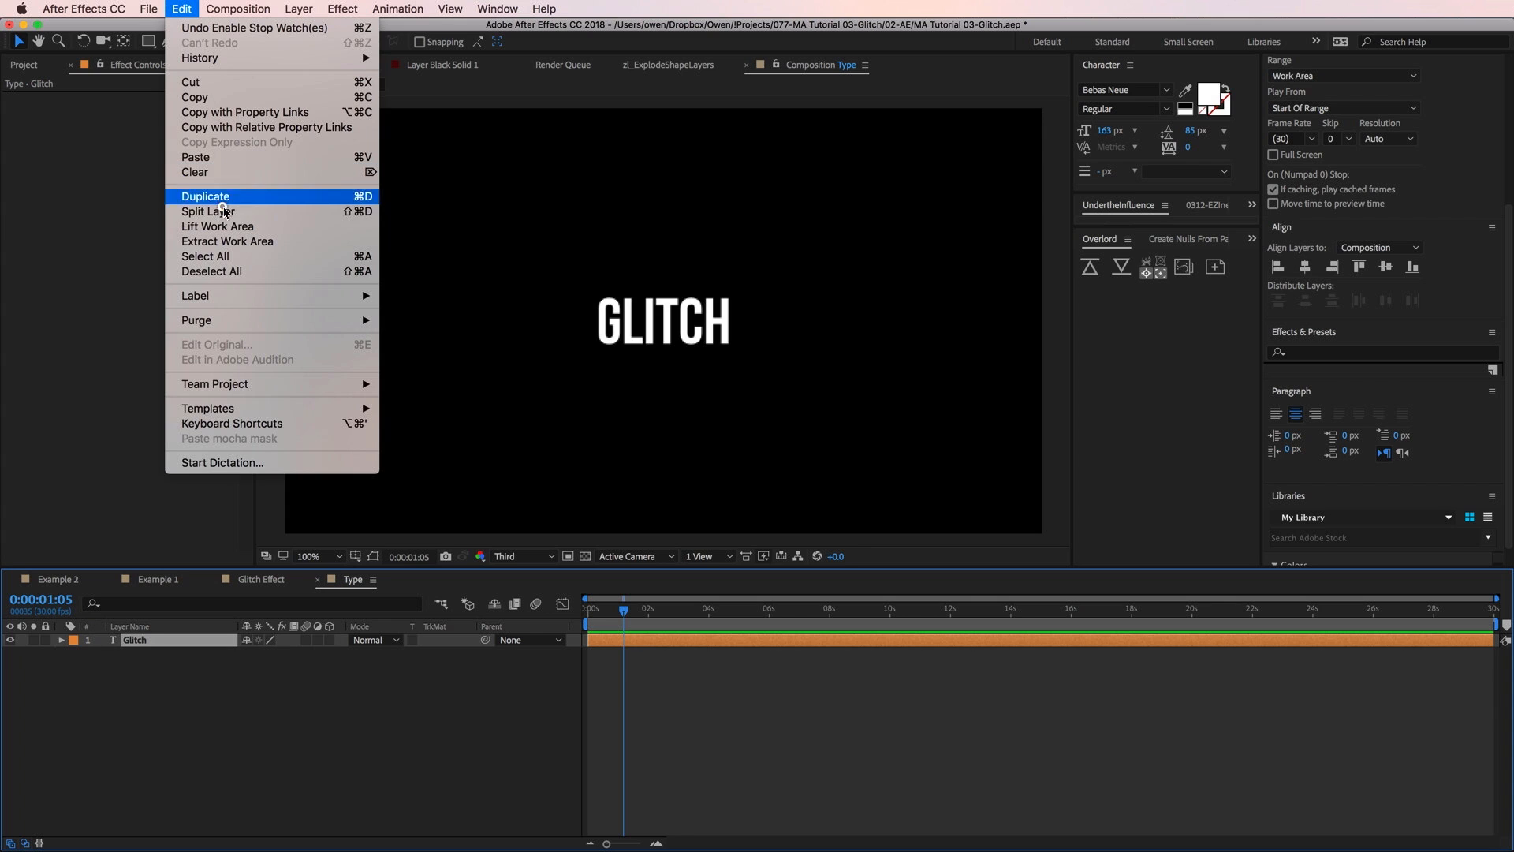
left_click(205, 195)
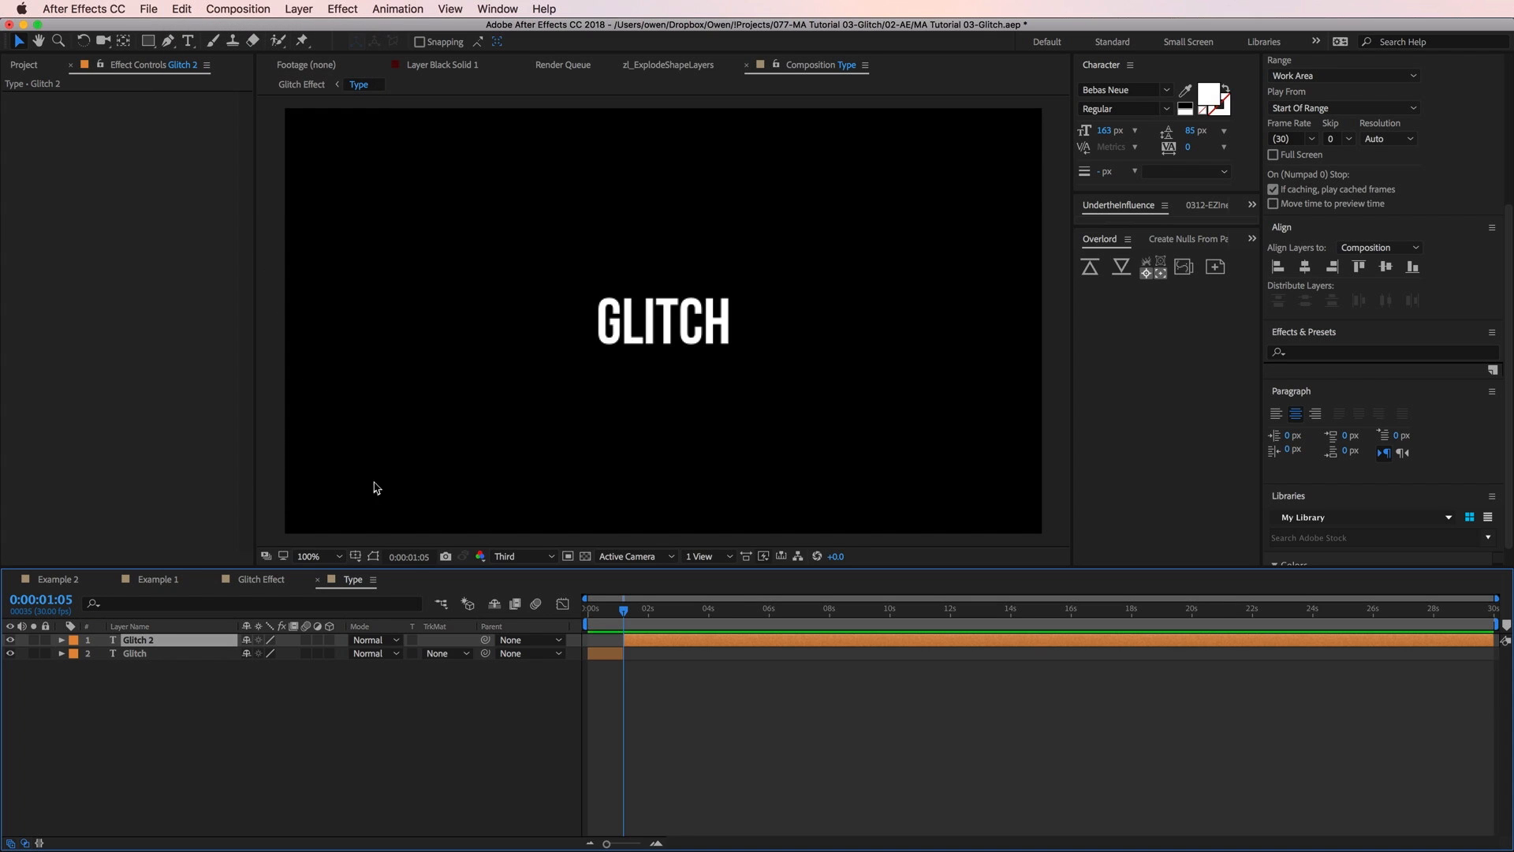
mouse_move(645, 648)
type("o")
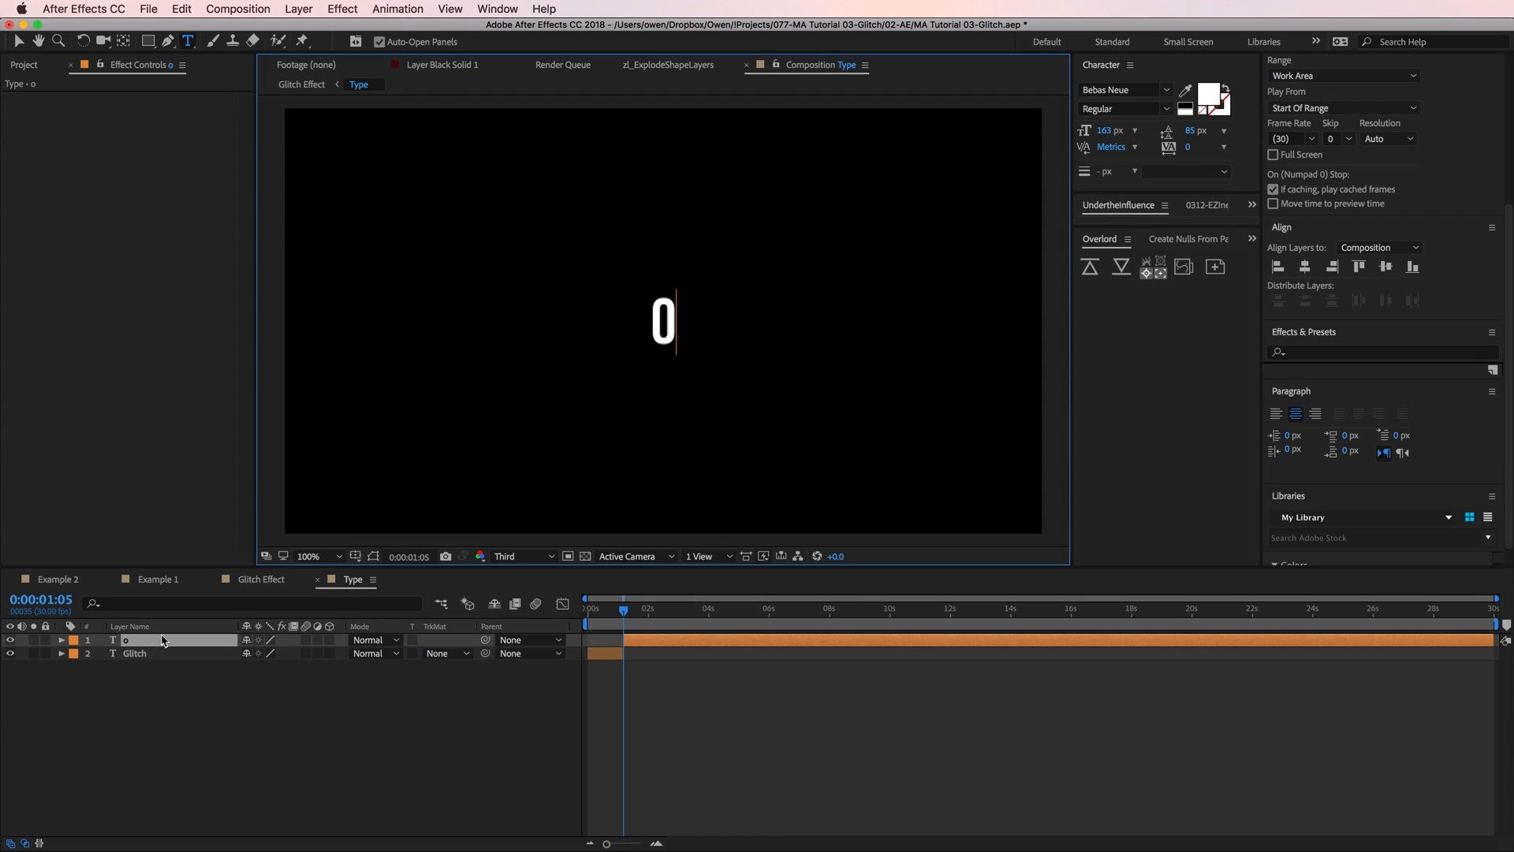
type("FOREVER")
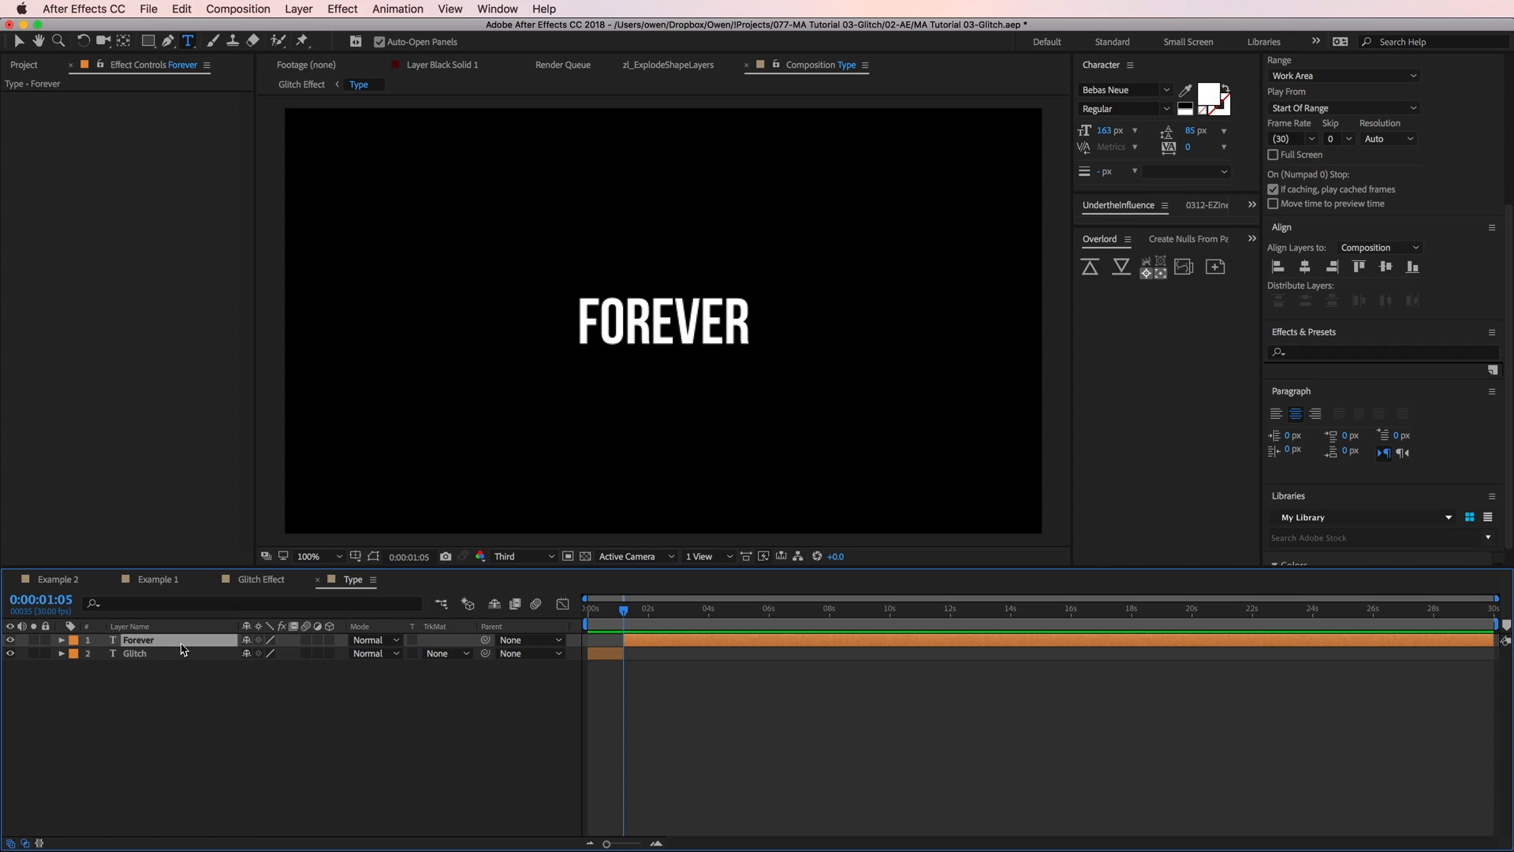
In Glitch Effect, duplicate the Glitch adjustment layer and set its Wave Width to 1500
left_click(261, 579)
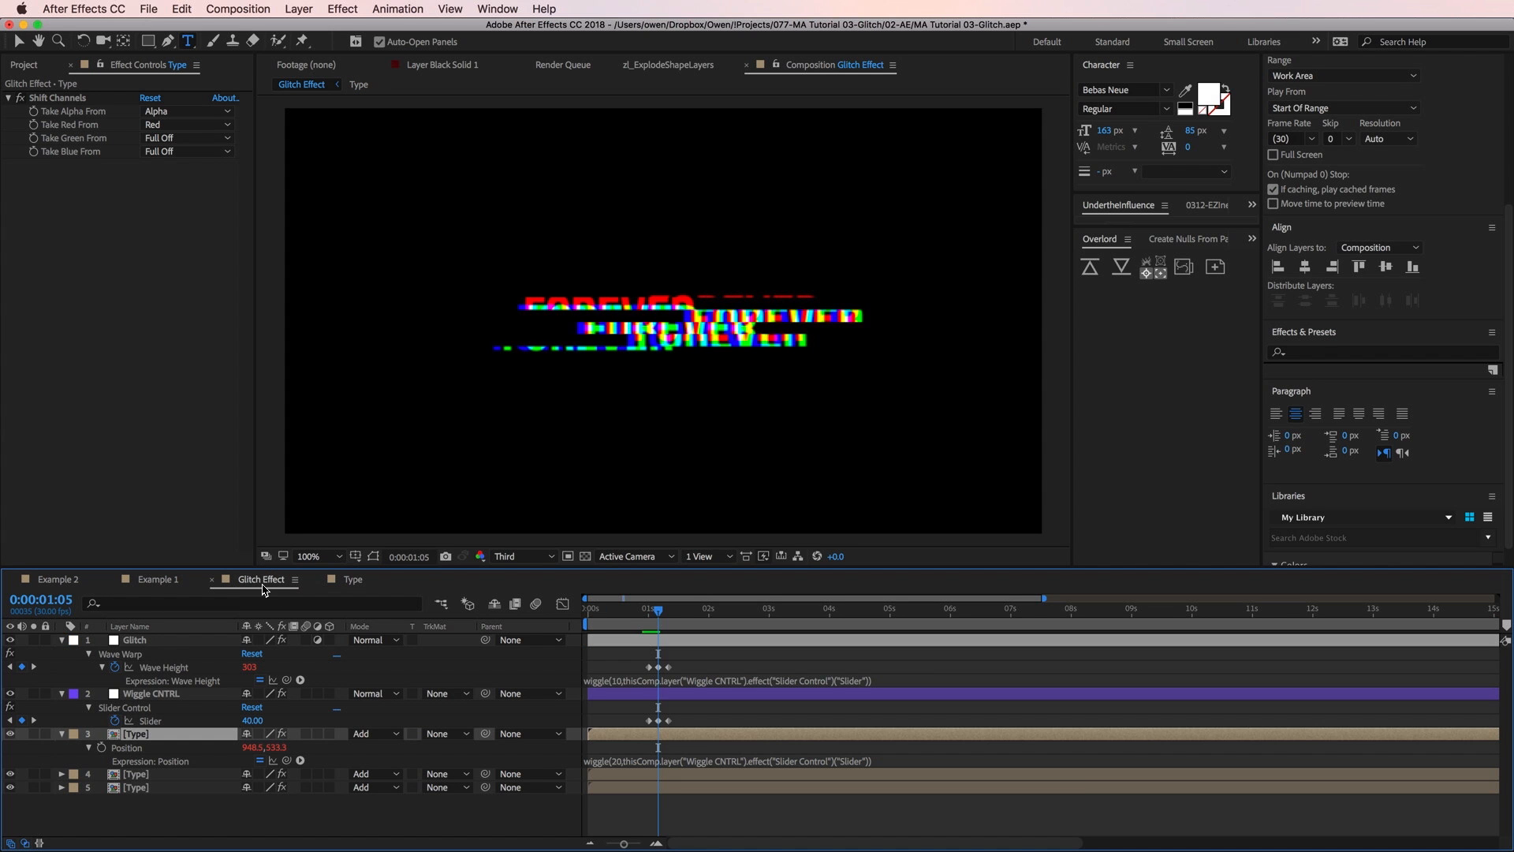
left_click(713, 609)
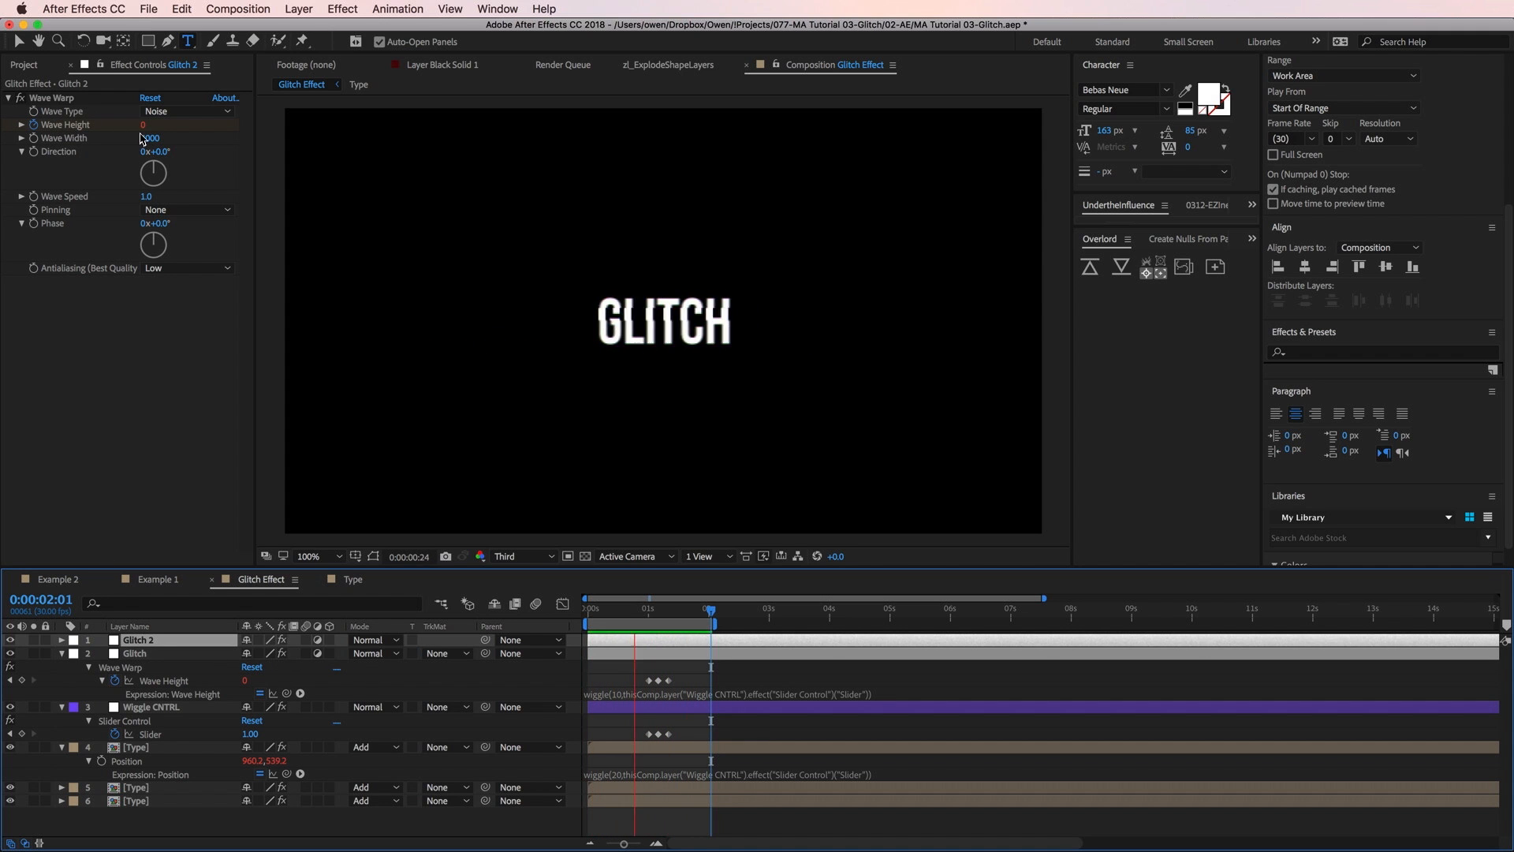
left_click(154, 139)
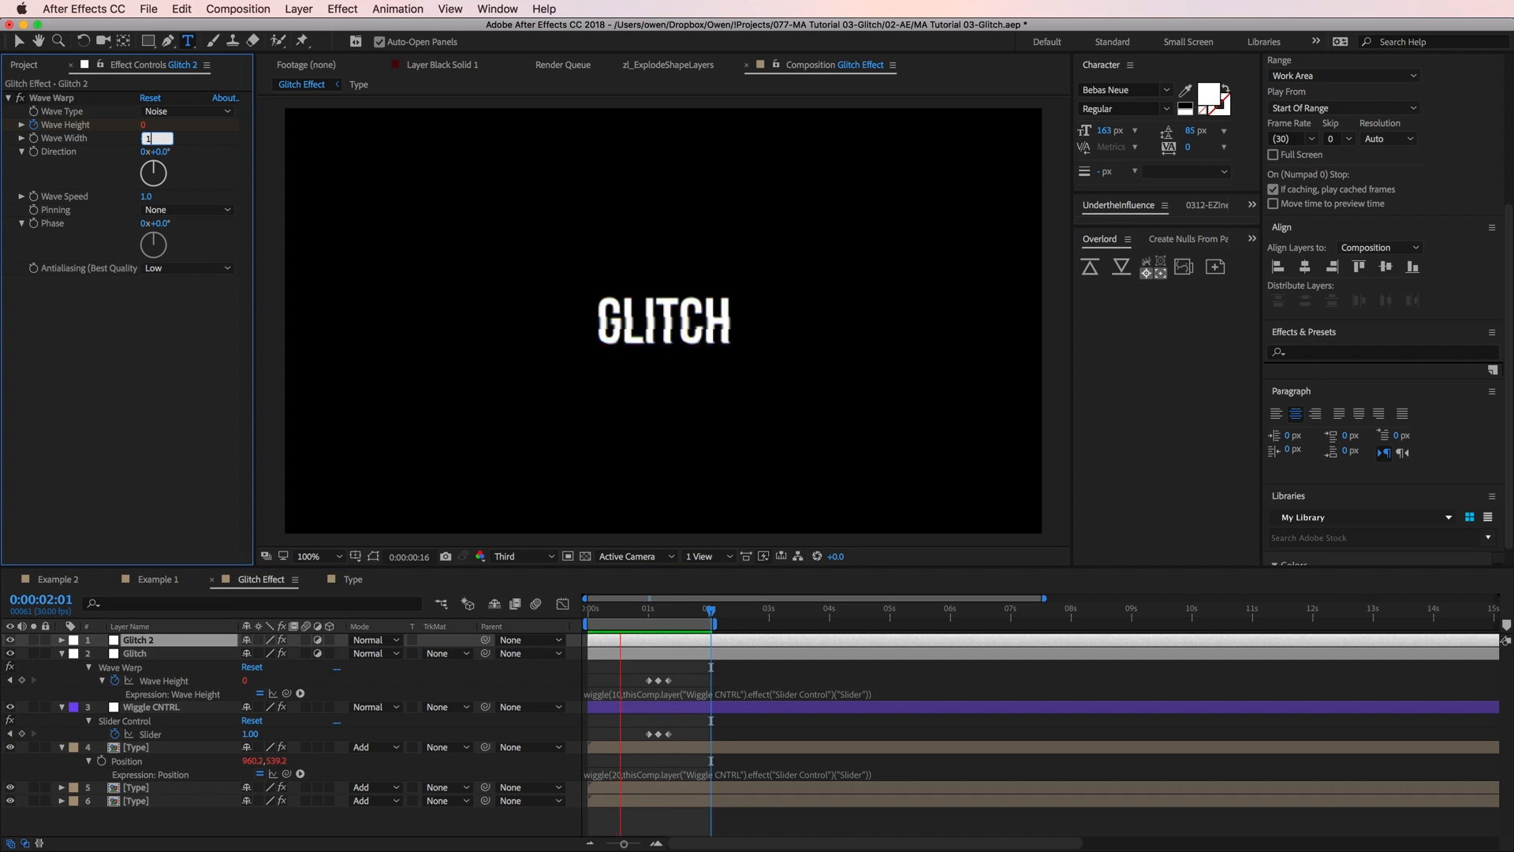
type("1500")
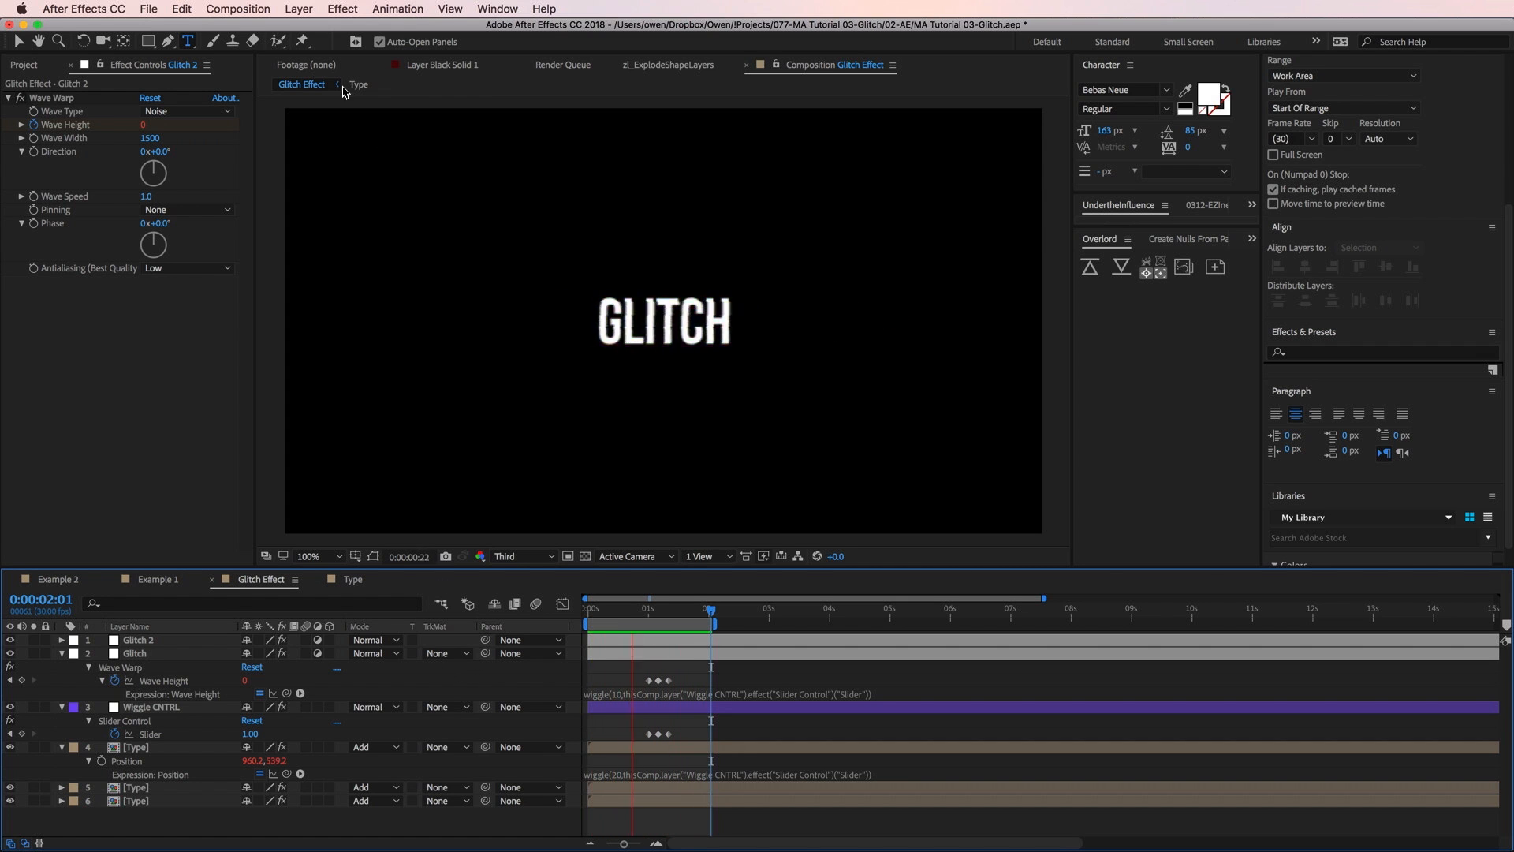
Add a Noise adjustment layer with the Noise effect at 30% amount
left_click(298, 9)
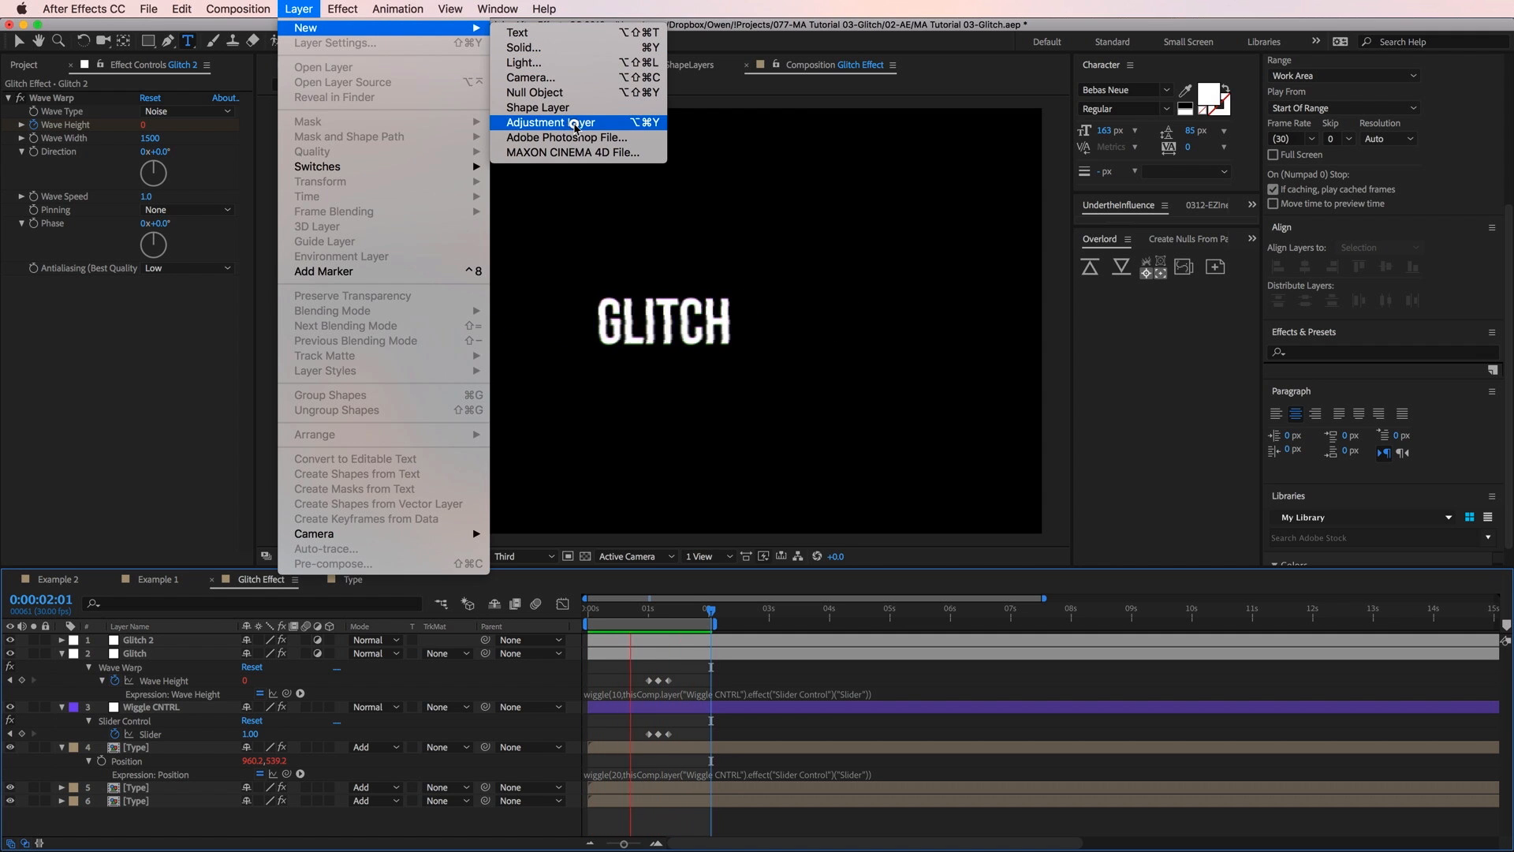
left_click(549, 123)
type("Noise")
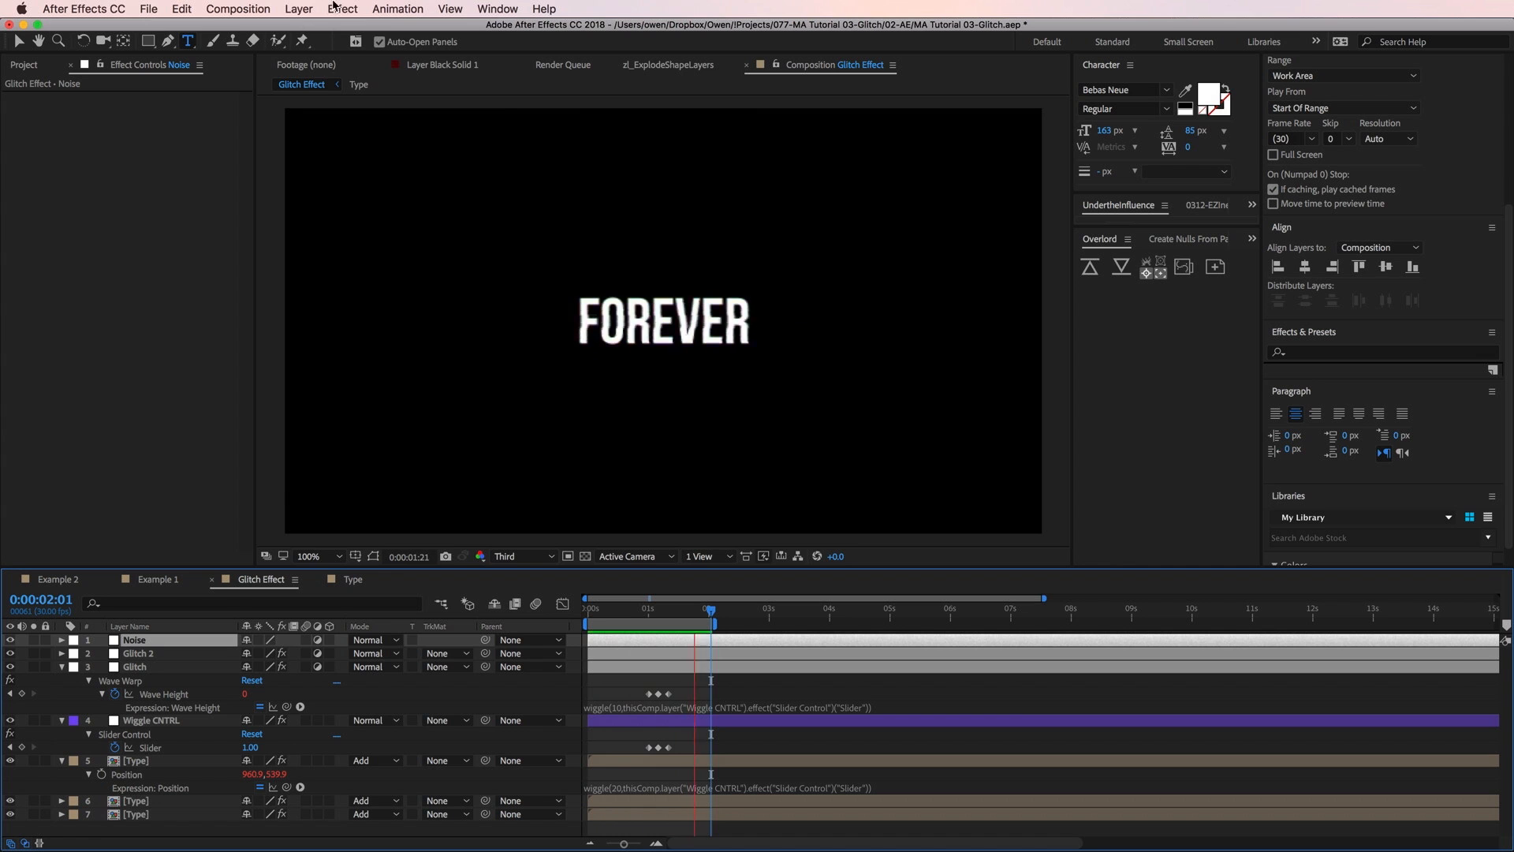
left_click(342, 10)
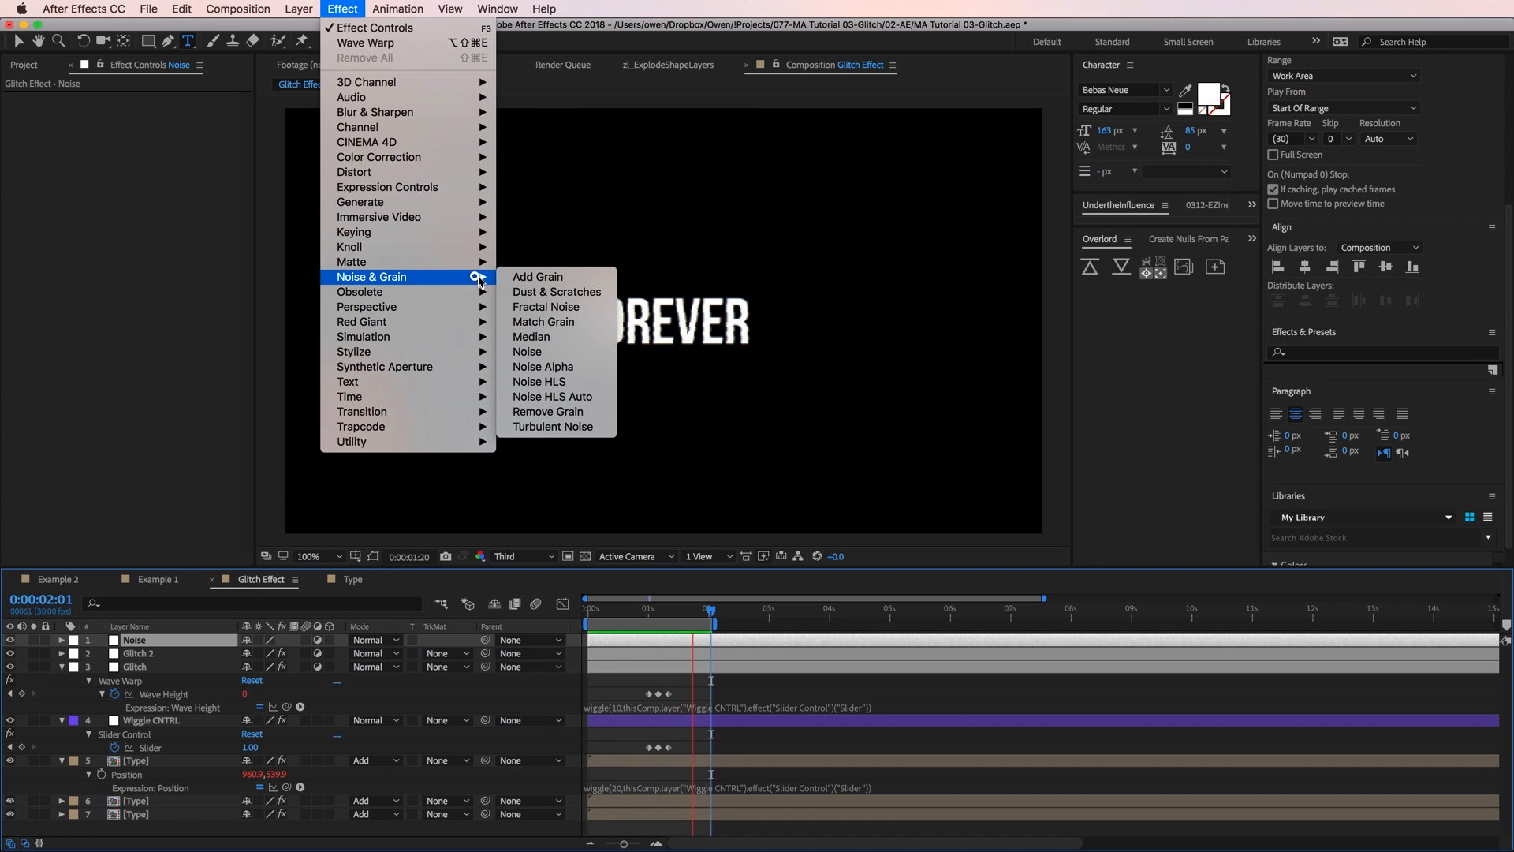
mouse_move(527, 350)
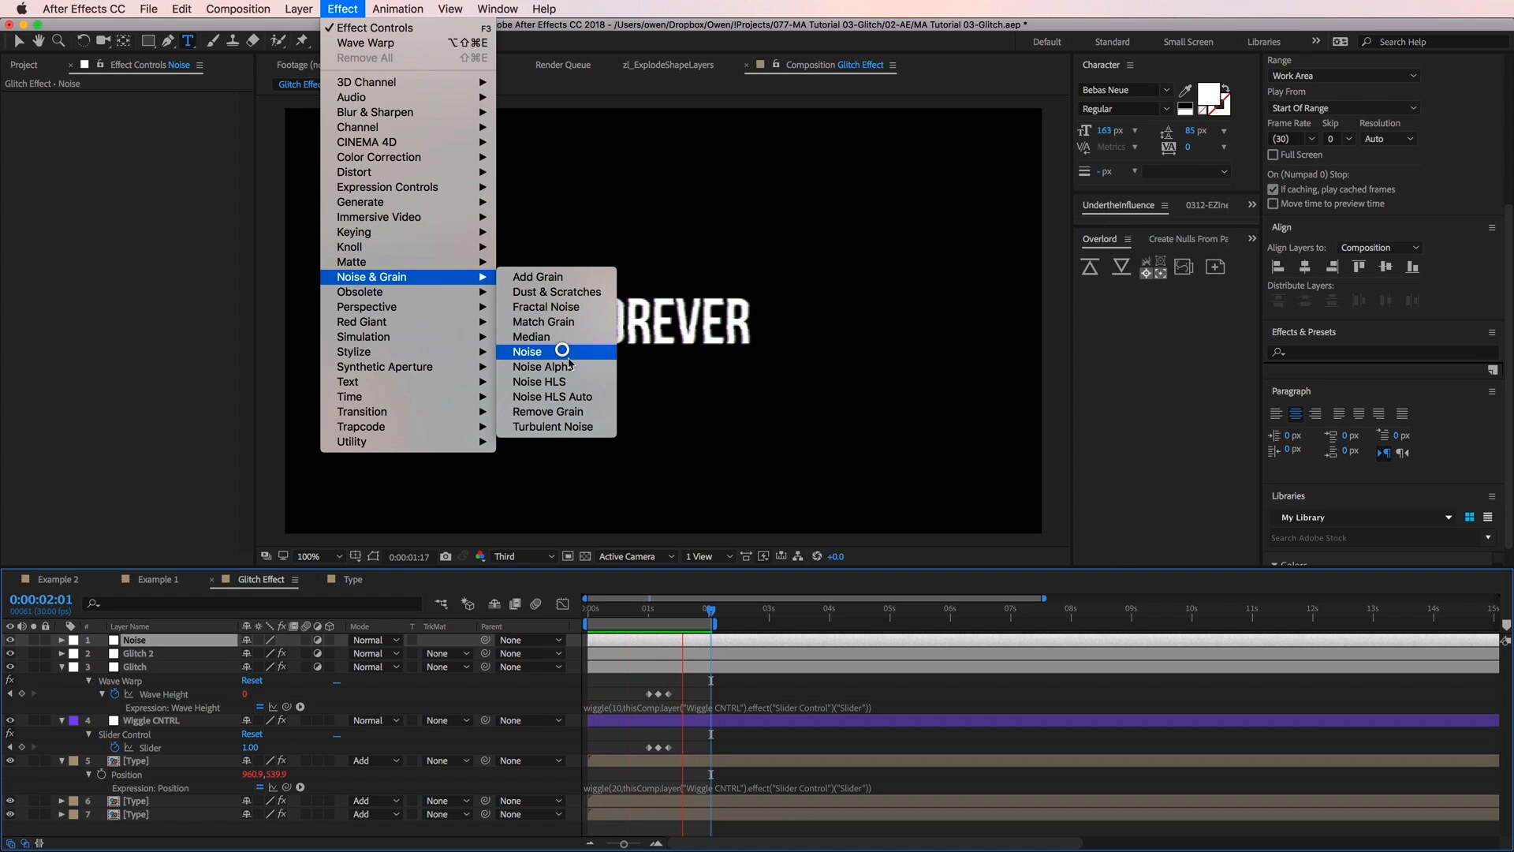
left_click(526, 350)
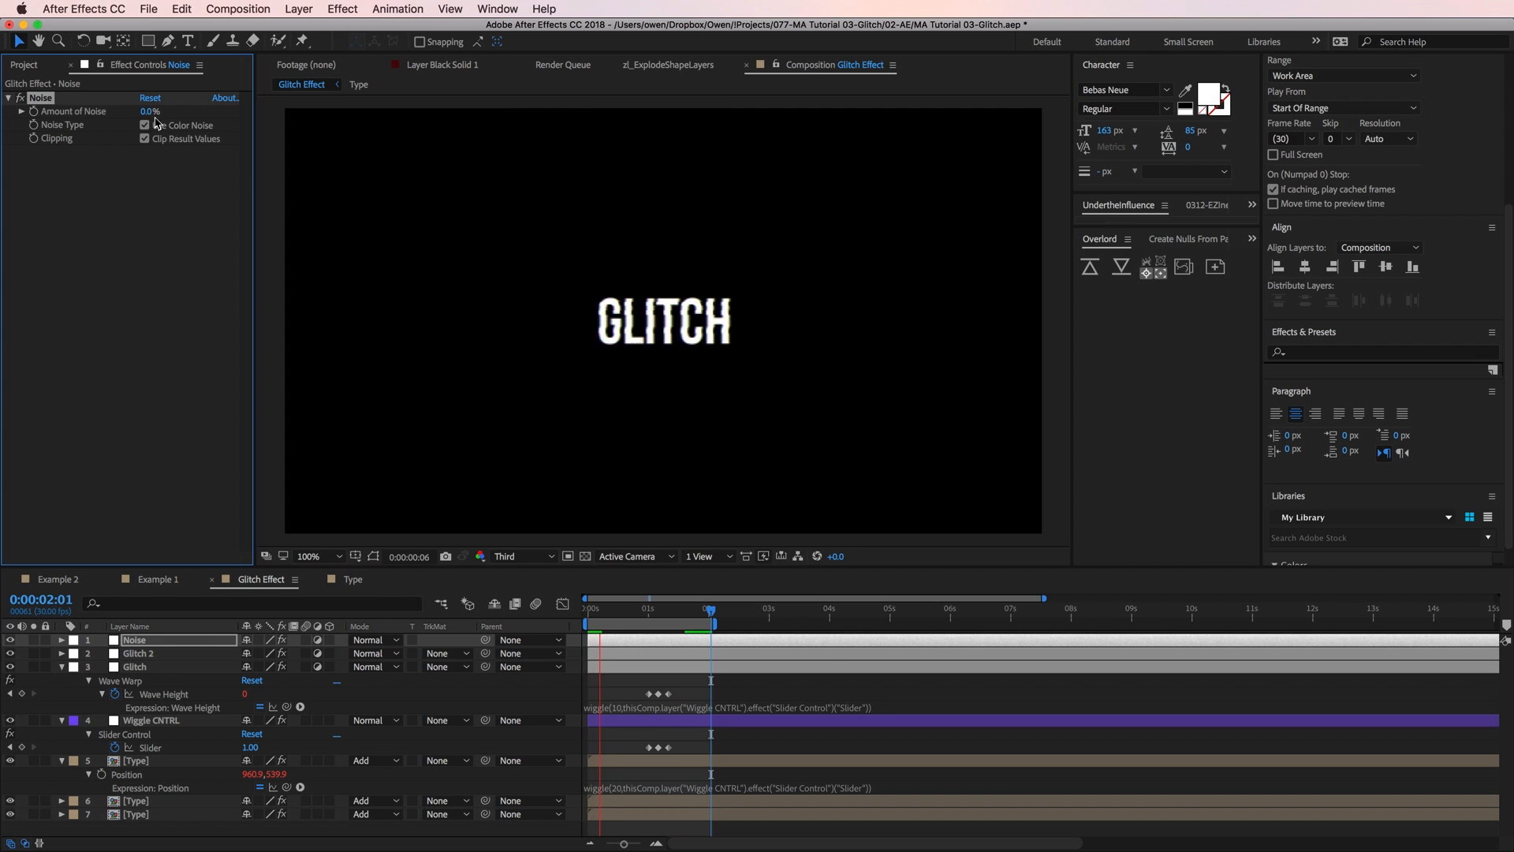
type("30")
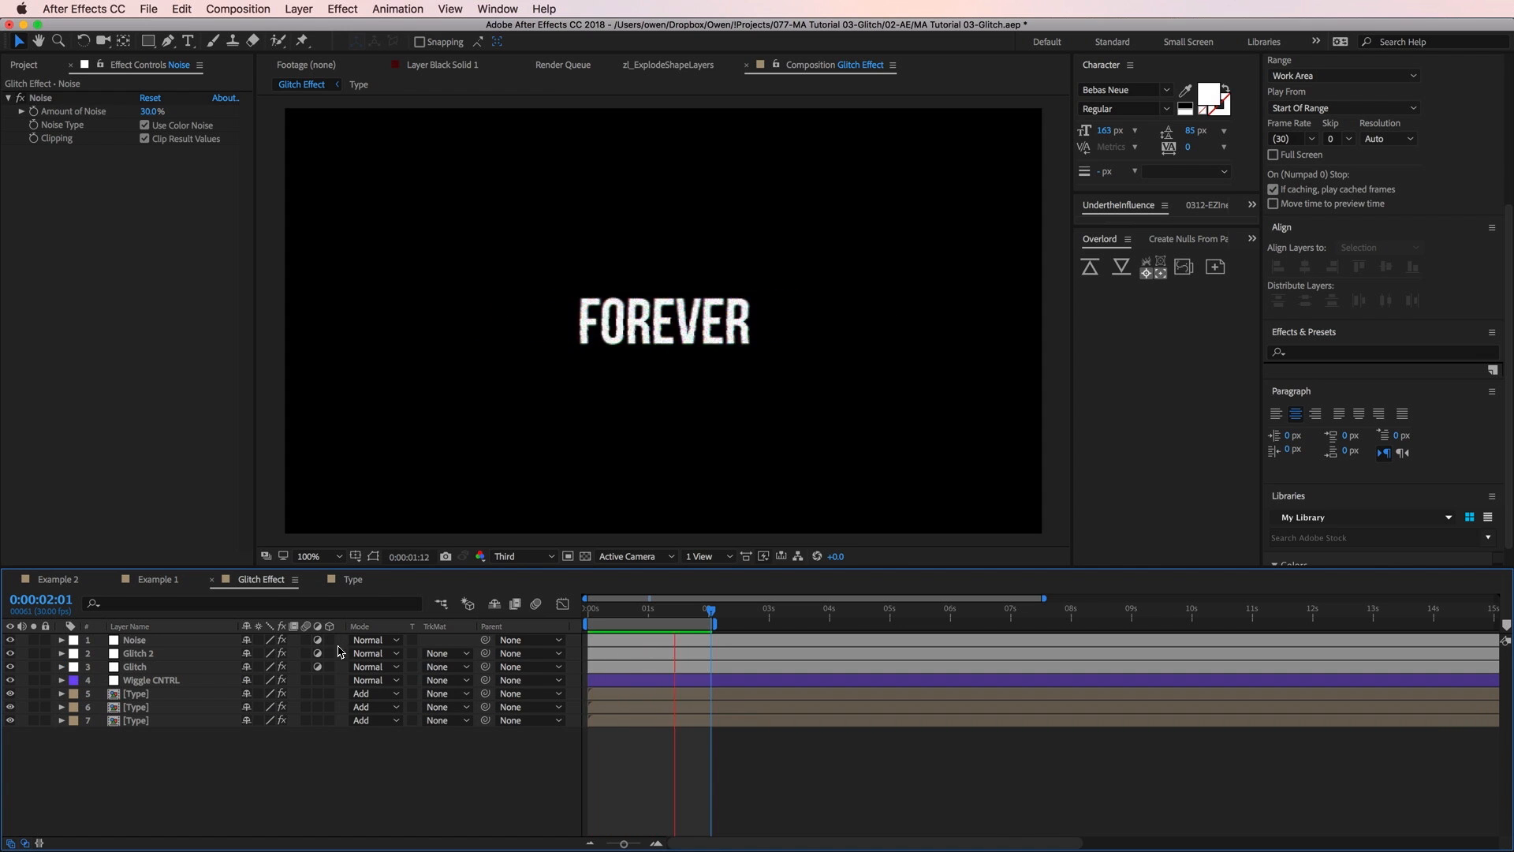
Create a new full-frame black (000000) solid layer atop the stack
left_click(298, 10)
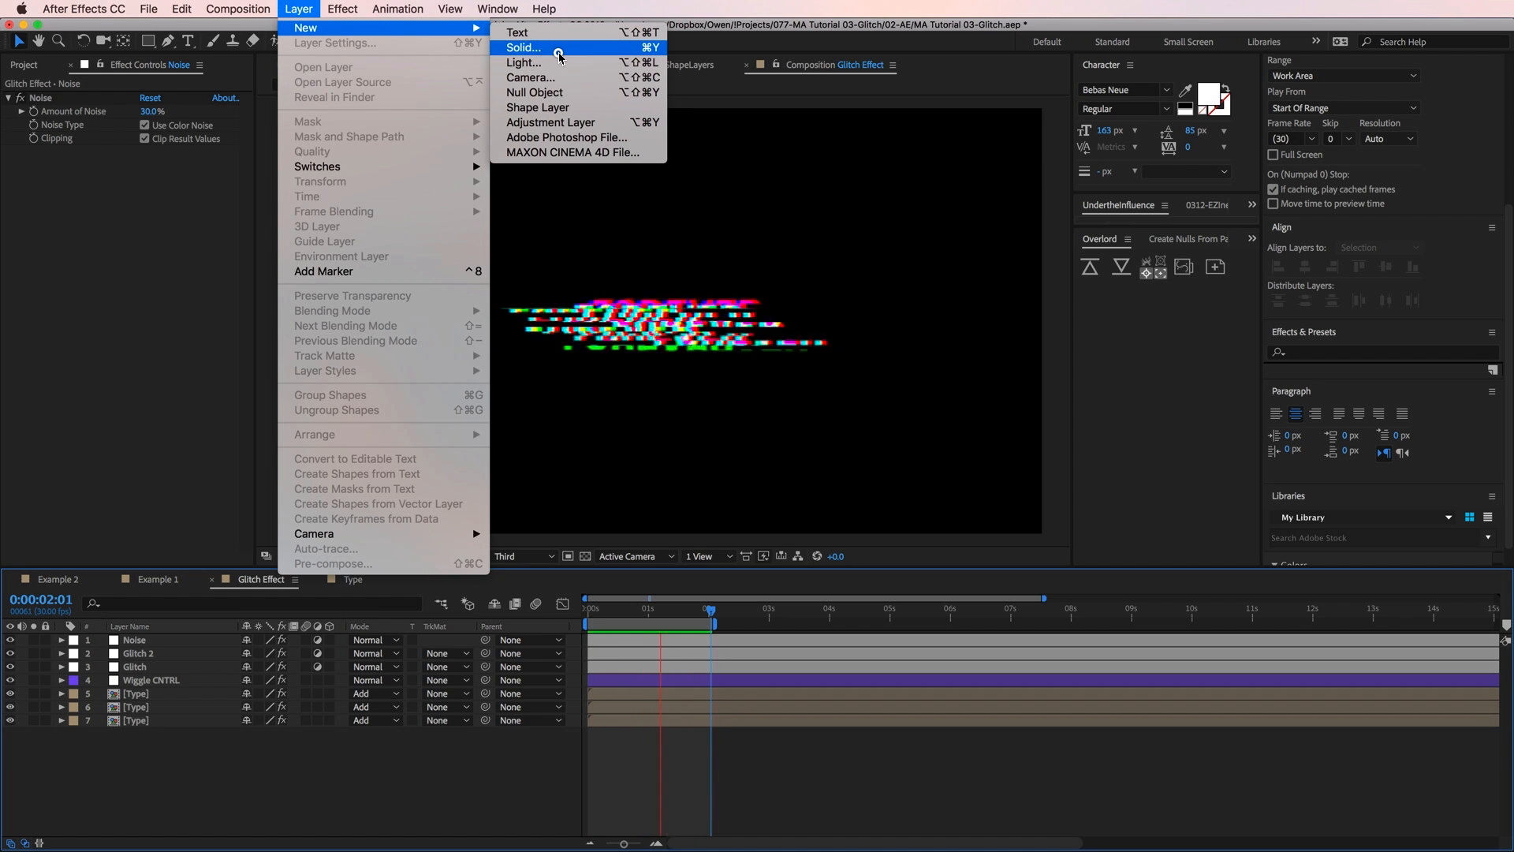
left_click(523, 48)
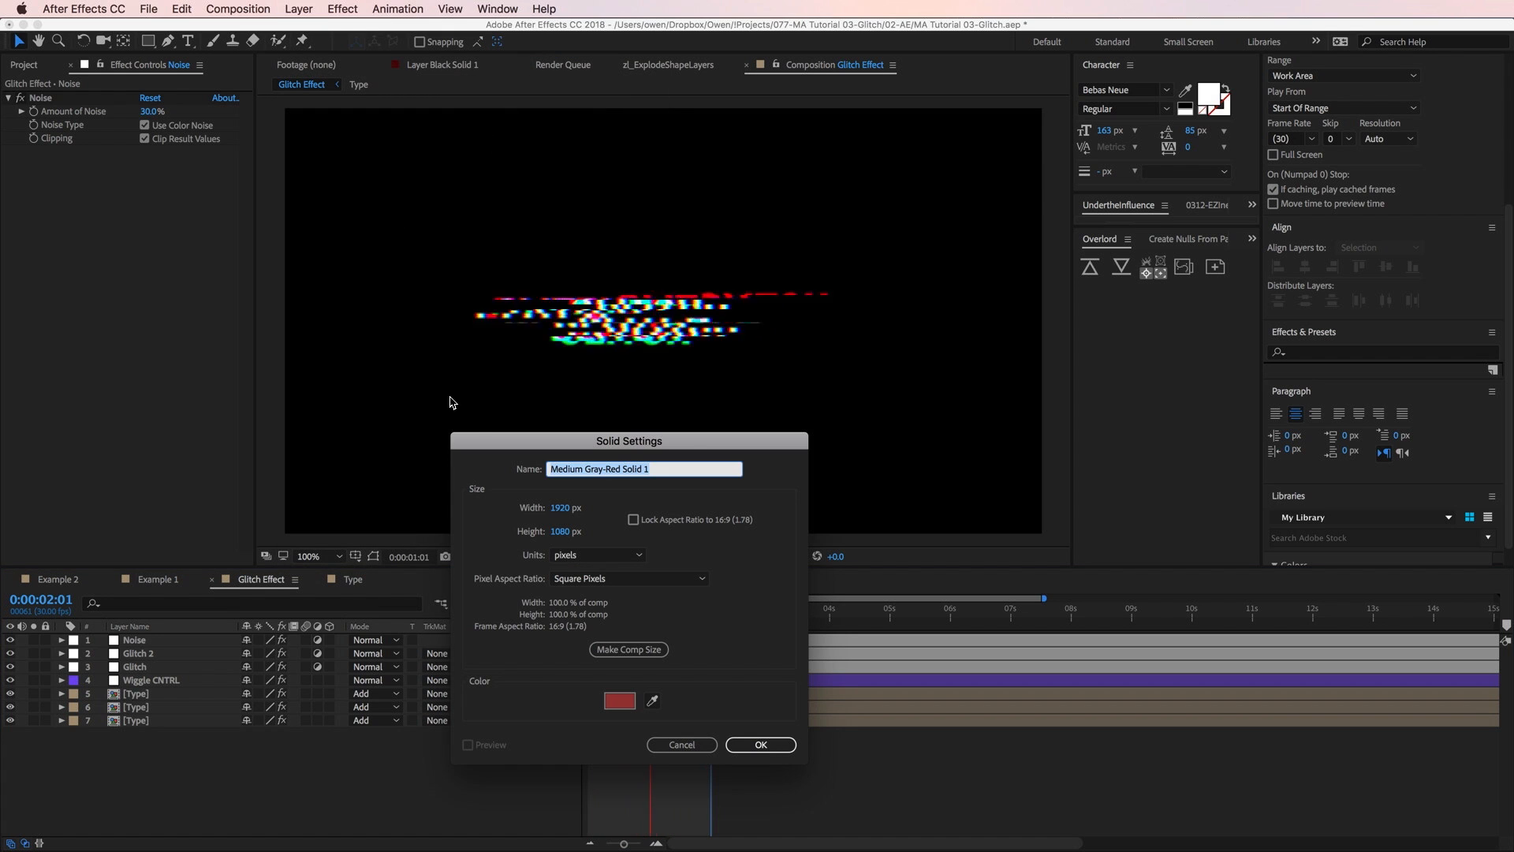
left_click(618, 700)
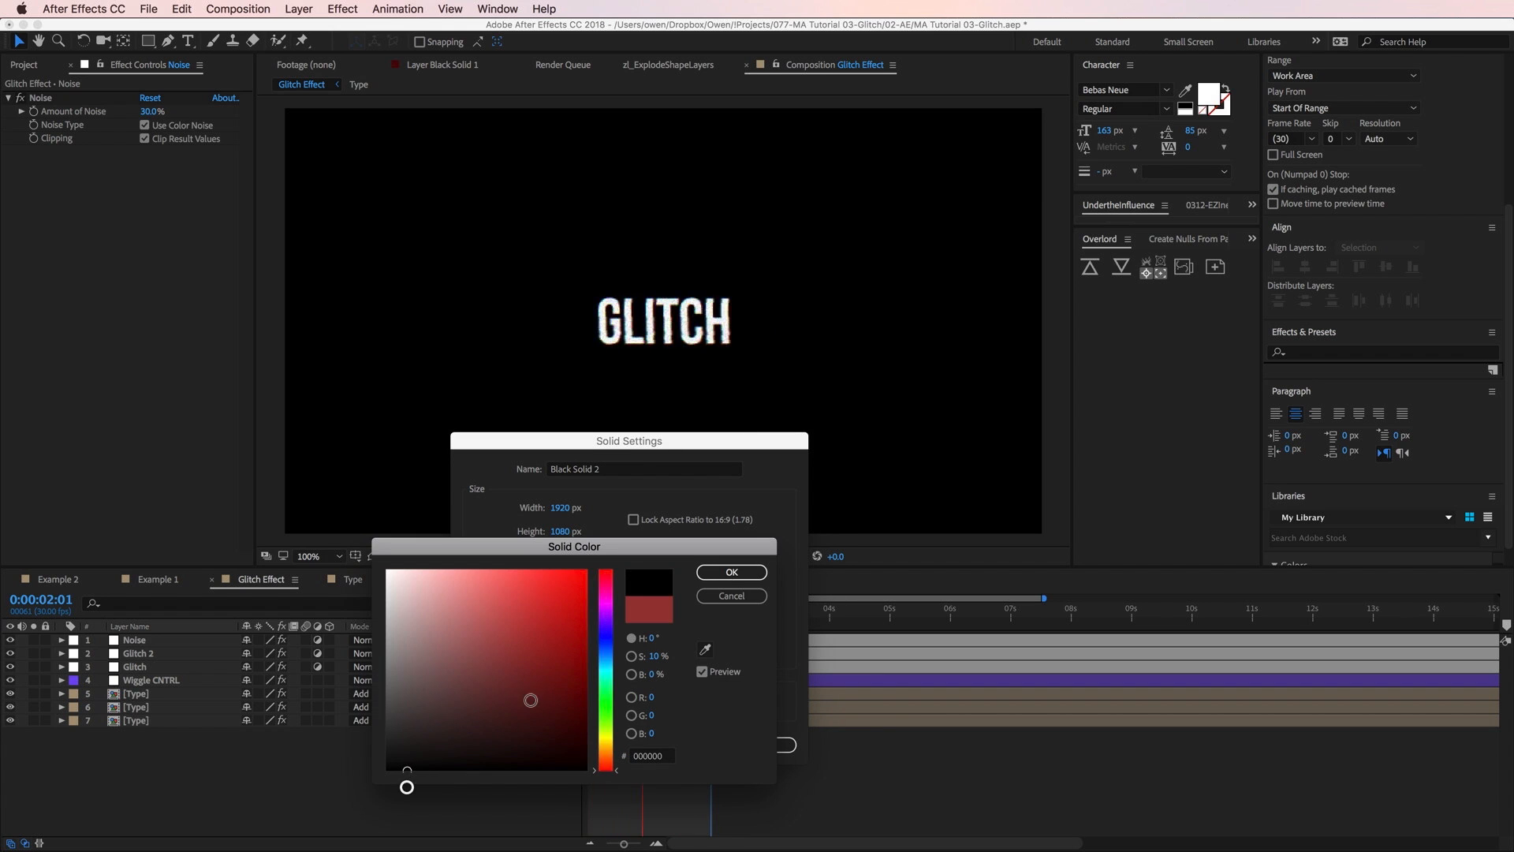
left_click(730, 571)
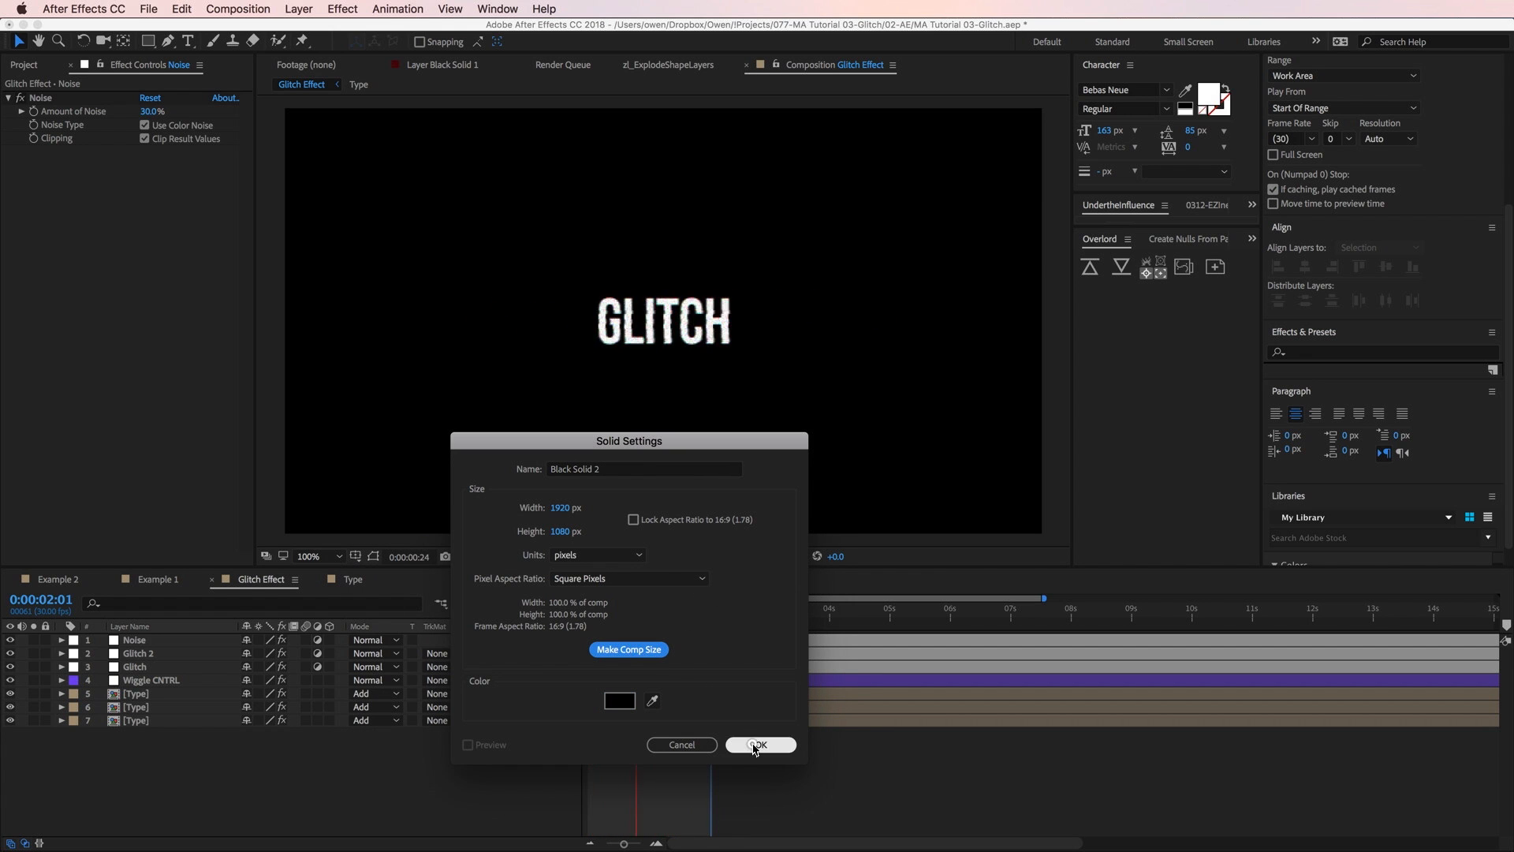
left_click(758, 745)
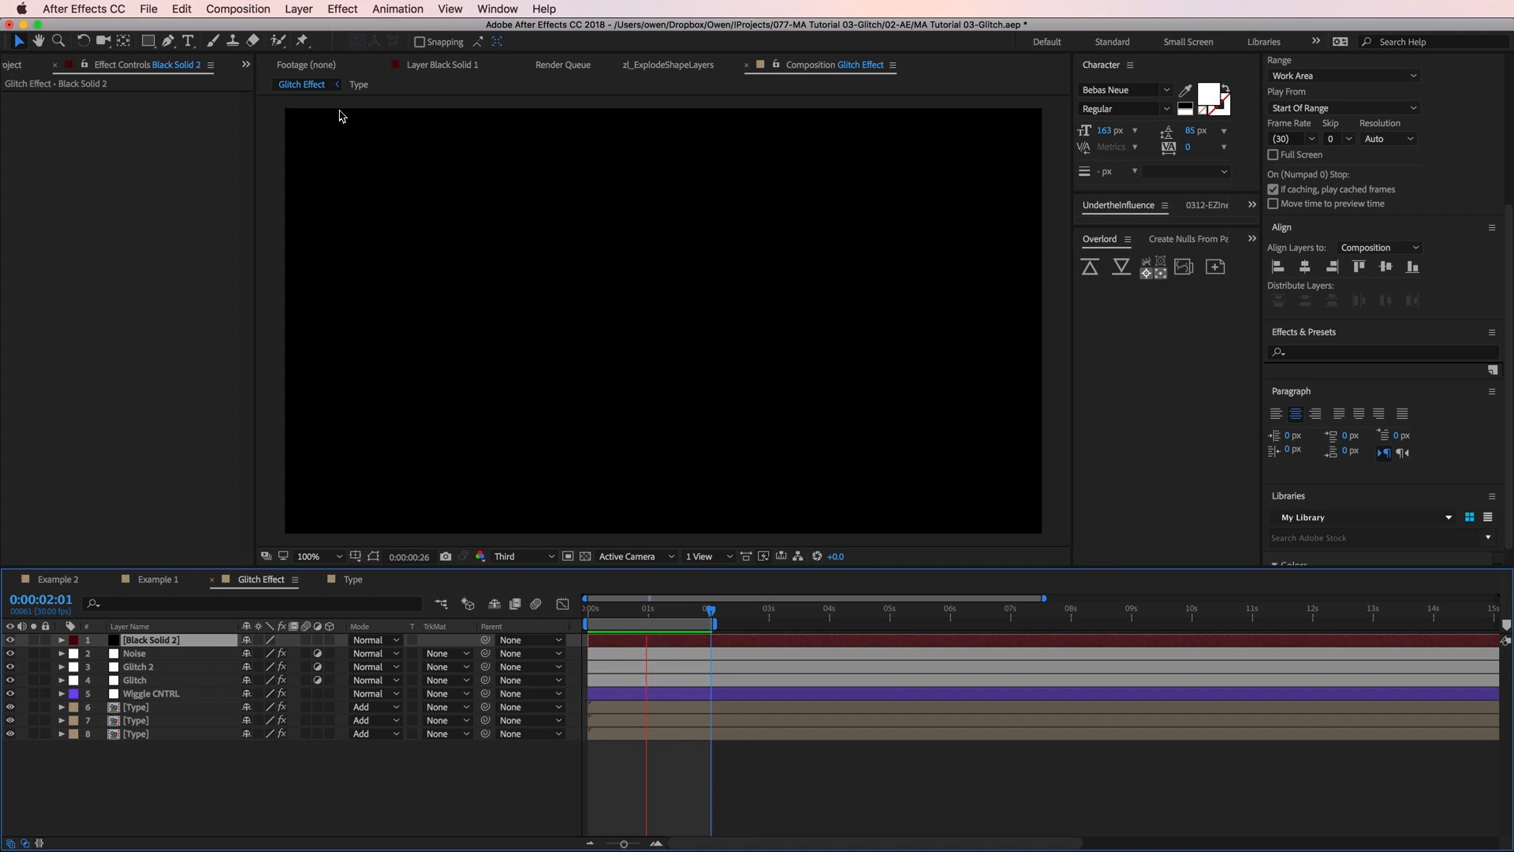
Apply Venetian Blinds to the black solid at 95% completion, 90° direction, width 5
left_click(342, 9)
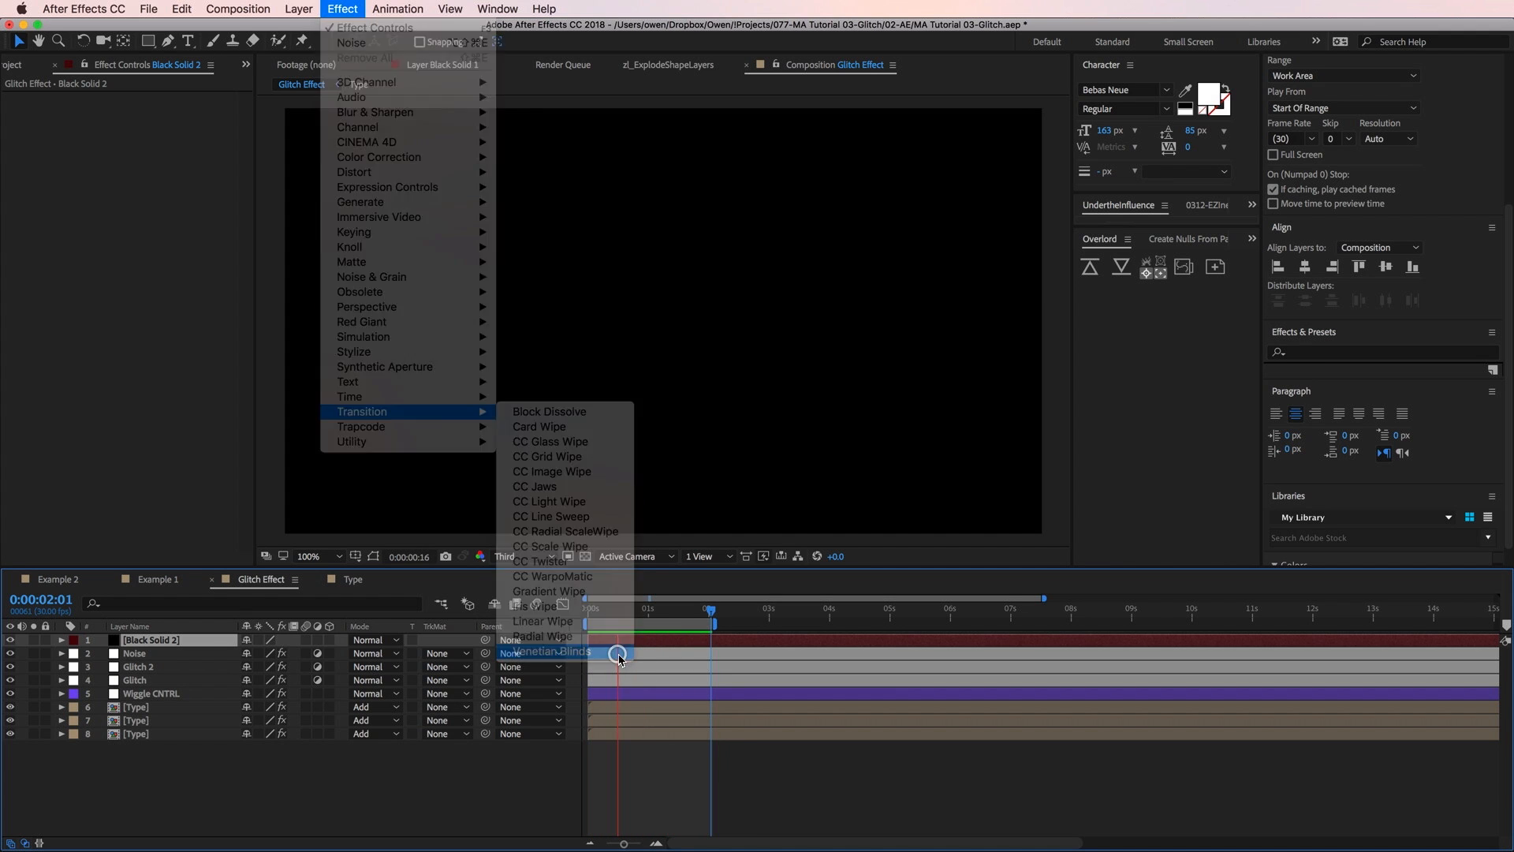
left_click(548, 651)
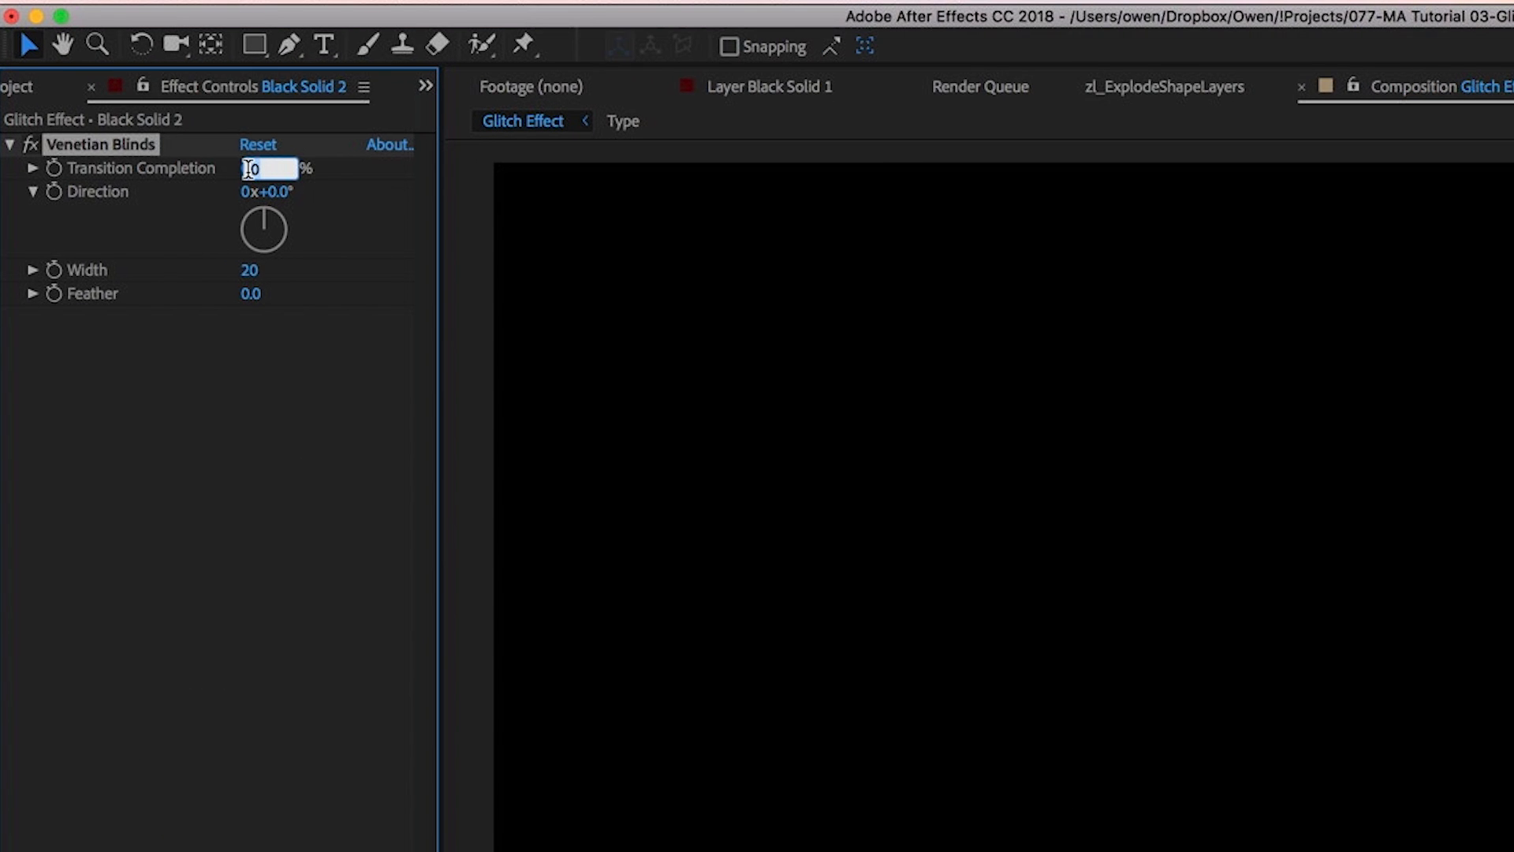
type("95")
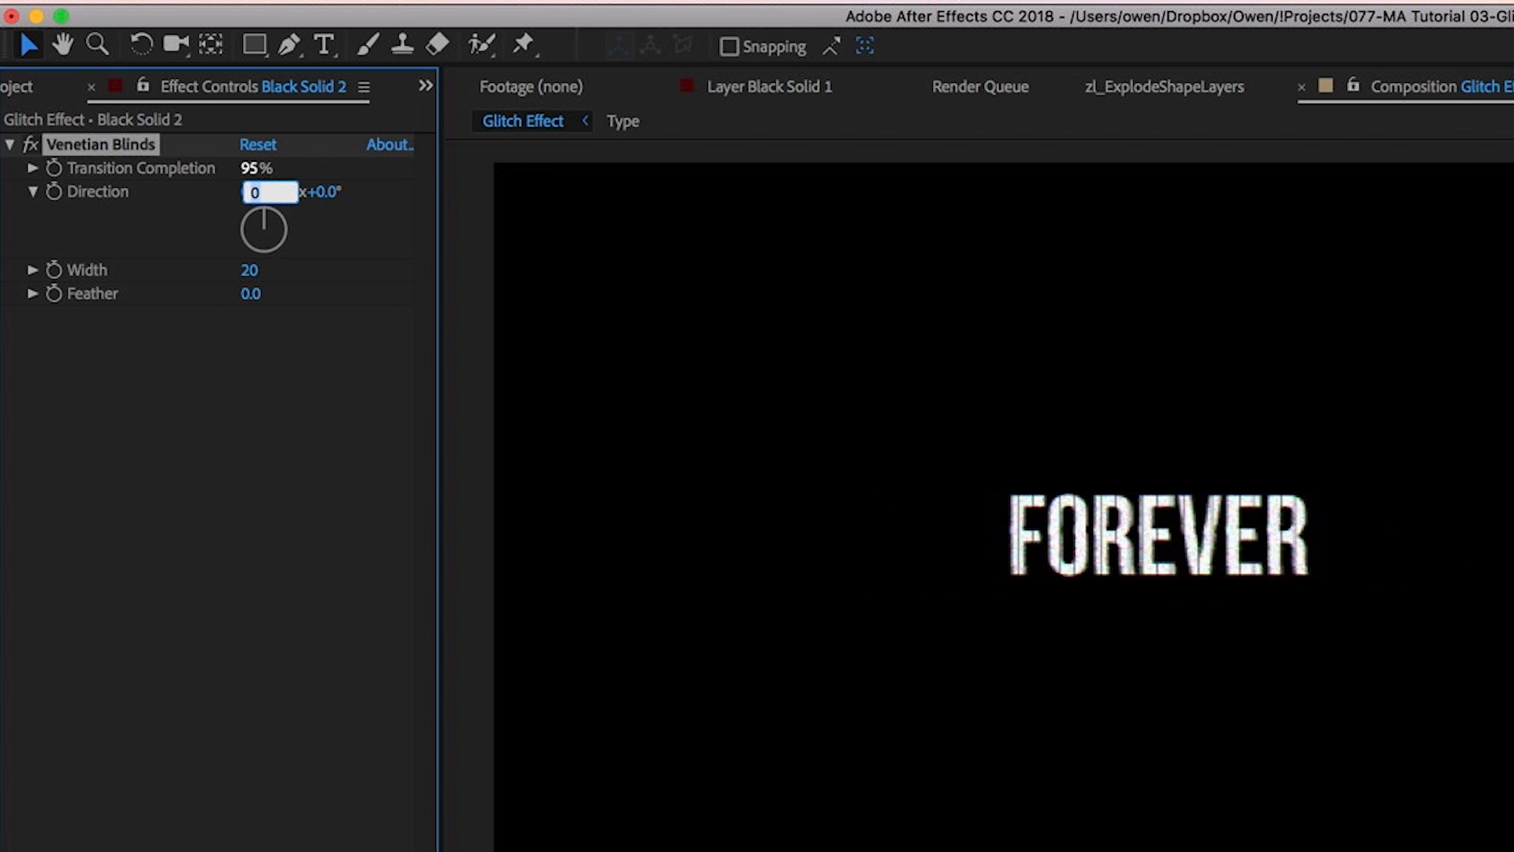
type("90")
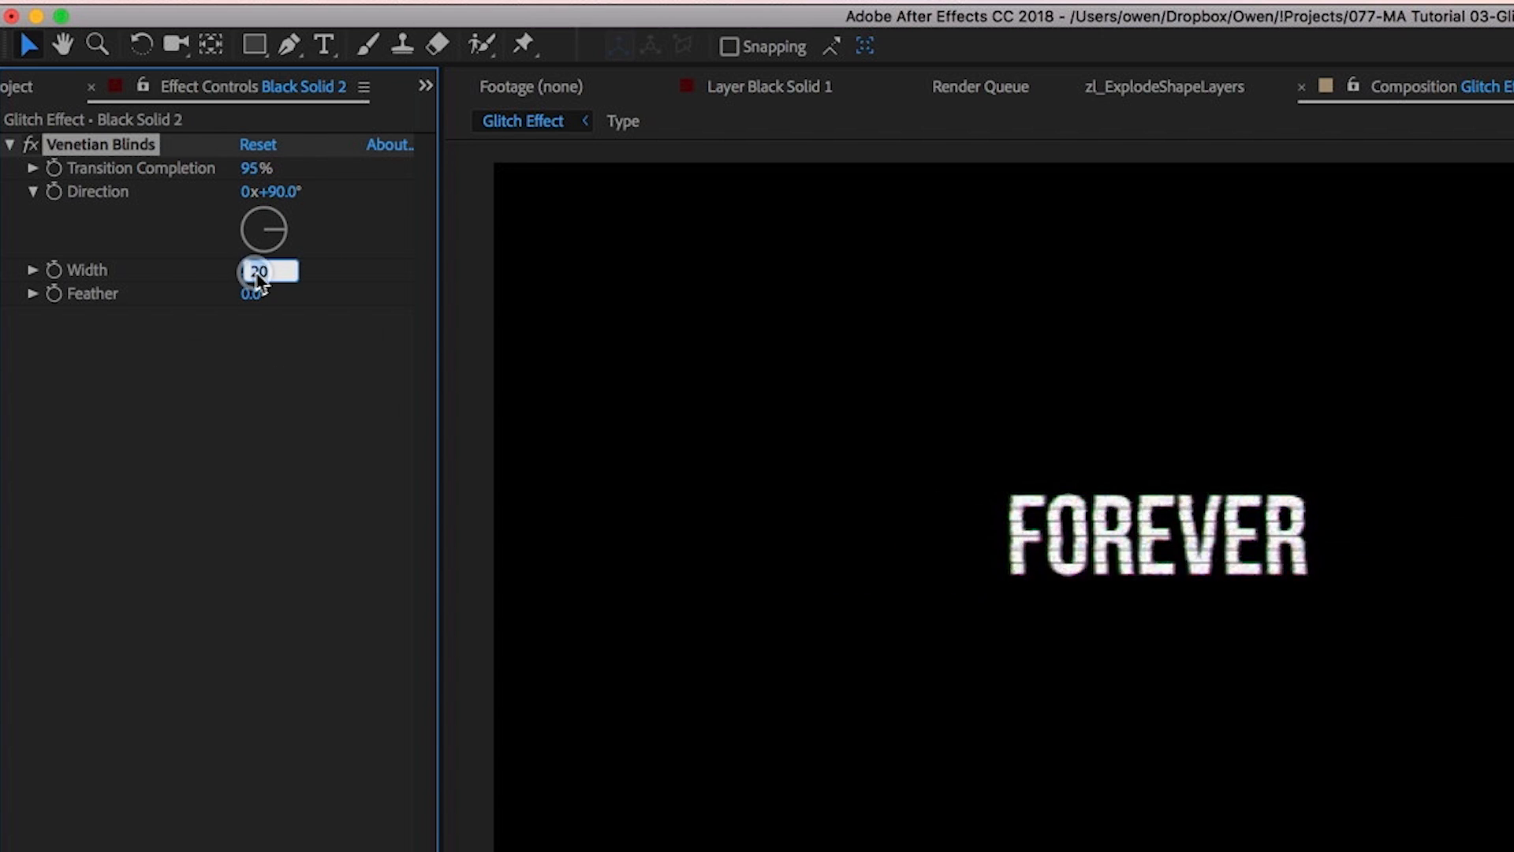
type("5")
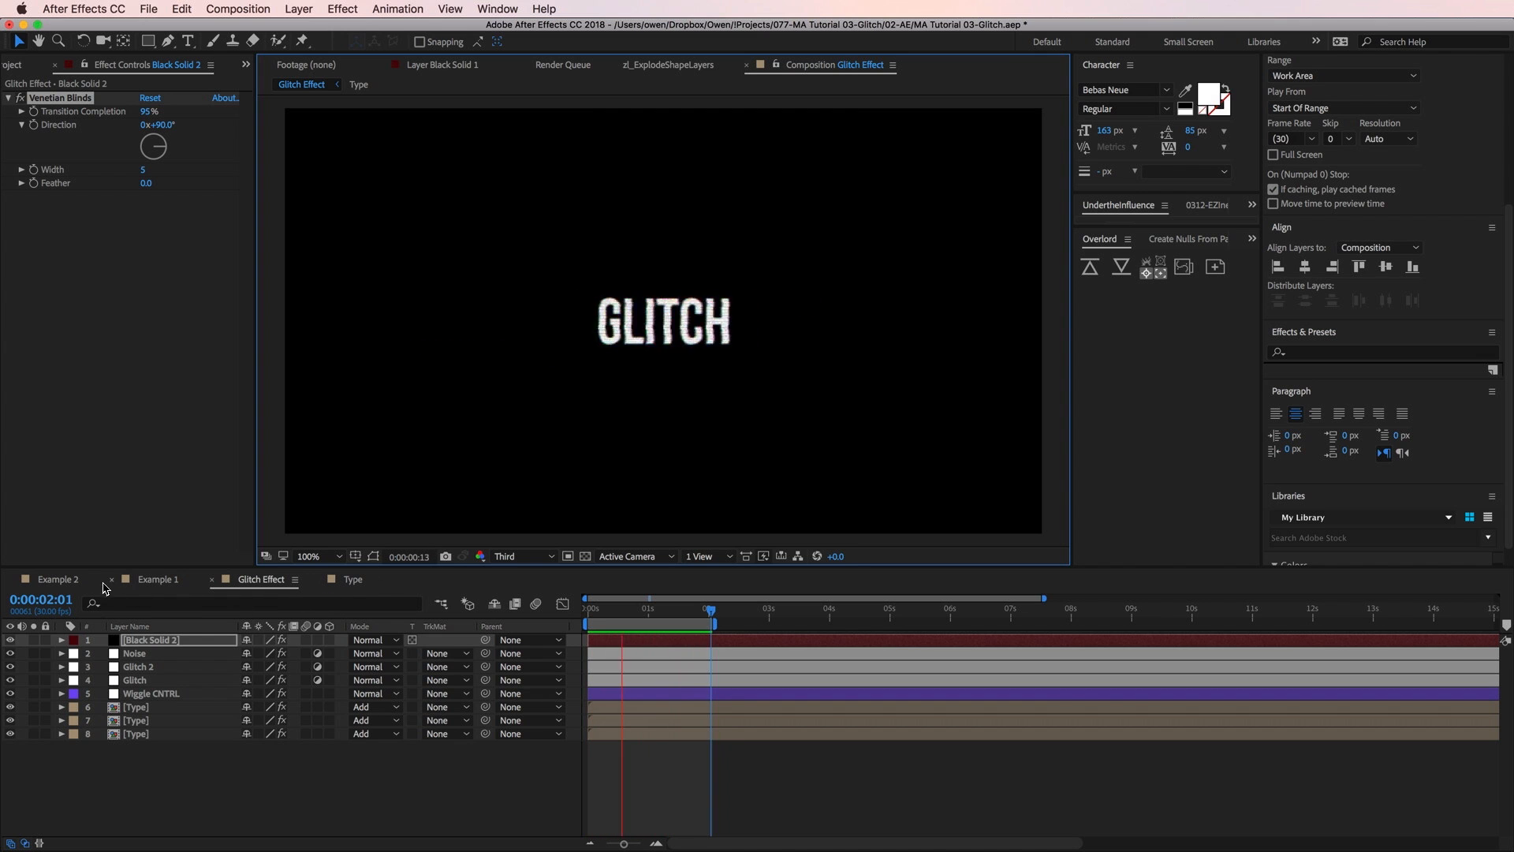
Switch to the Example 2 composition and preview the glitch over landscape photos
left_click(57, 579)
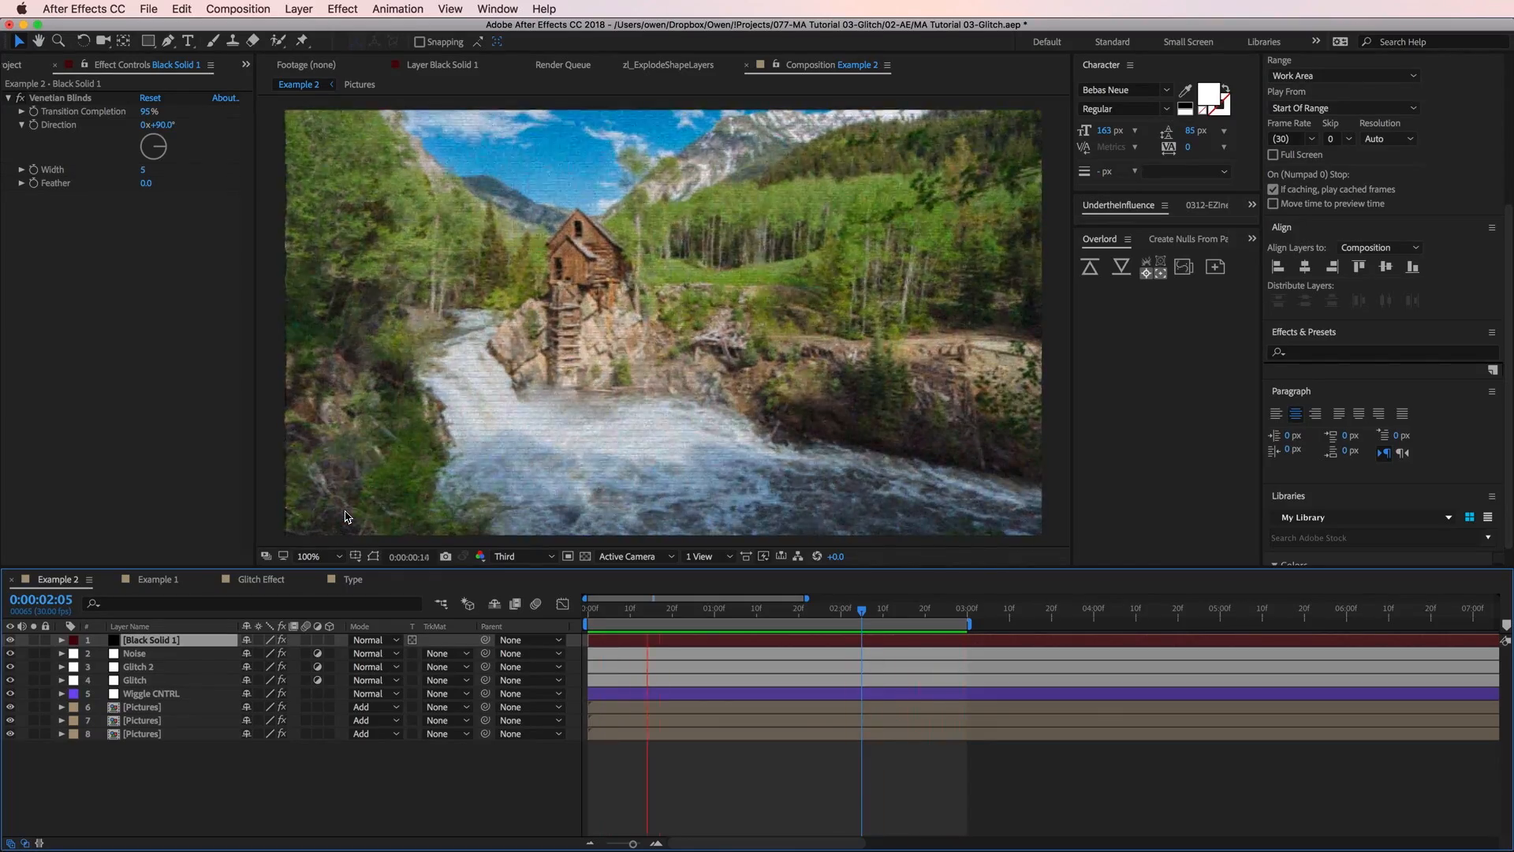
left_click(898, 609)
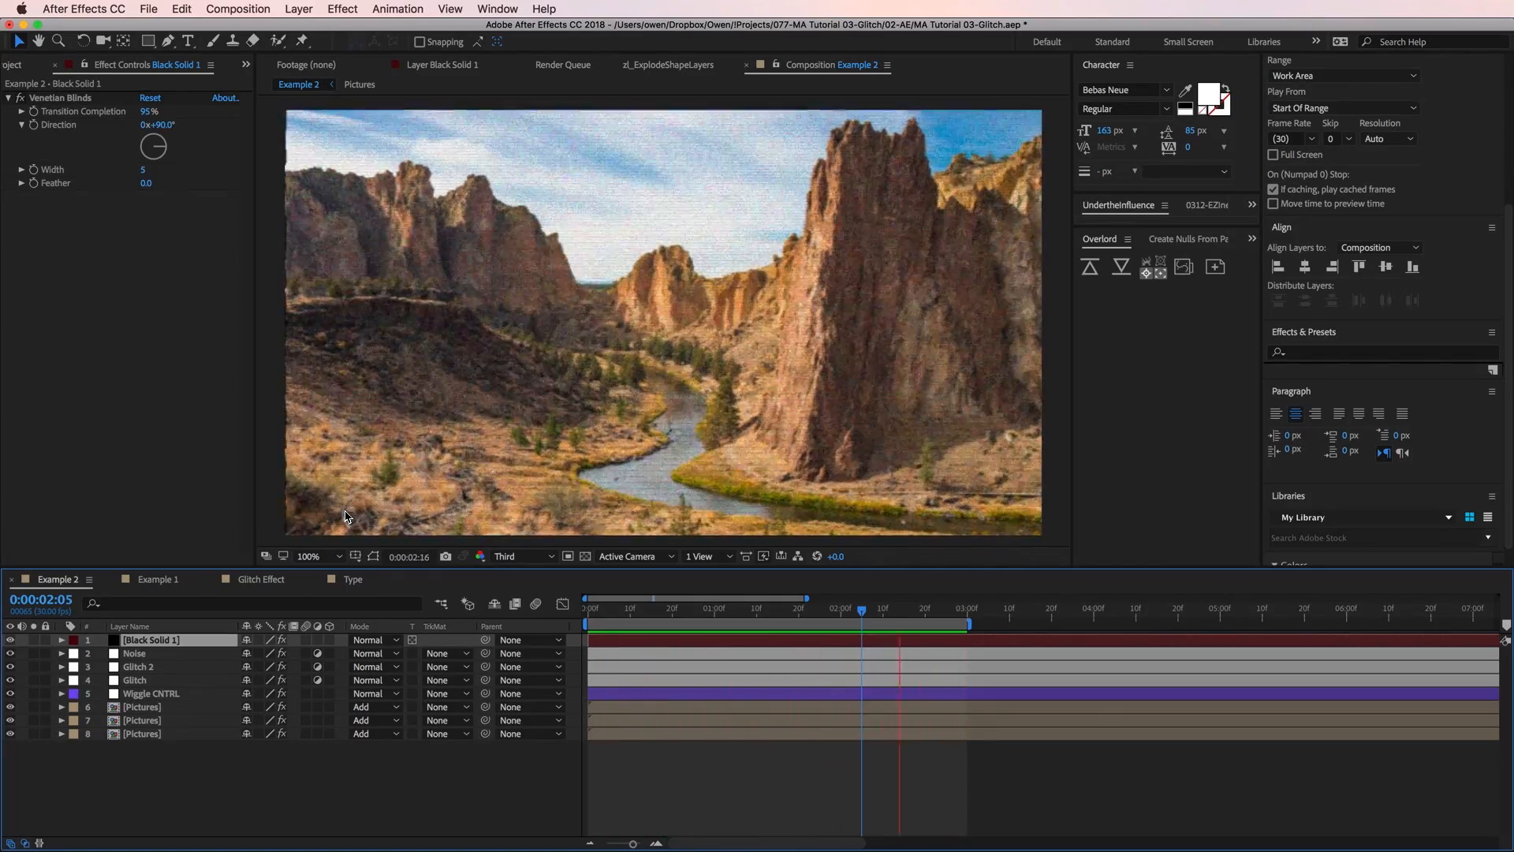